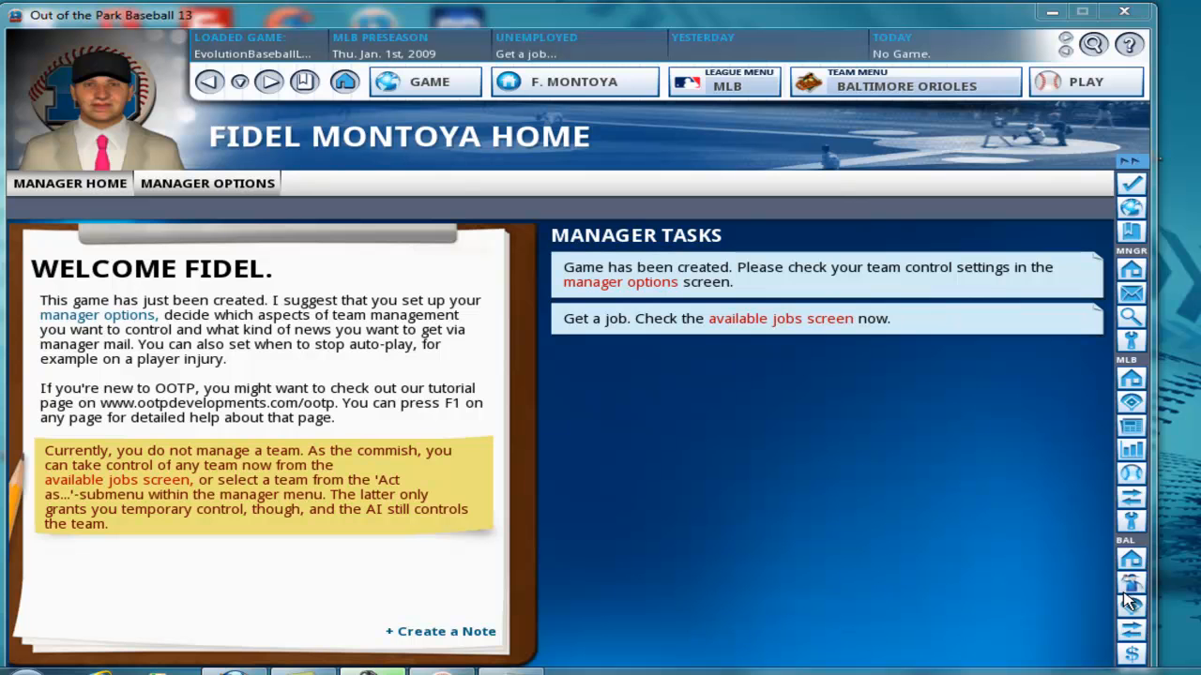
mouse_move(1058, 30)
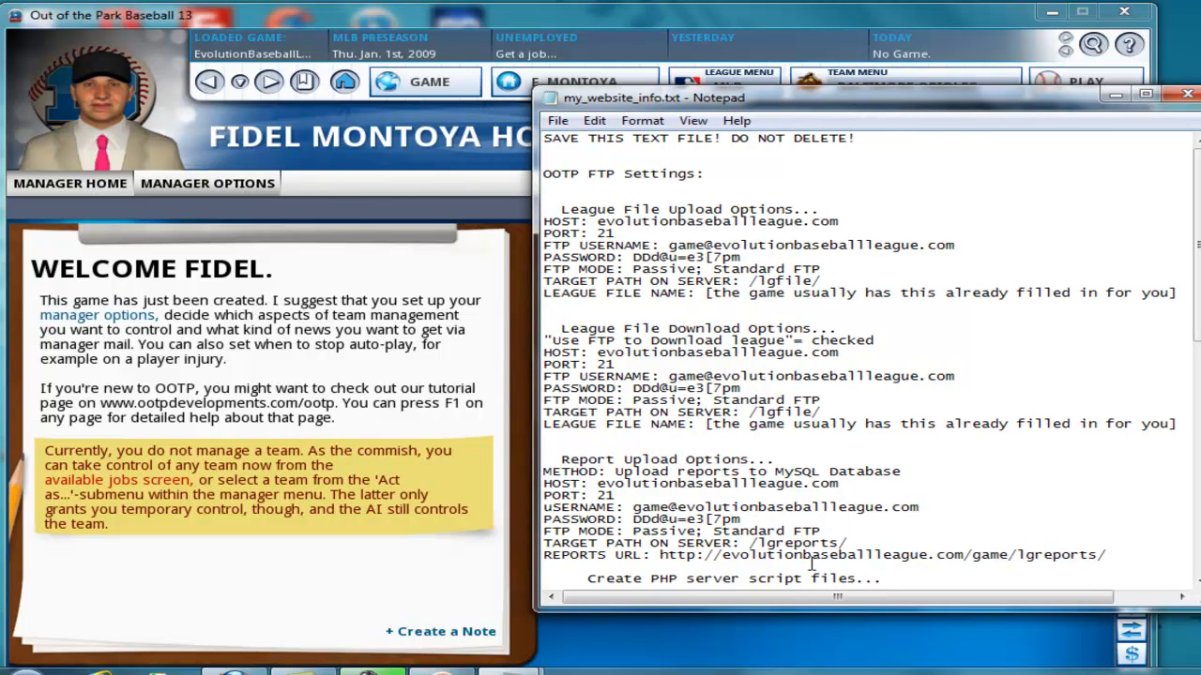
mouse_move(925, 388)
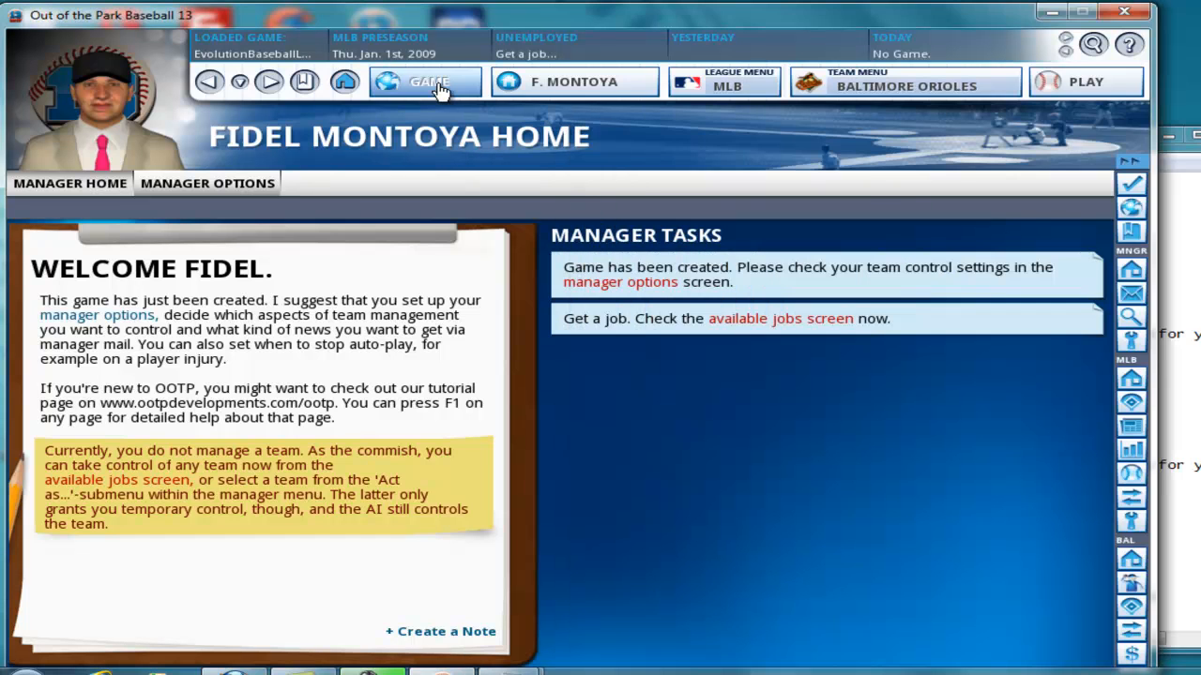
Step: Go to the Online Options section of Game Setup & Options
click(424, 82)
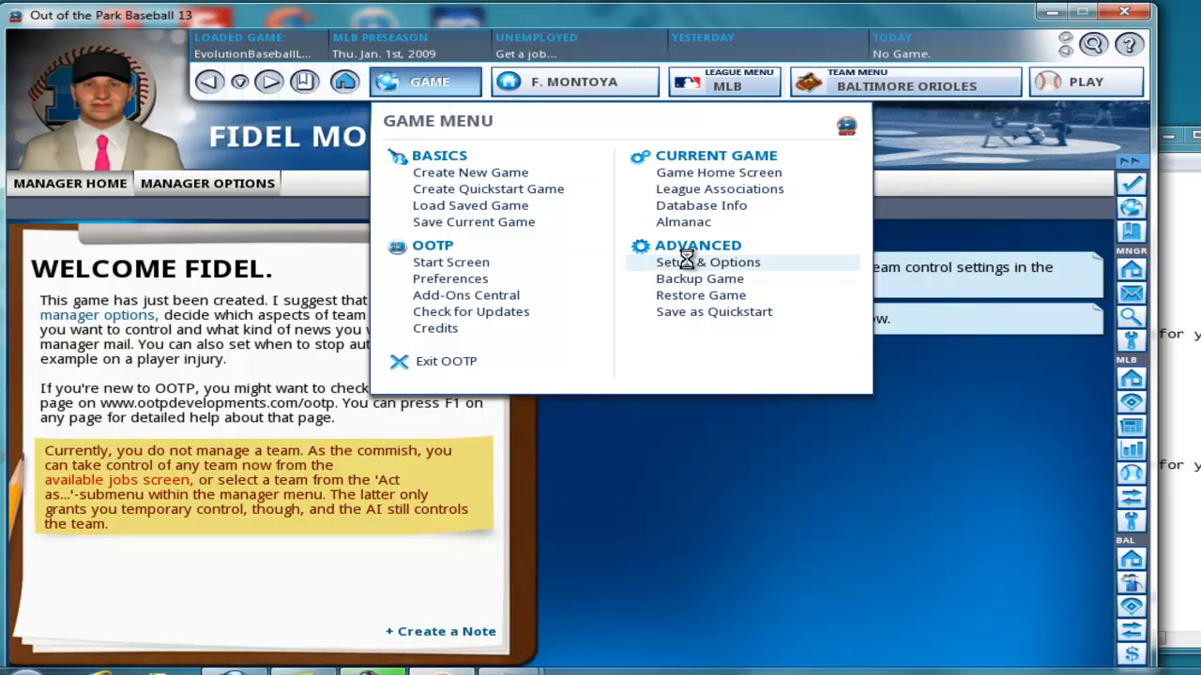
click(703, 262)
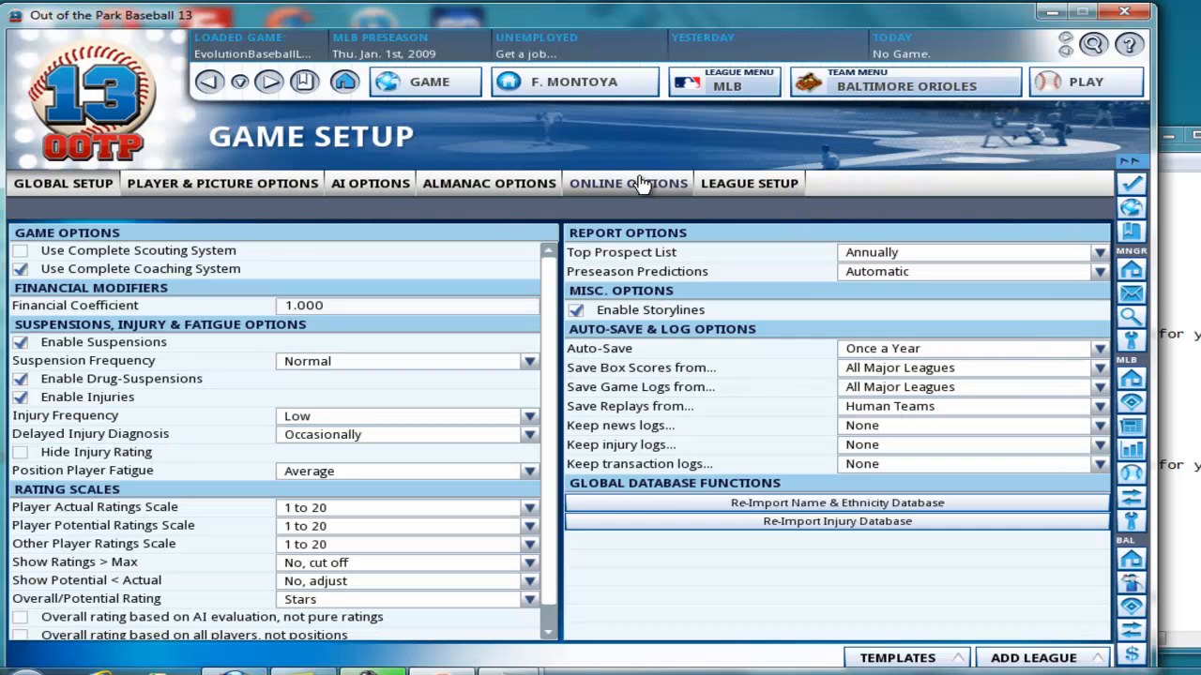
click(626, 184)
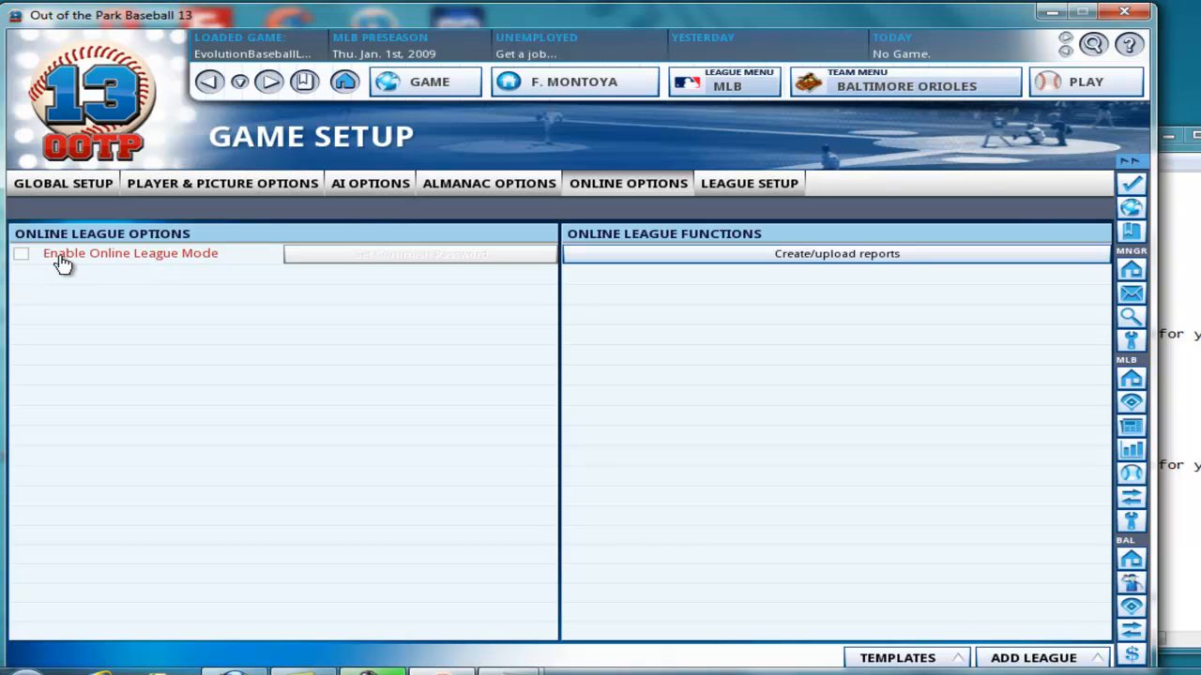
Step: Enable Online League Mode and set the commissioner password
click(23, 254)
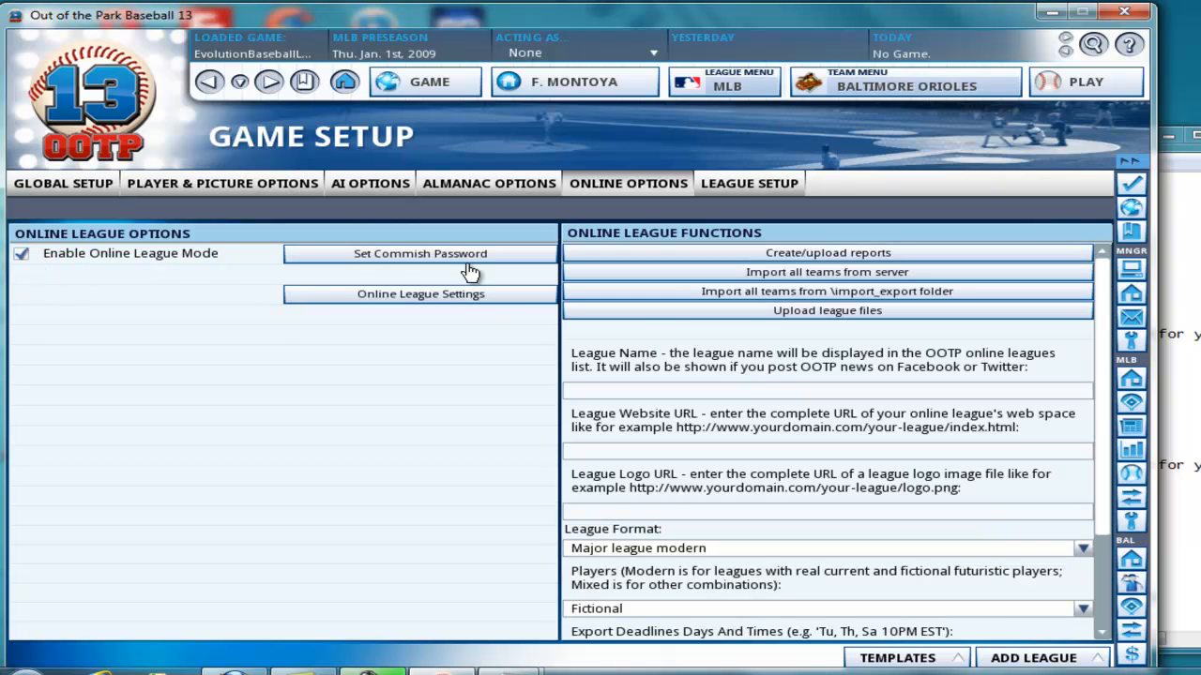
click(420, 253)
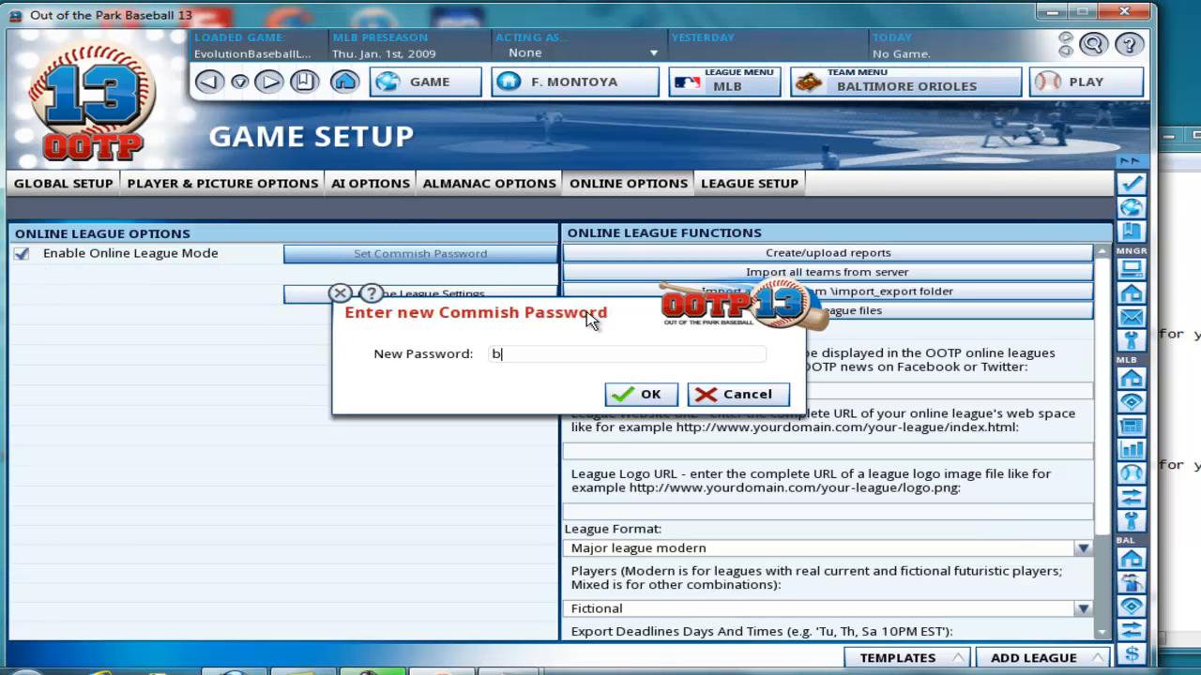
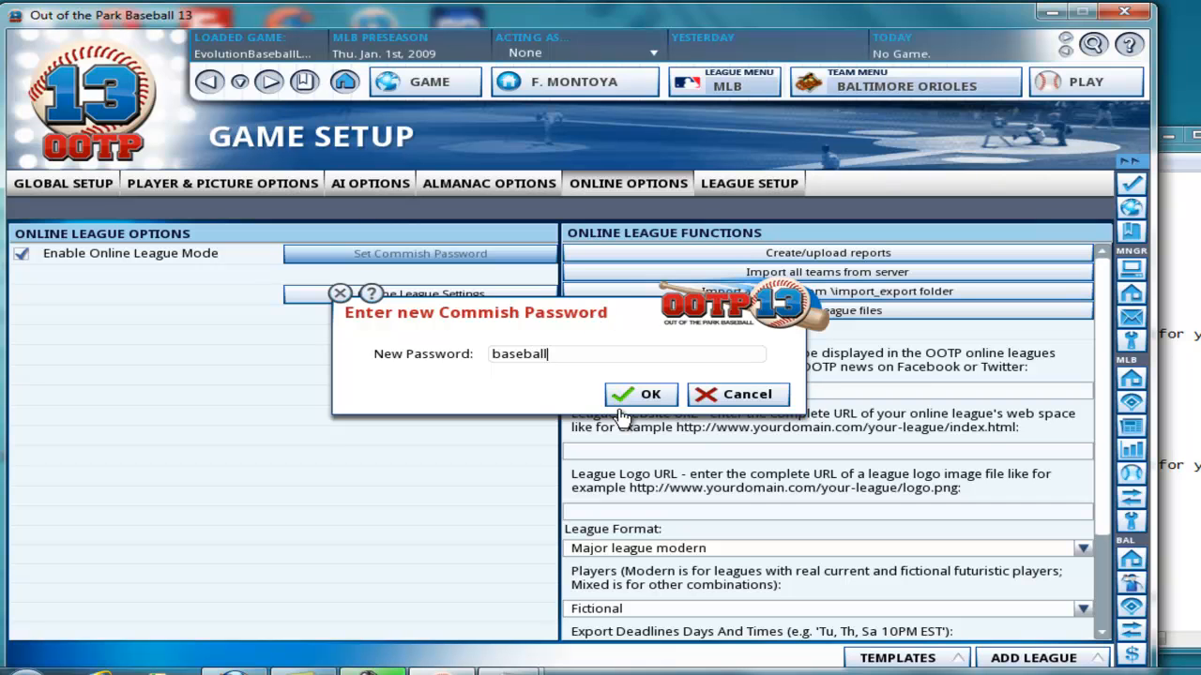
click(642, 394)
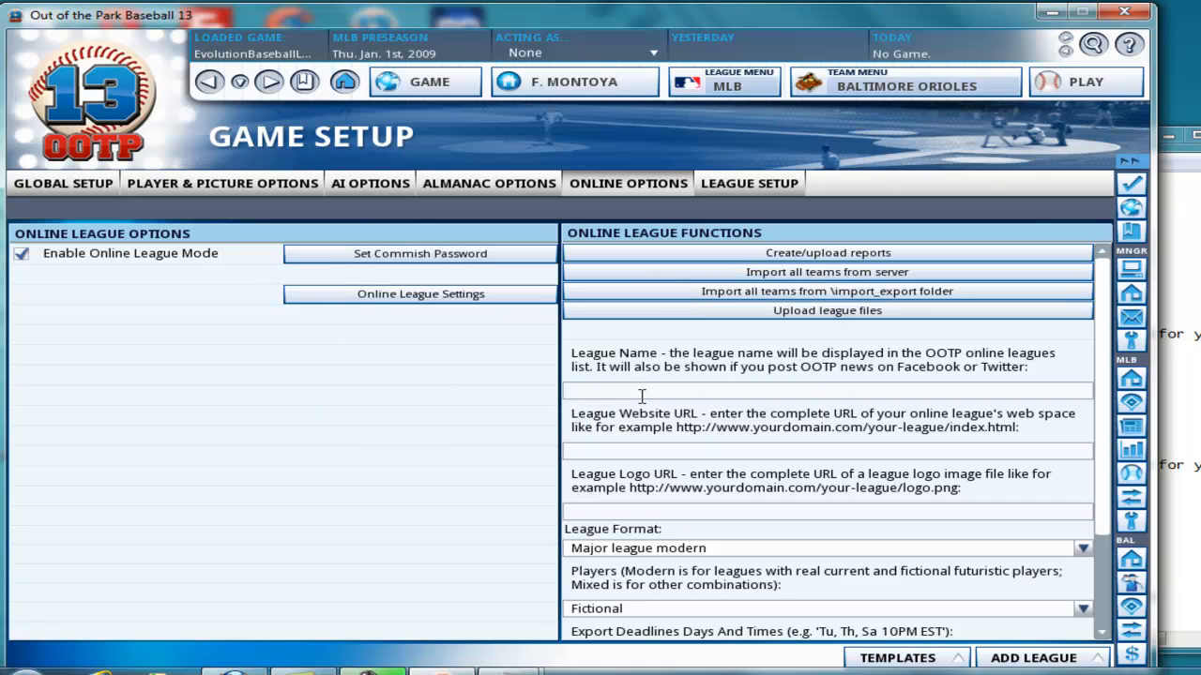
mouse_move(548, 389)
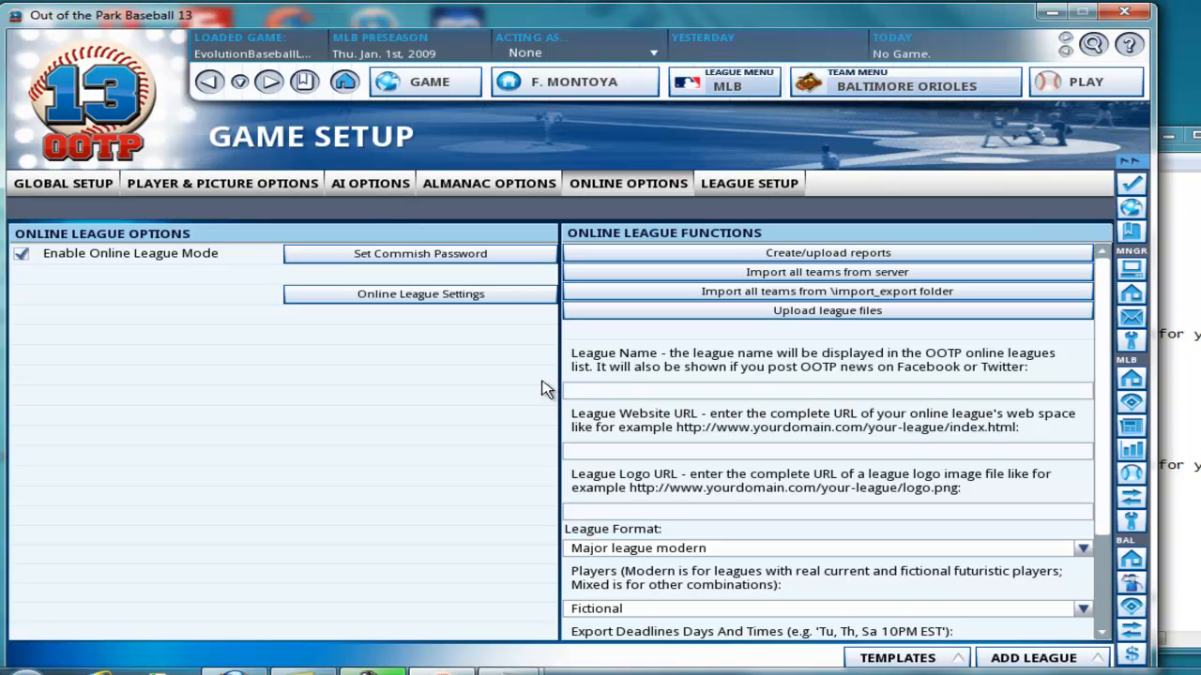
mouse_move(452, 334)
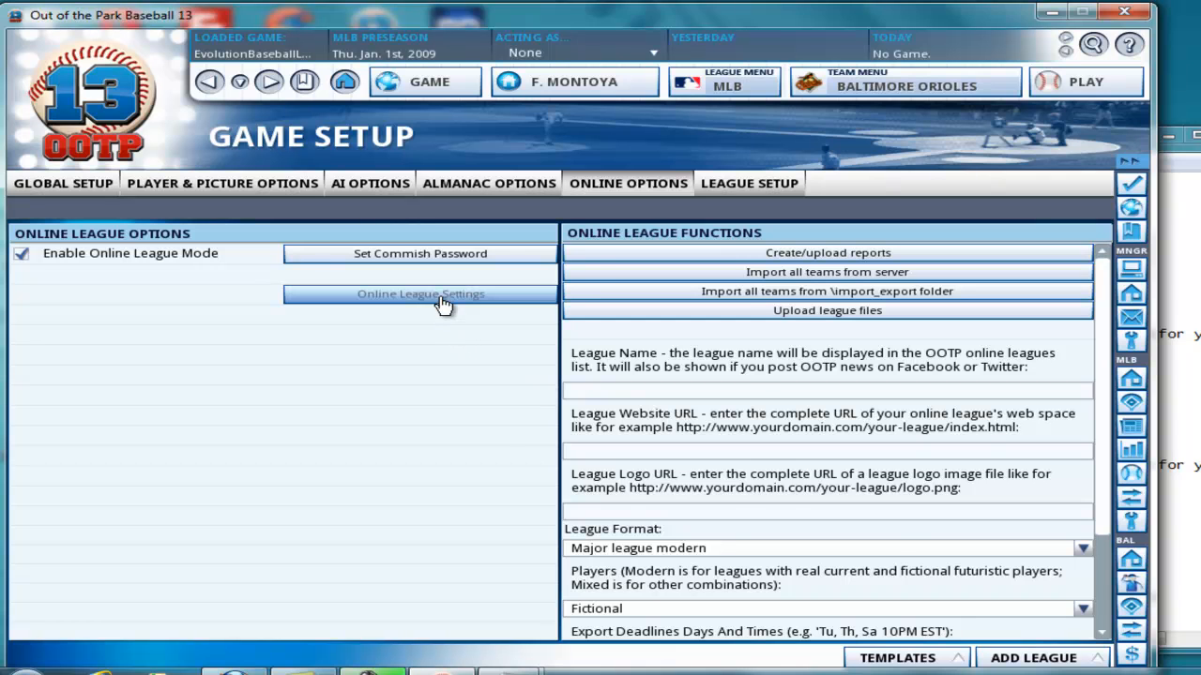
Step: Copy the FTP username from the notes into the League File Upload username field
click(420, 293)
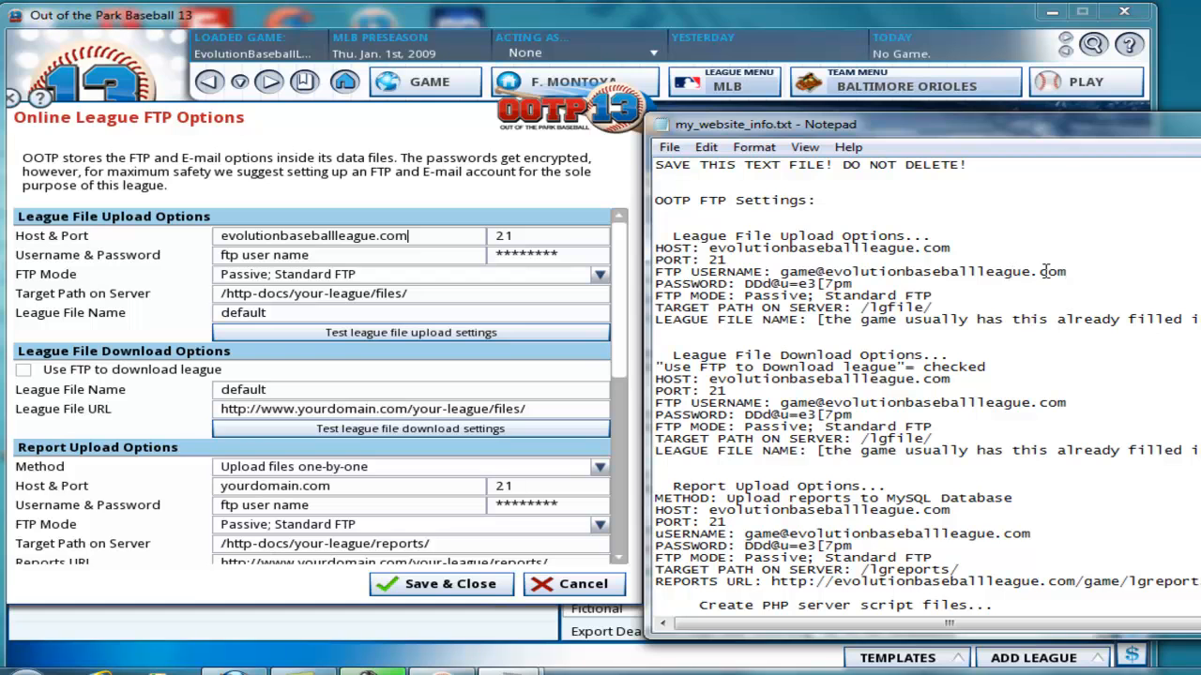
drag(784, 270, 1065, 270)
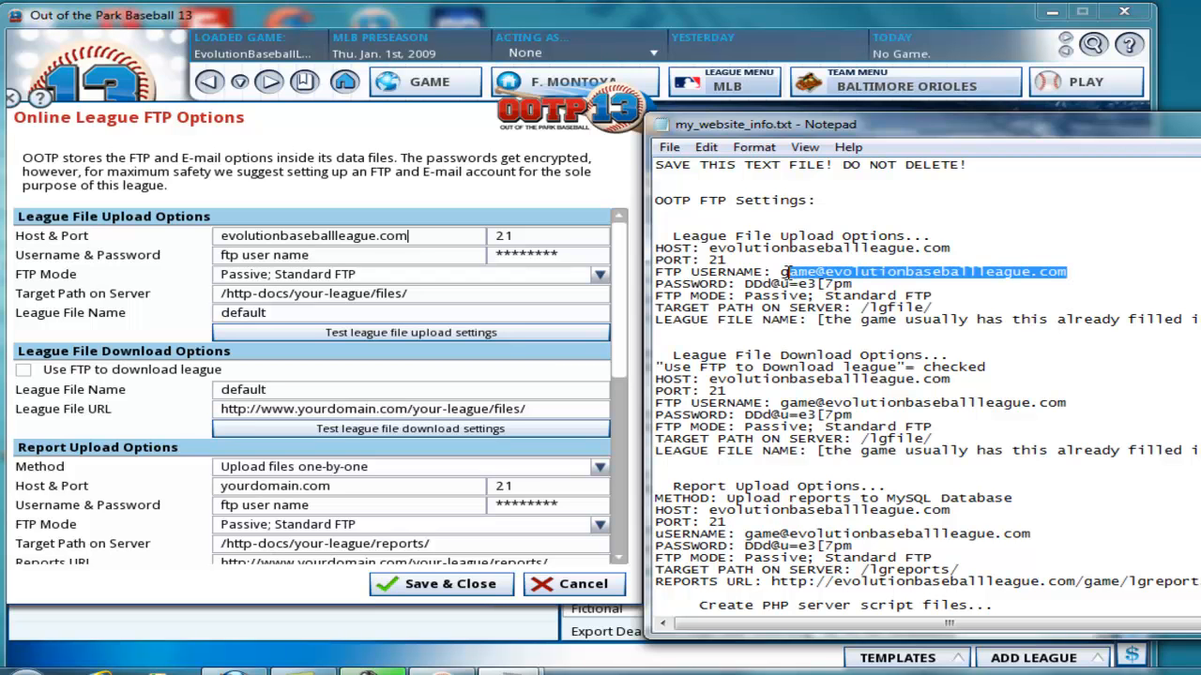
right_click(923, 271)
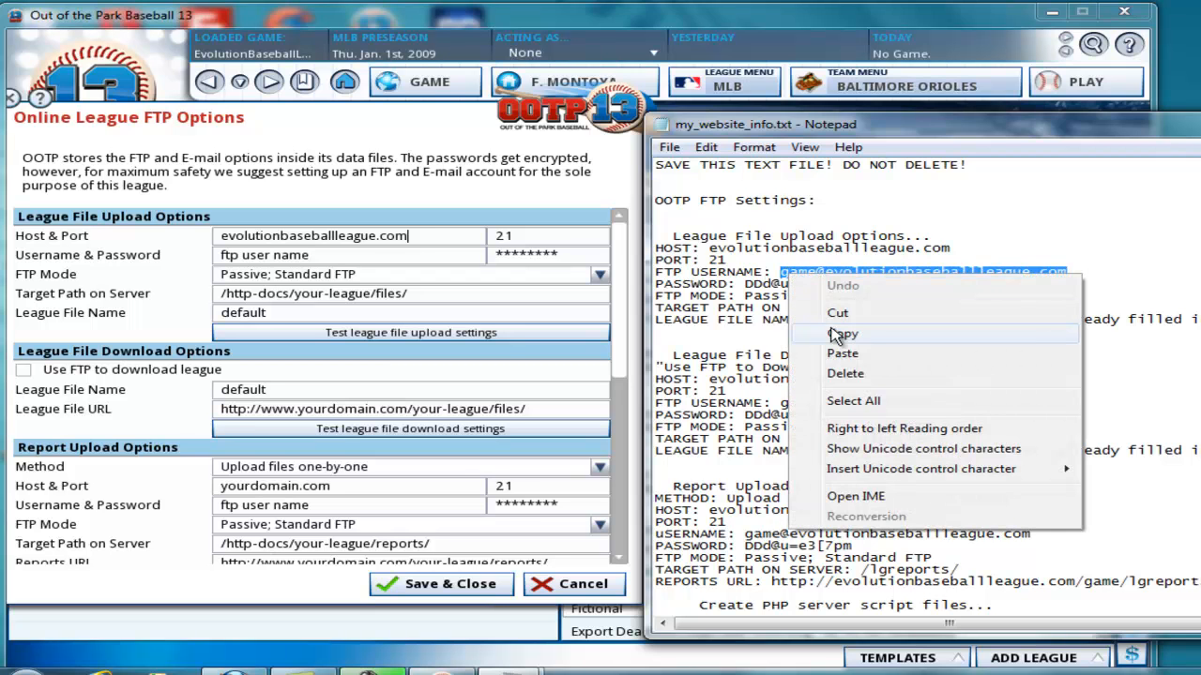
click(844, 334)
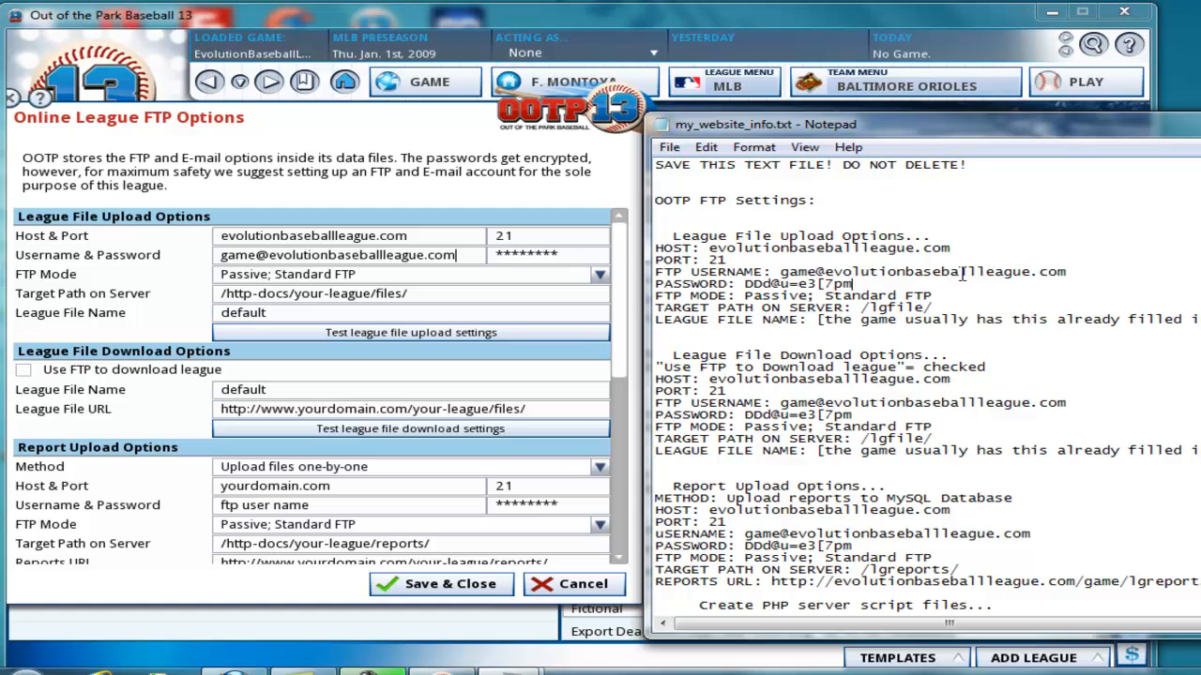
double_click(792, 283)
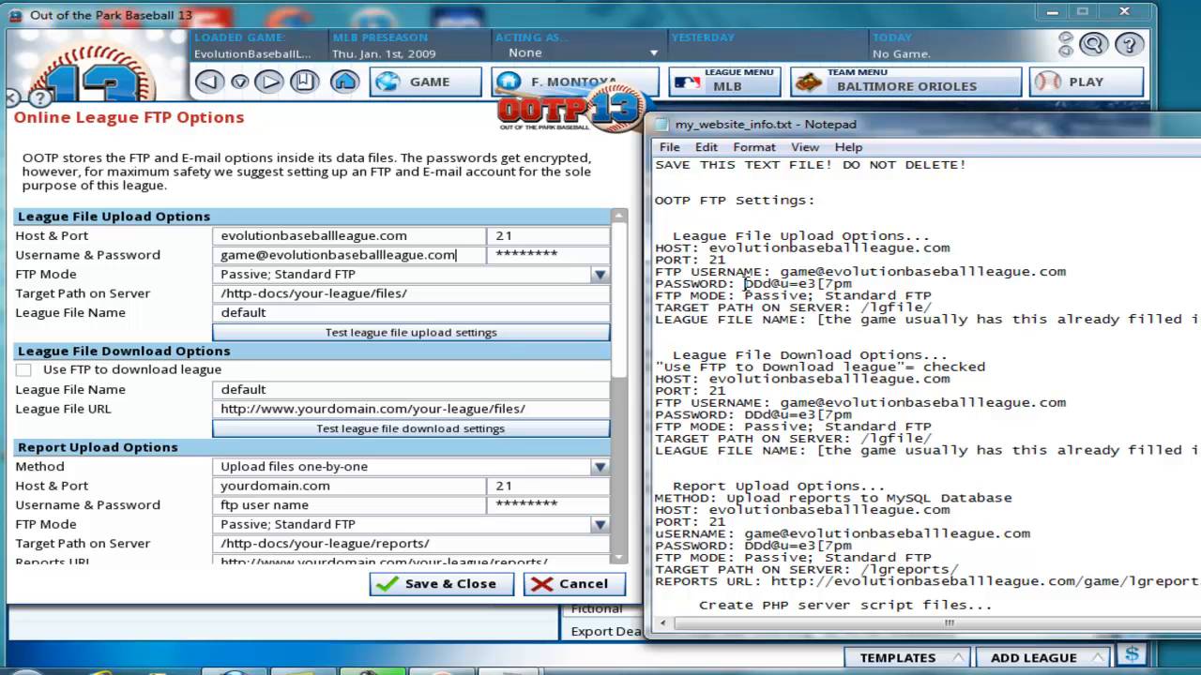
Step: Enter the FTP password and copy the upload target path from the notes
right_click(797, 284)
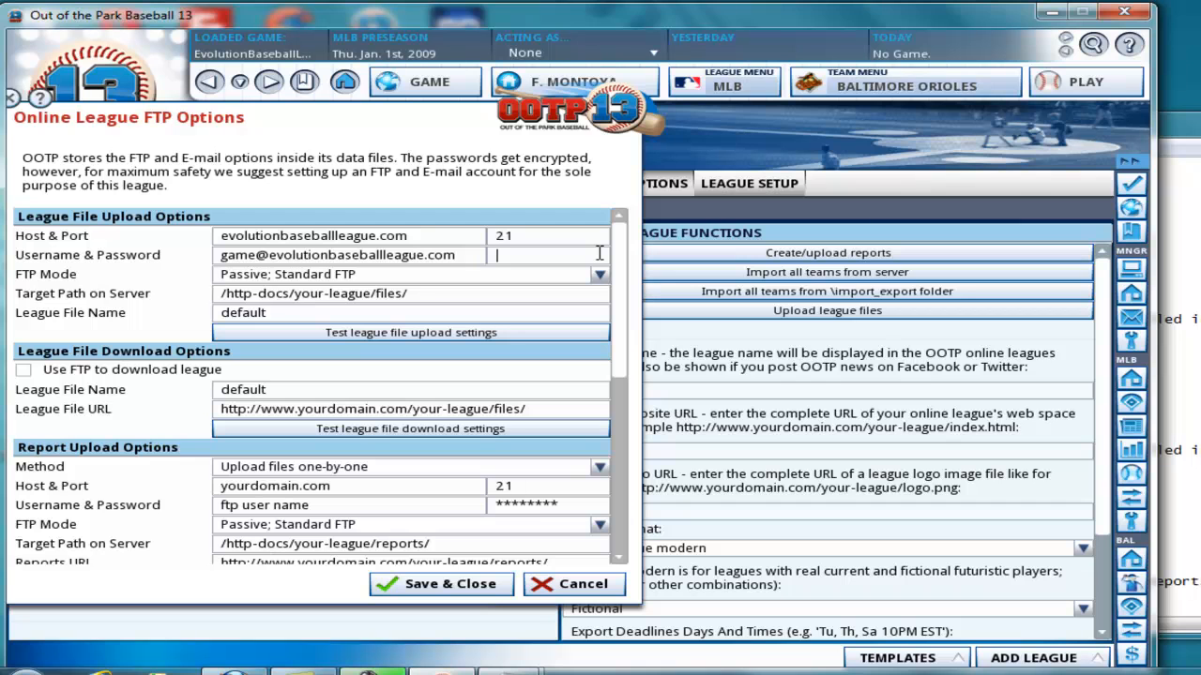
text(*)
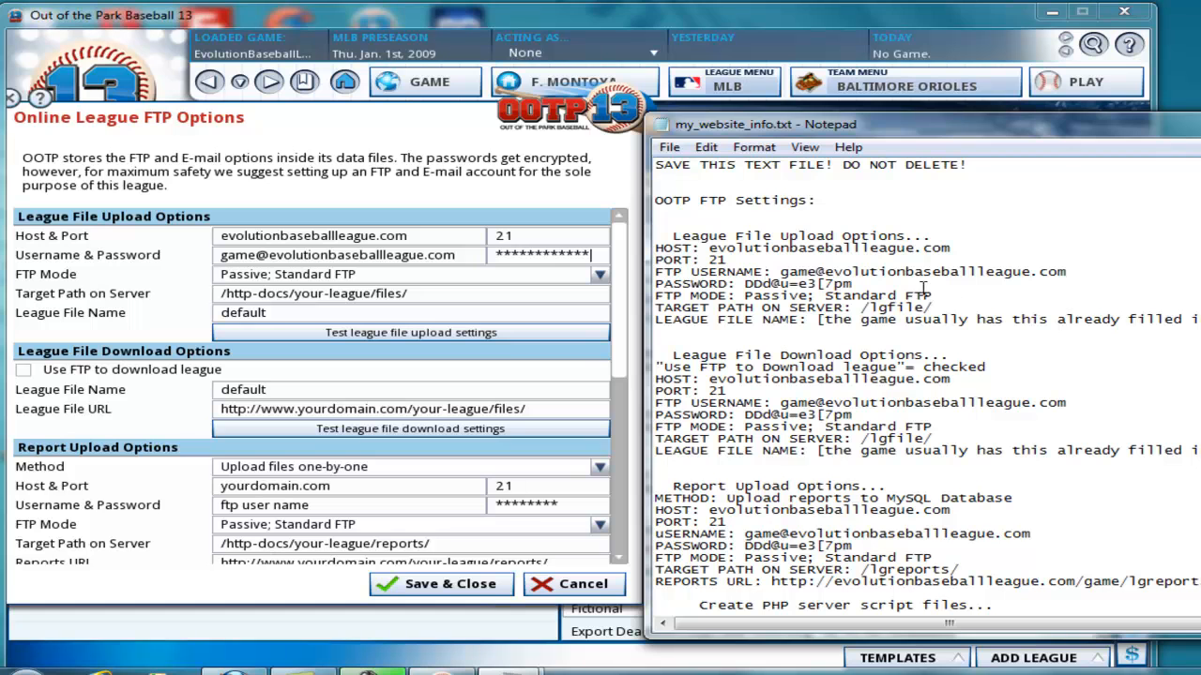
double_click(897, 308)
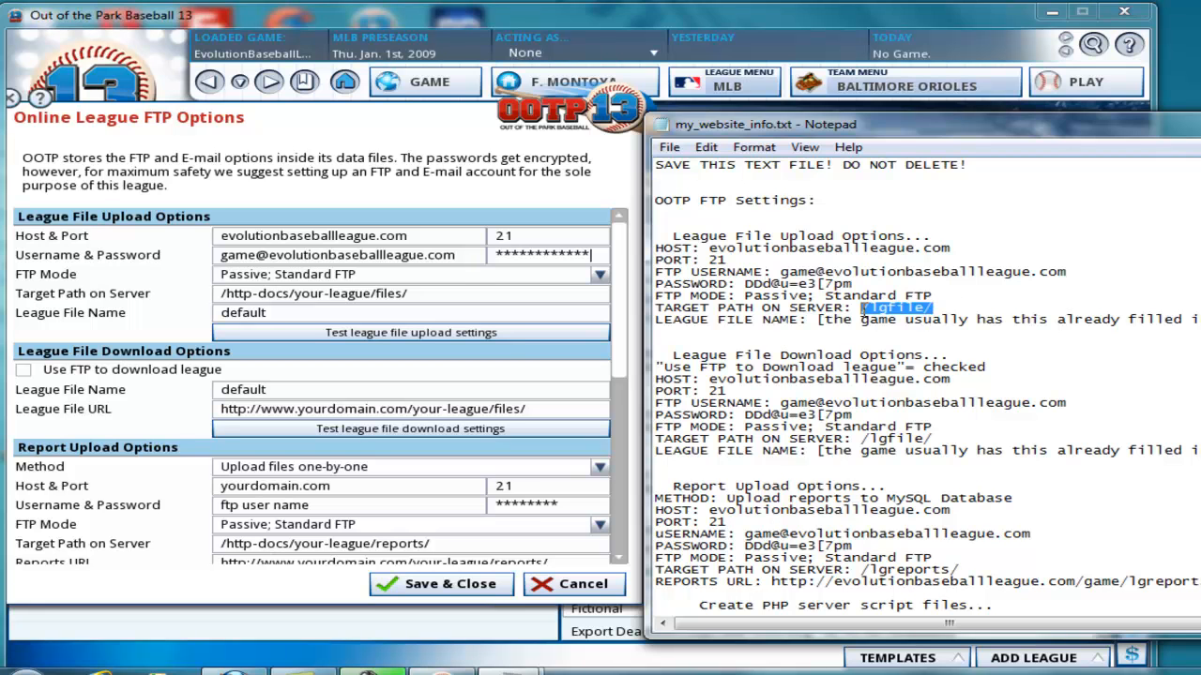
right_click(896, 308)
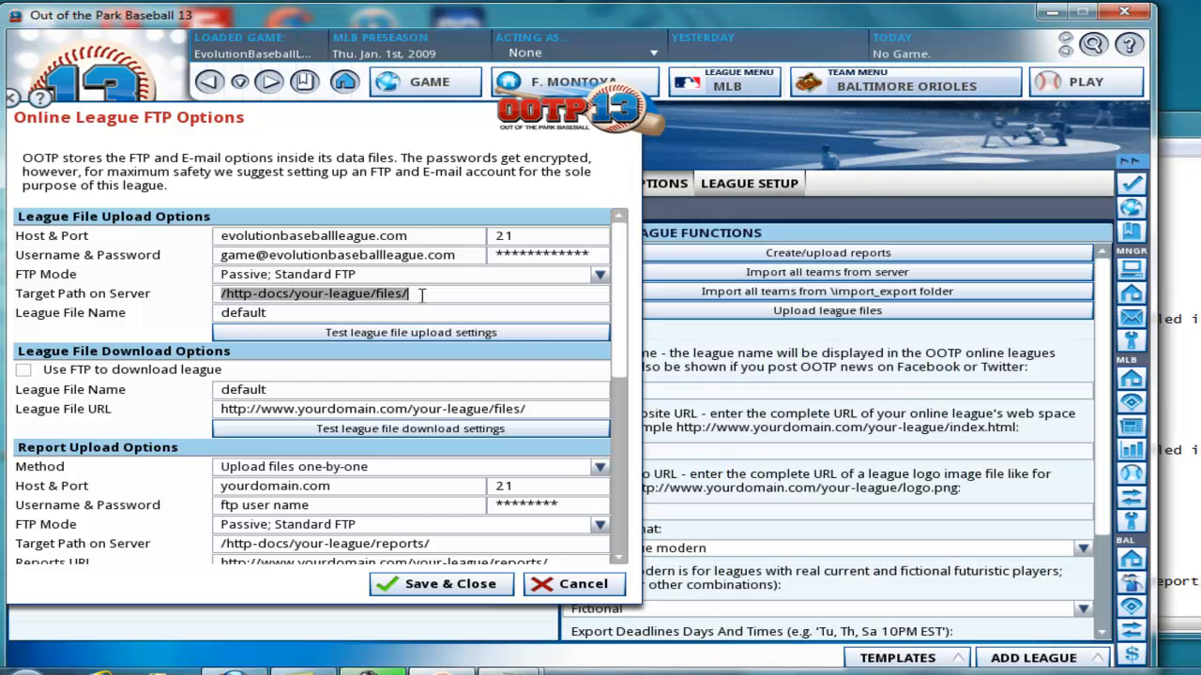
Step: Set upload target path /lgfile/ and league file name EVOBBL, and pass the upload test
text(/lgfile/)
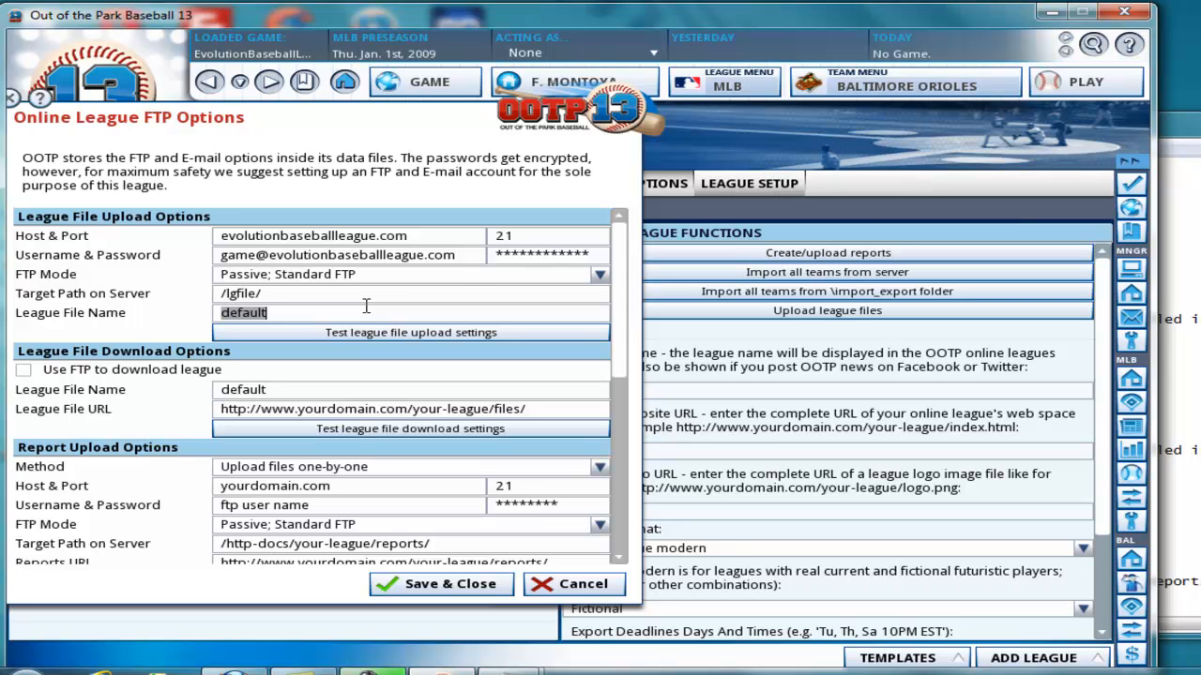
text(EVO)
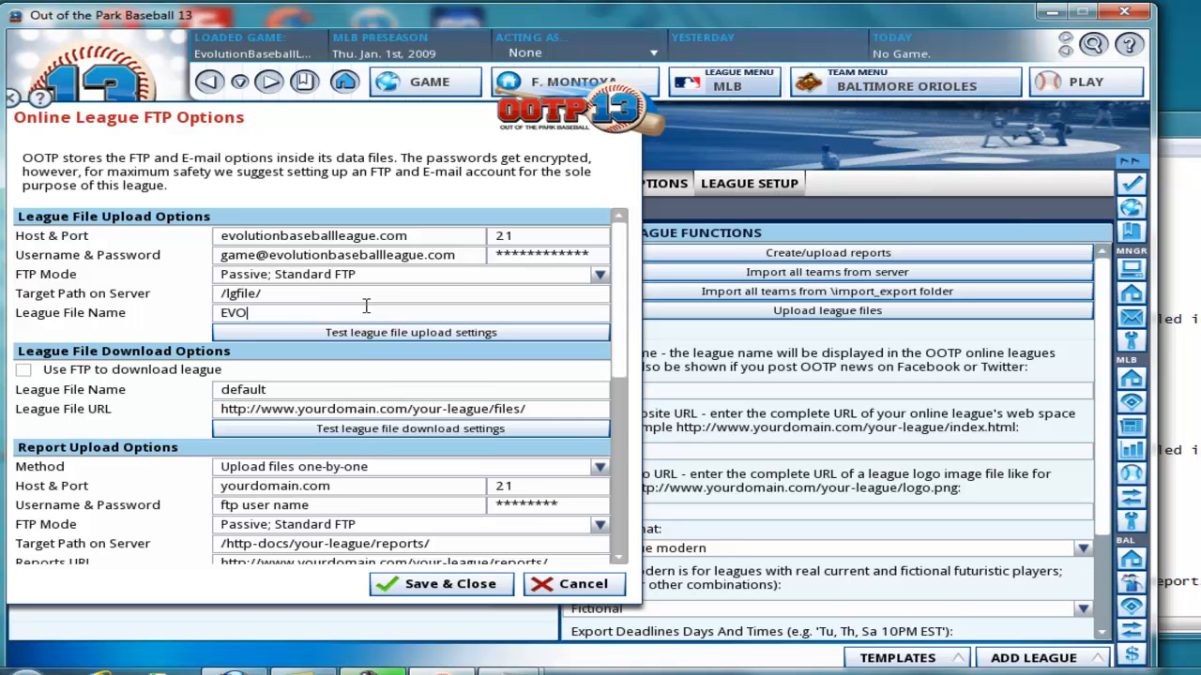
text(BBL)
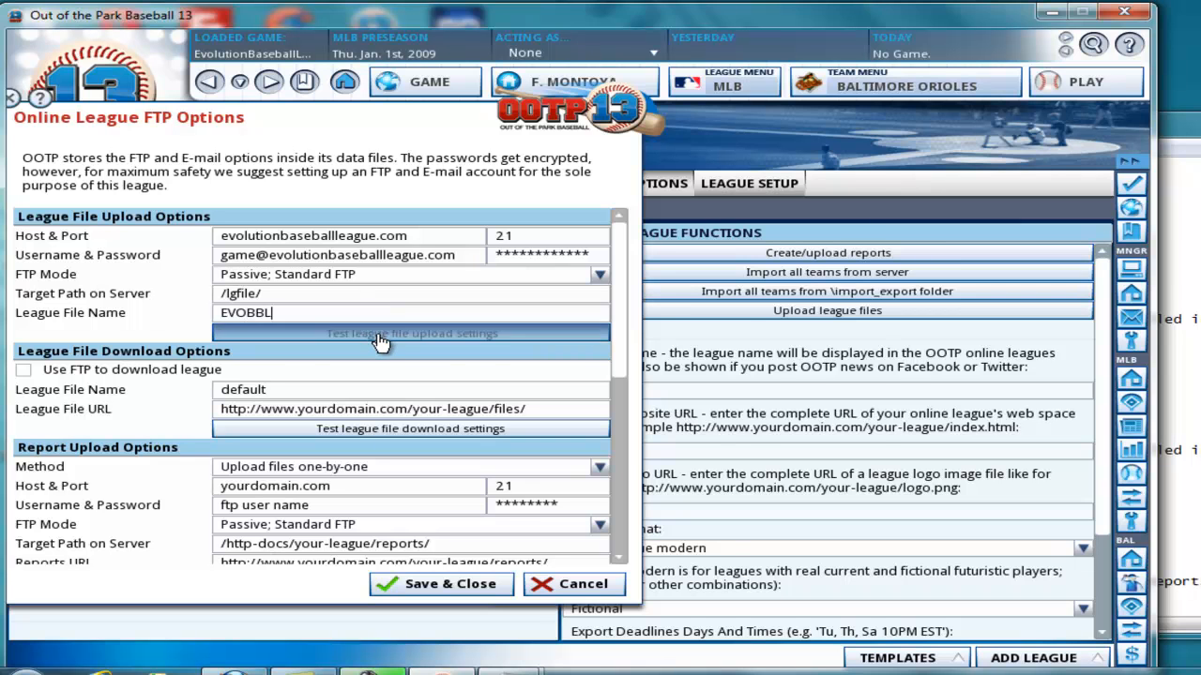
click(409, 334)
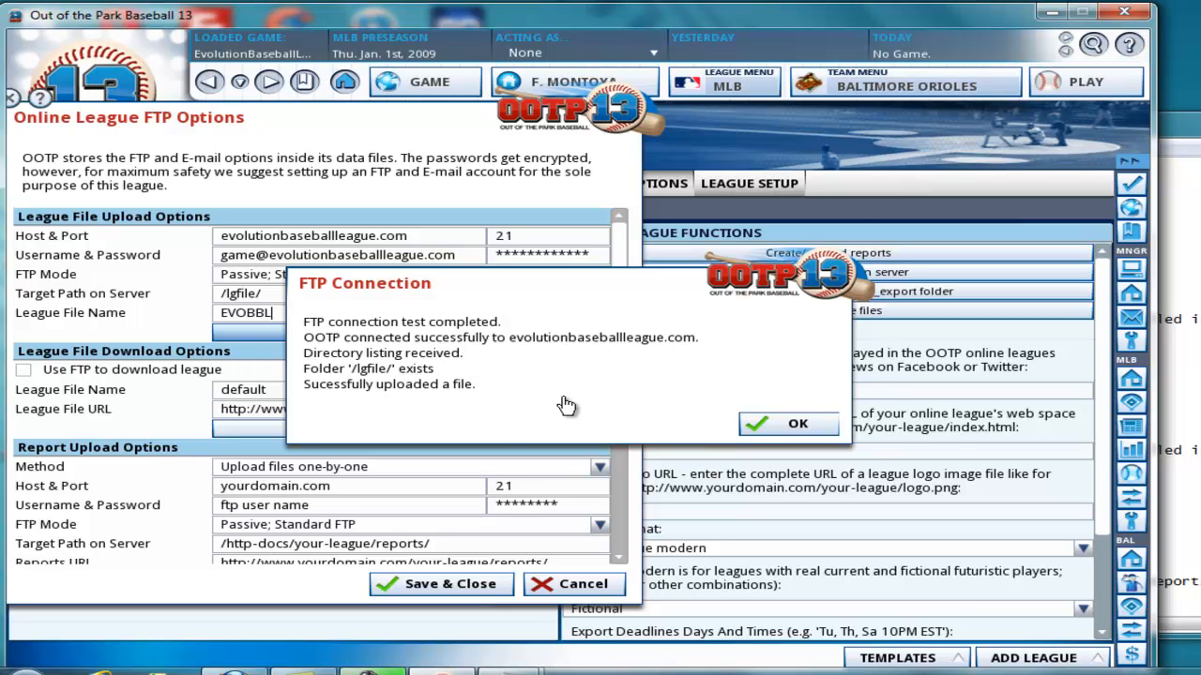
click(788, 424)
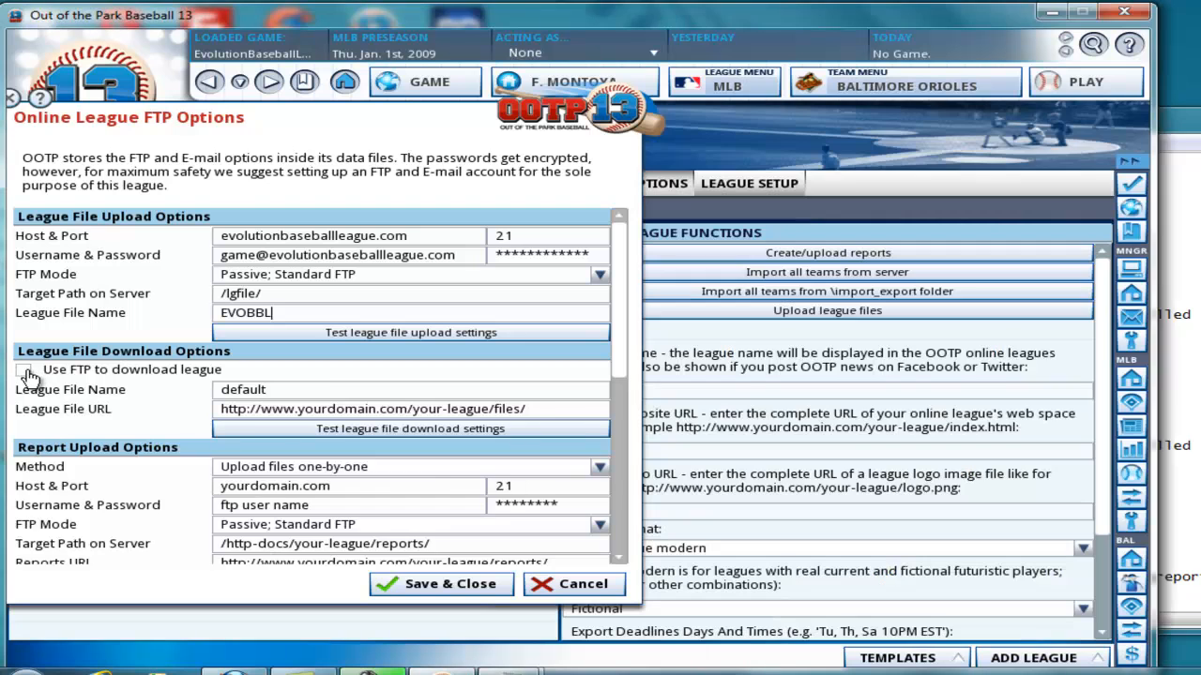
click(25, 370)
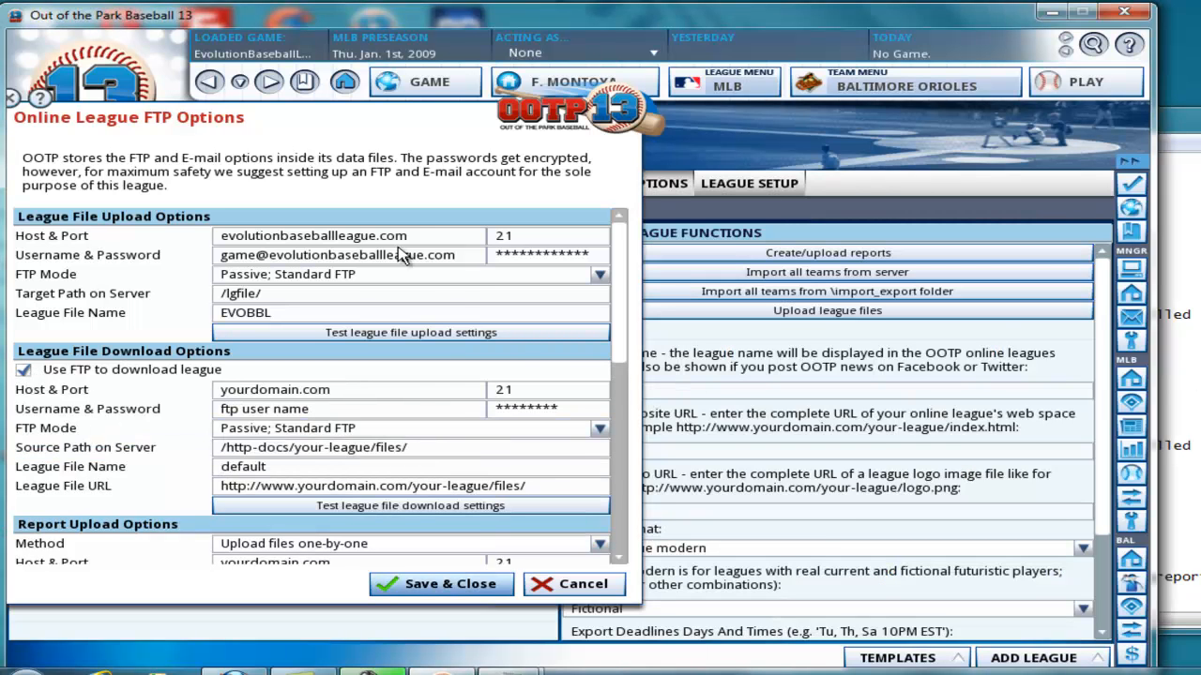
click(347, 236)
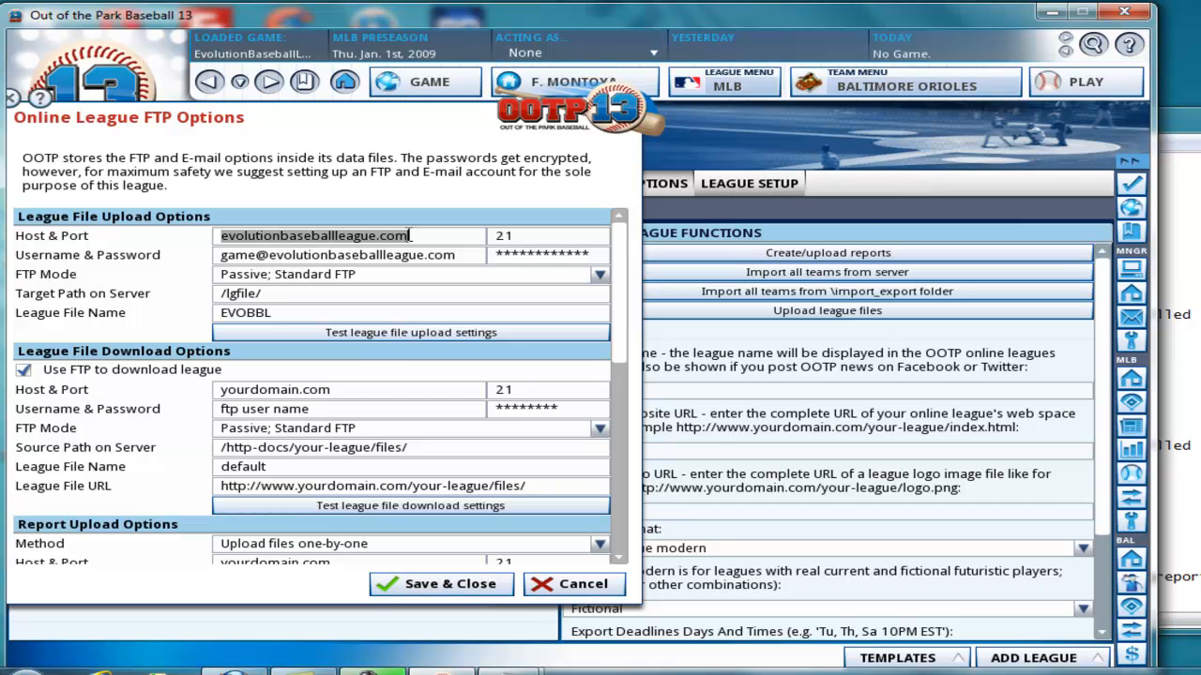
text(evolutionbaseballleague.com)
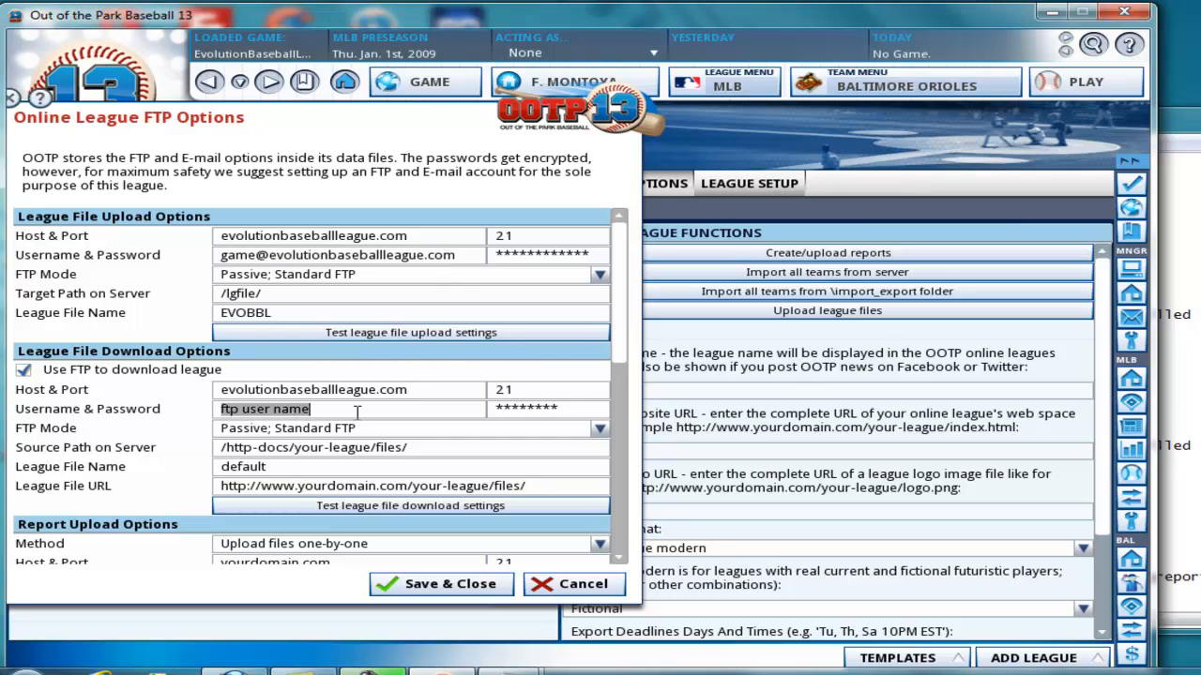
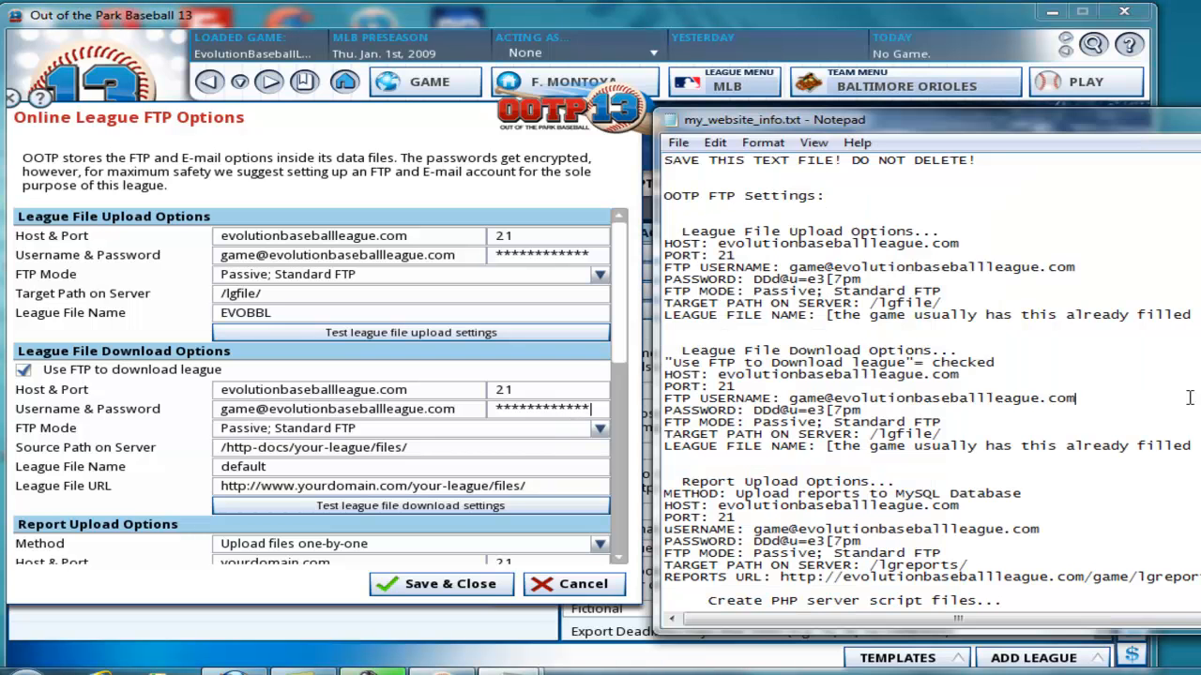
Step: Set source path /lgfile/ and file name EVOBBL, clear the League File URL, and pass the test
double_click(912, 434)
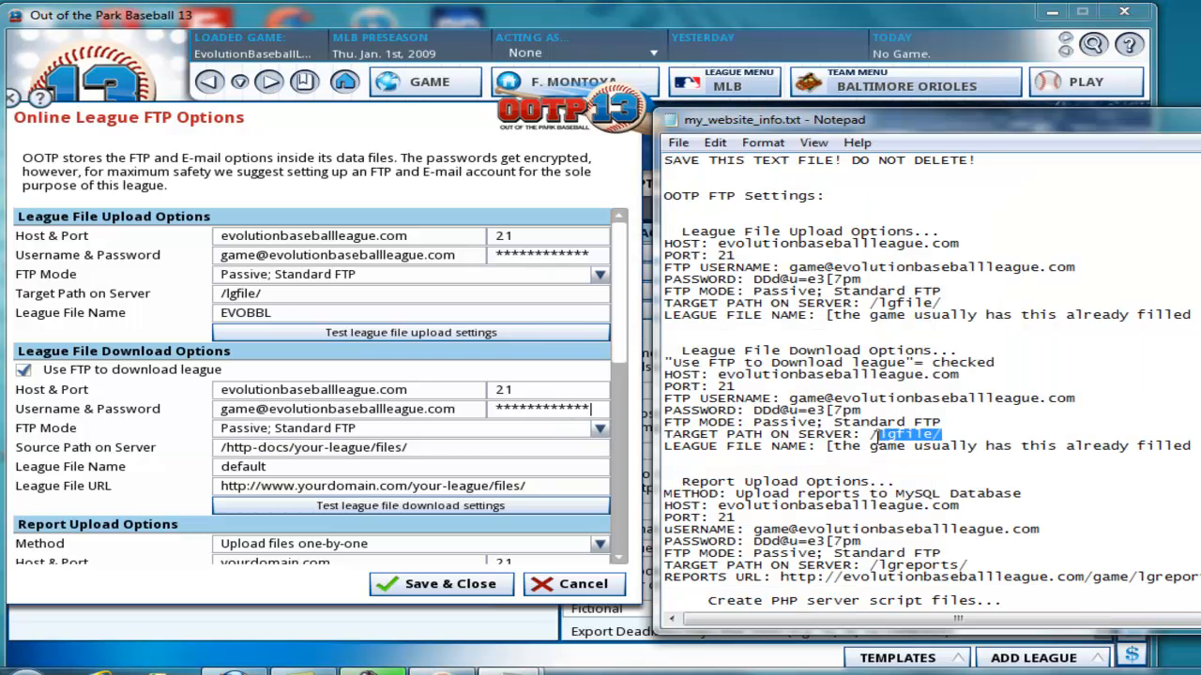
right_click(908, 433)
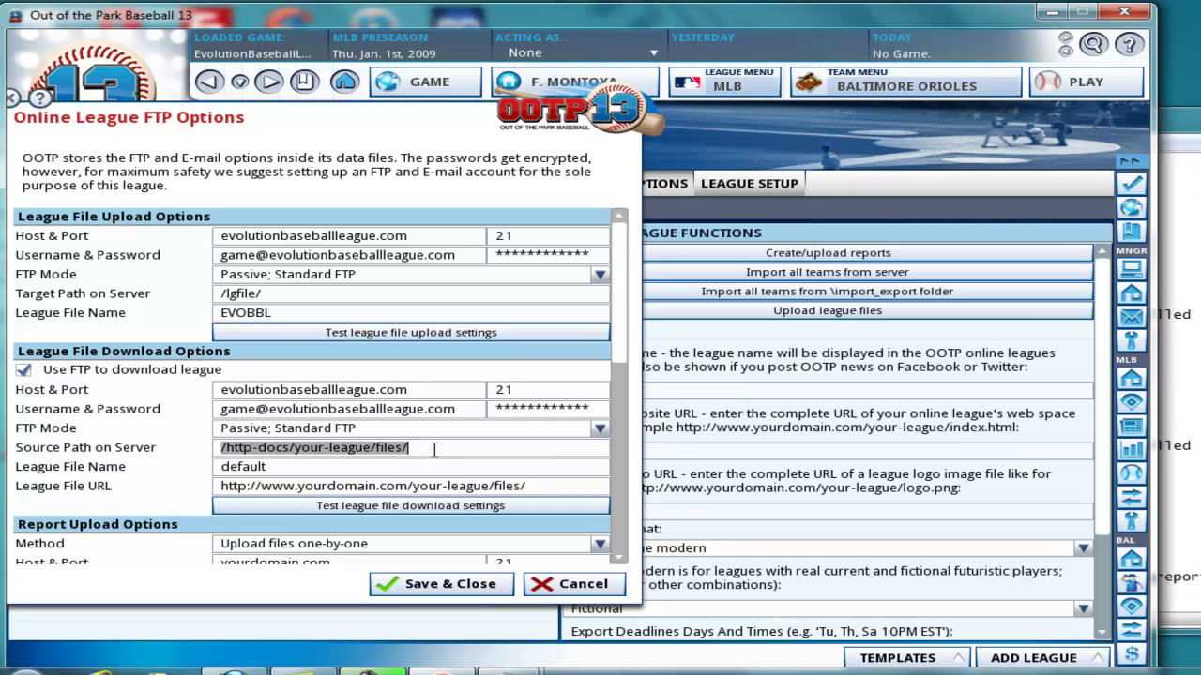
text(/lgfile/)
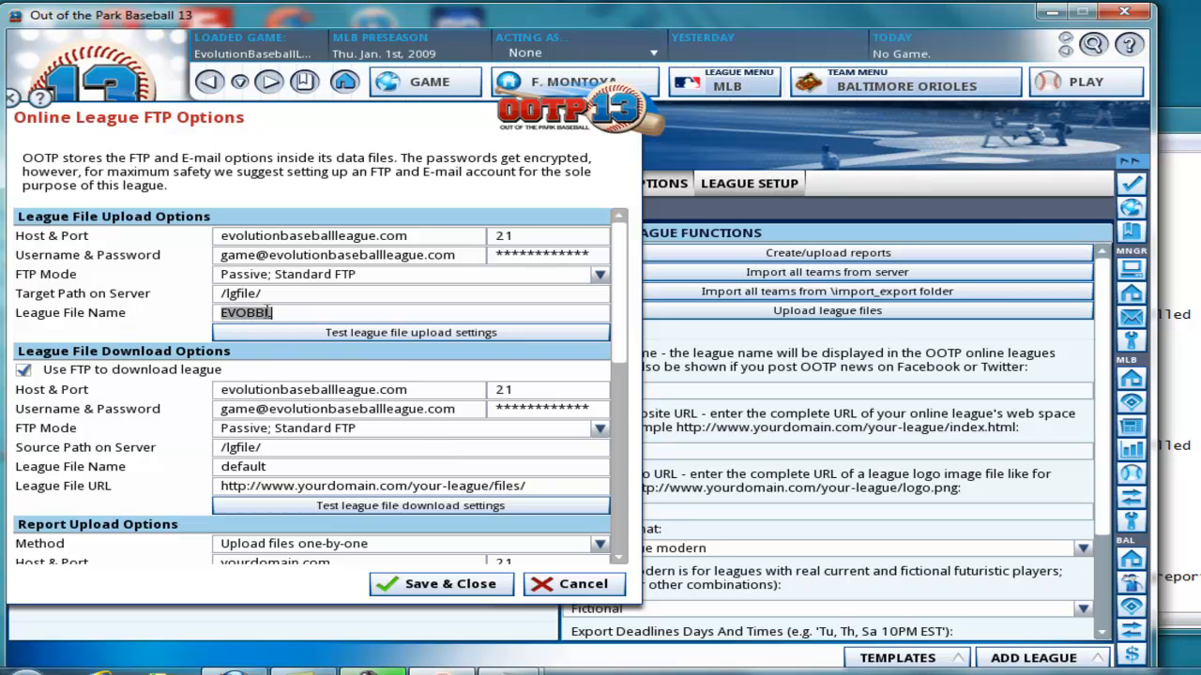
text(EVOBBL)
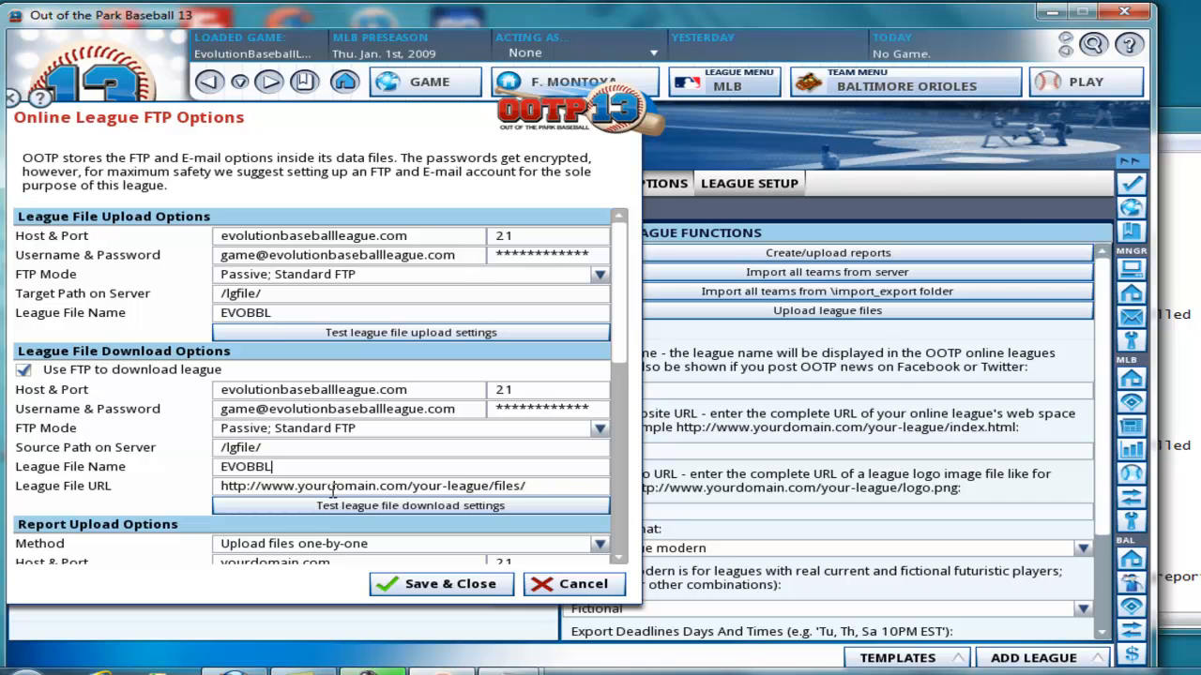
click(405, 485)
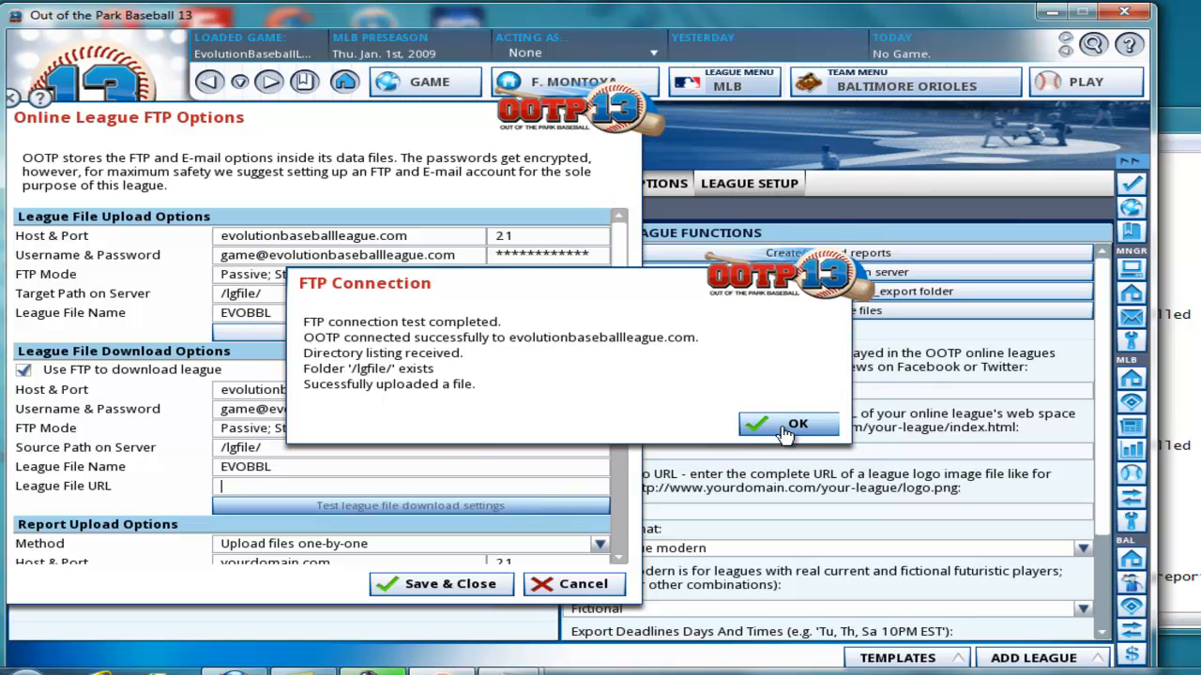
click(788, 424)
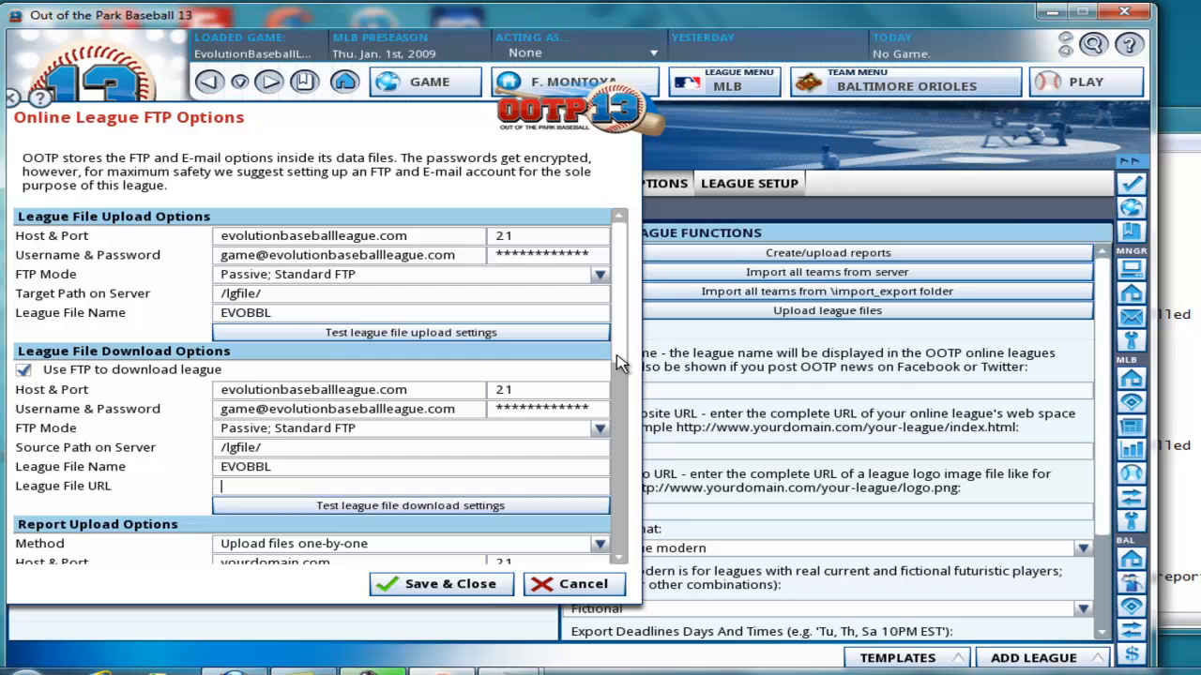
Step: Set the Report Upload Method to 'Upload reports to MySQL database'
scroll(down, 3)
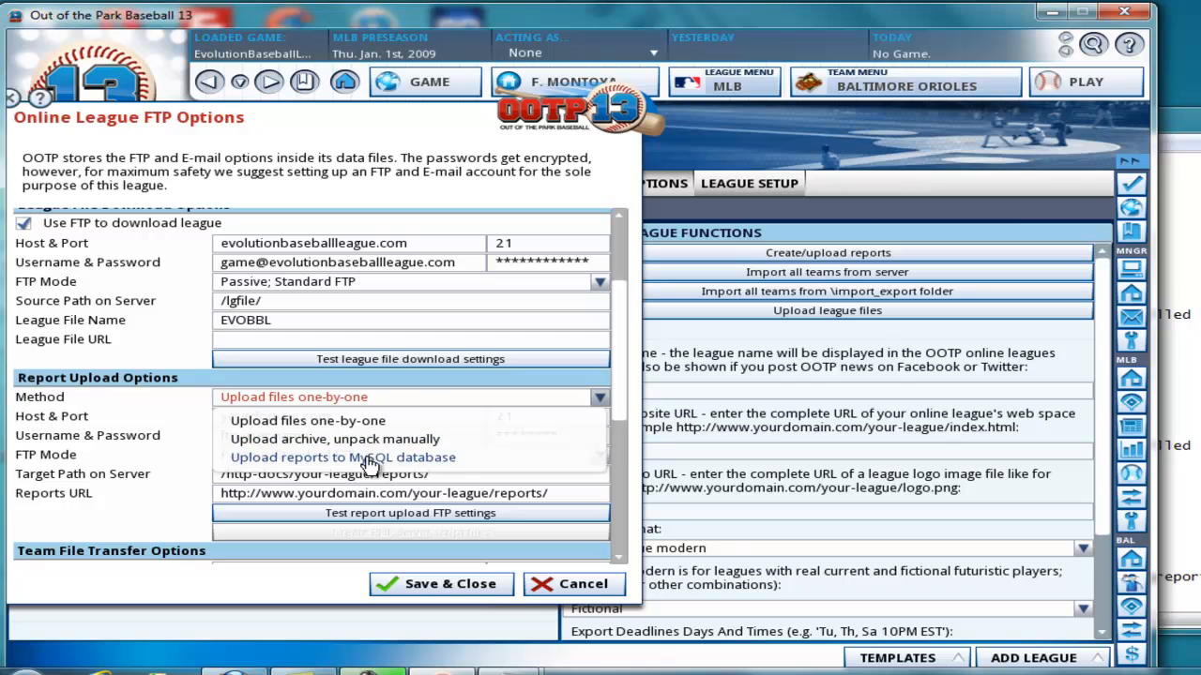
click(345, 458)
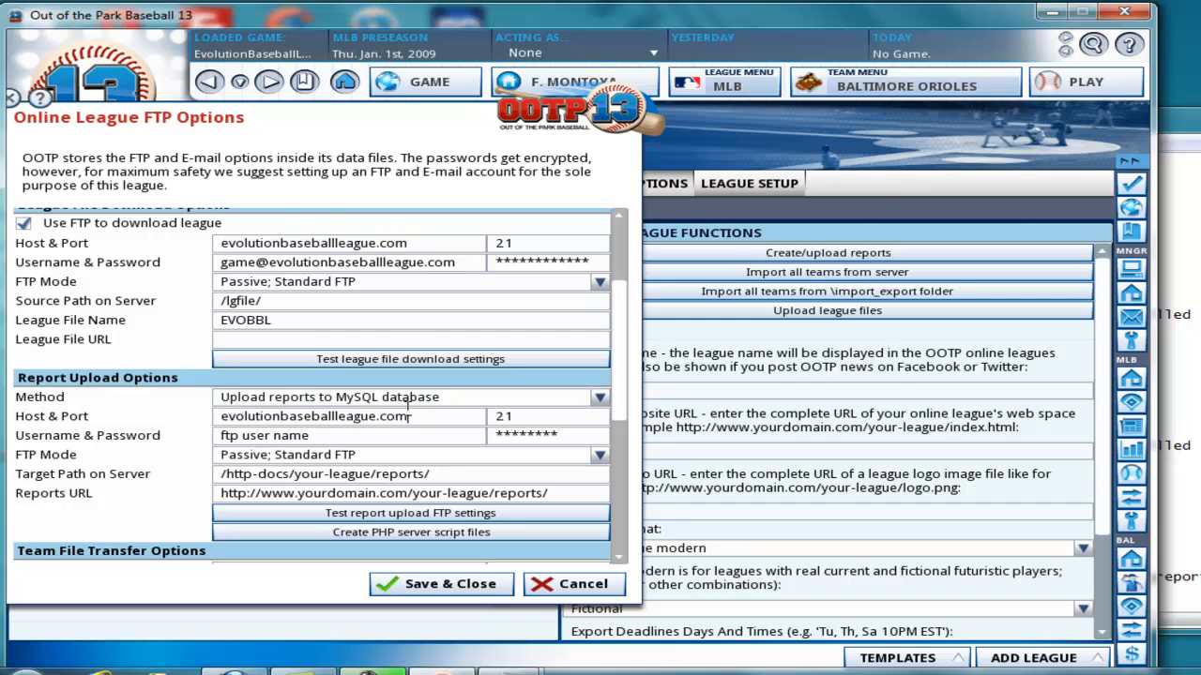
click(347, 262)
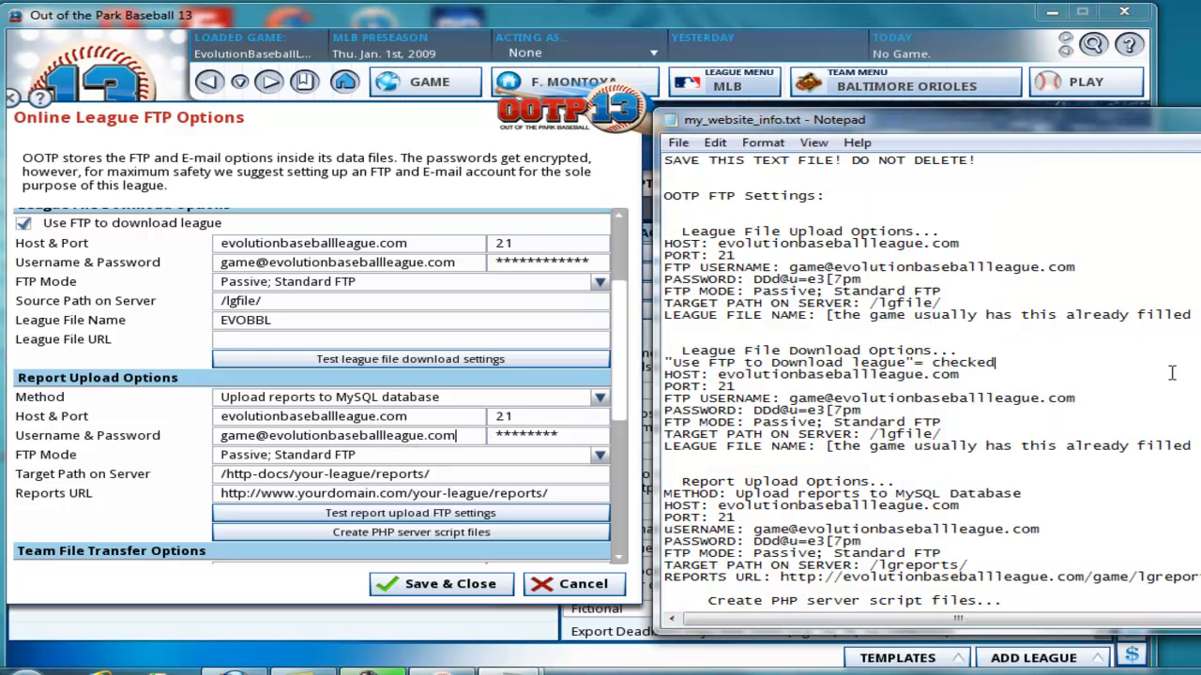
scroll(down, 3)
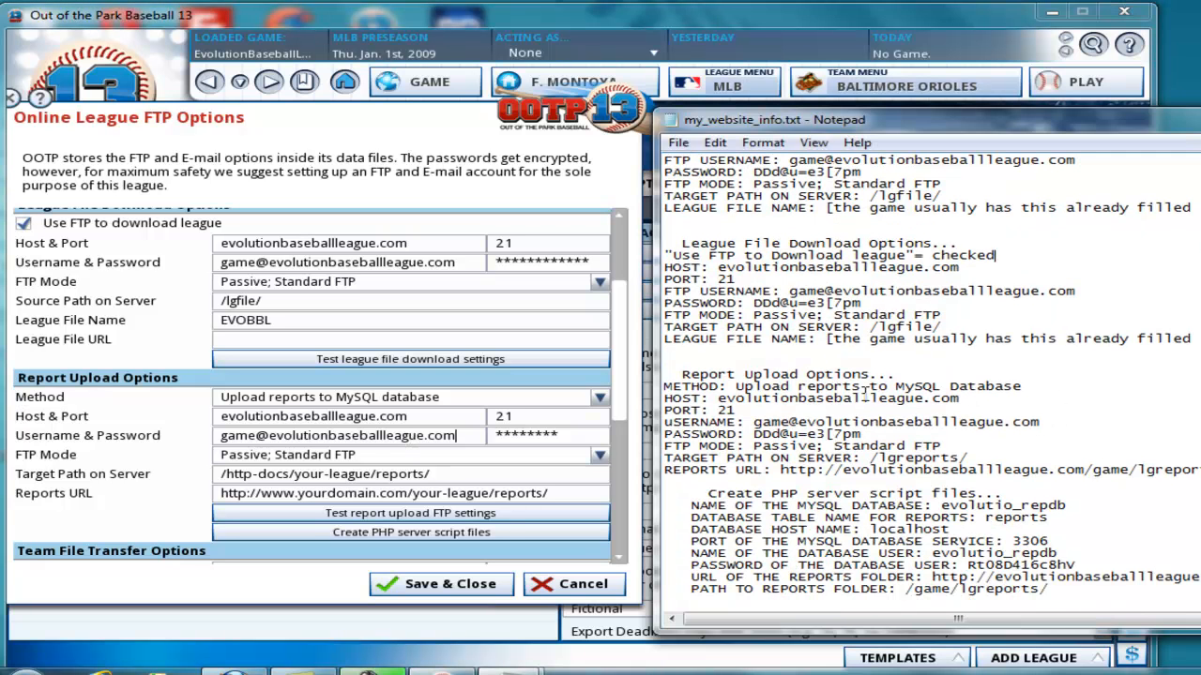
Step: Enter the FTP password from the notes and the /lgreports/ target path
double_click(846, 433)
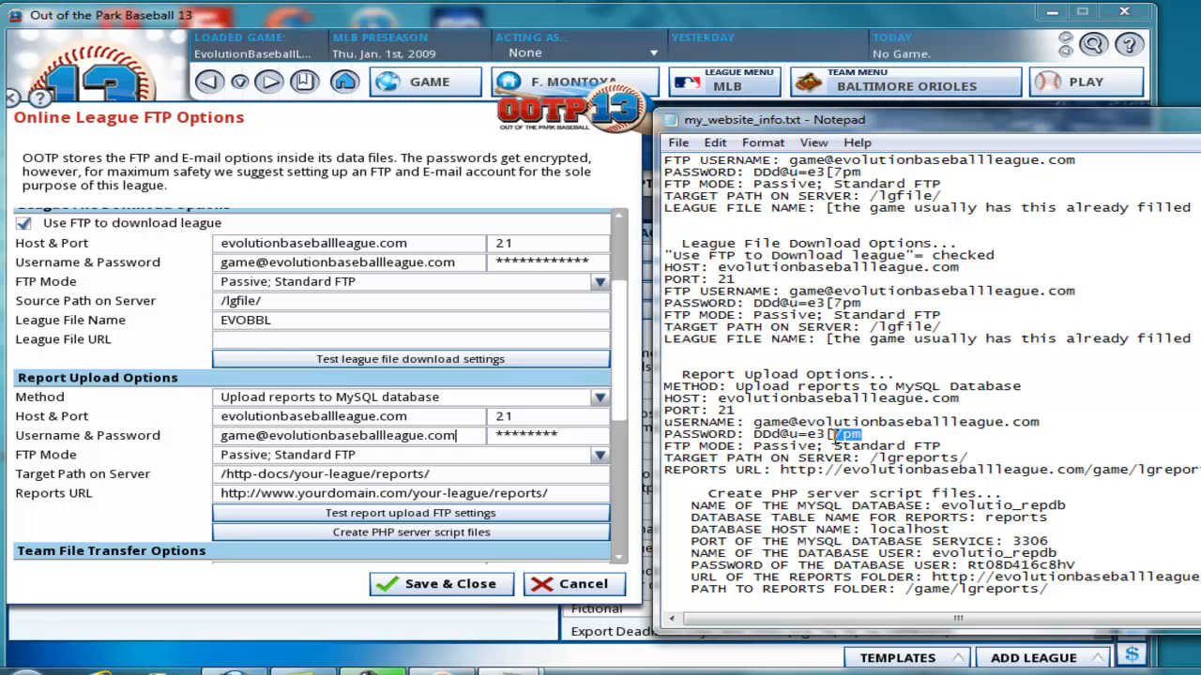
double_click(809, 434)
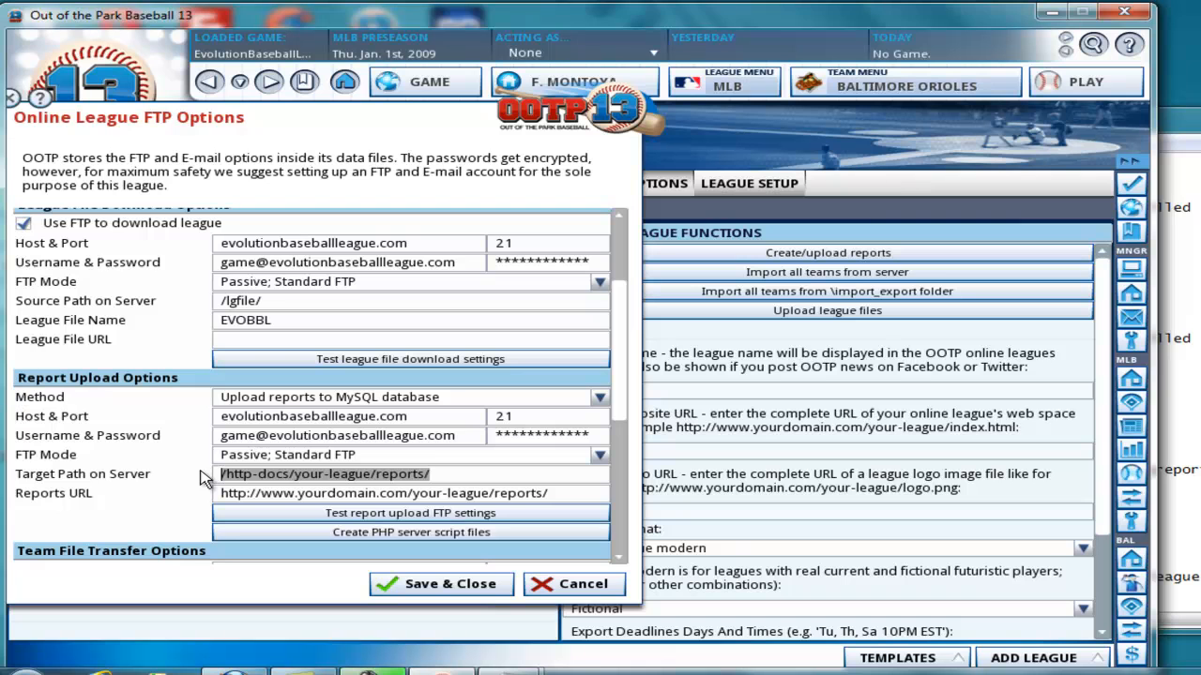
text(/lgreports/)
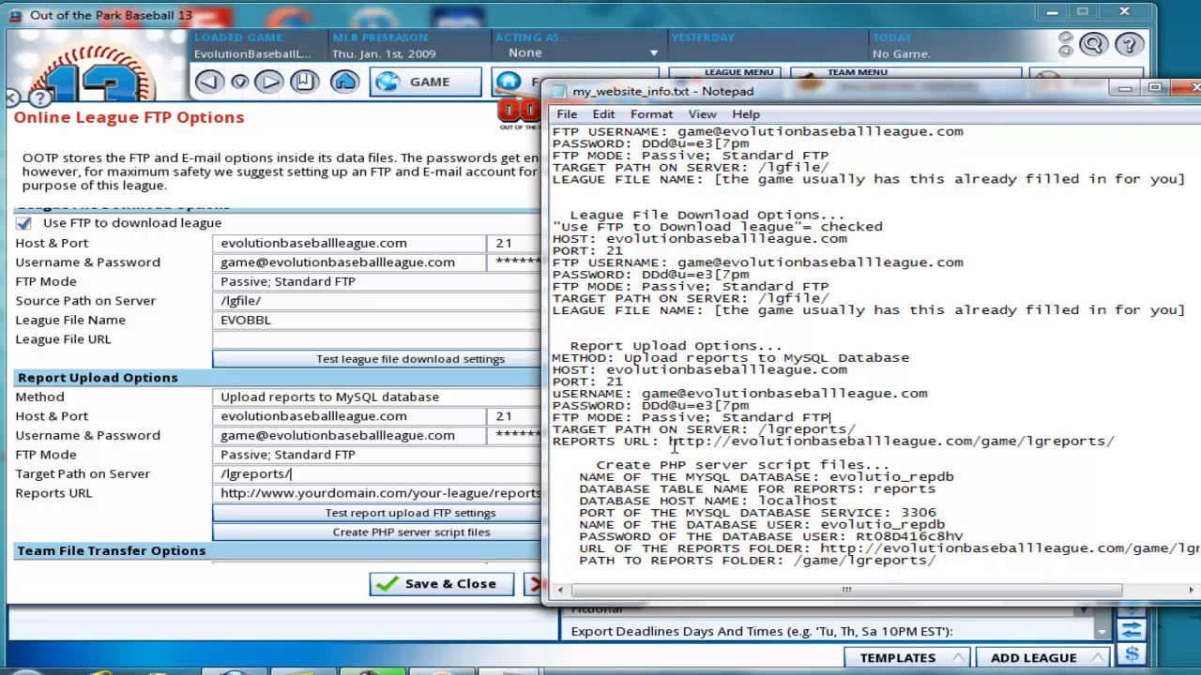
drag(668, 440, 983, 441)
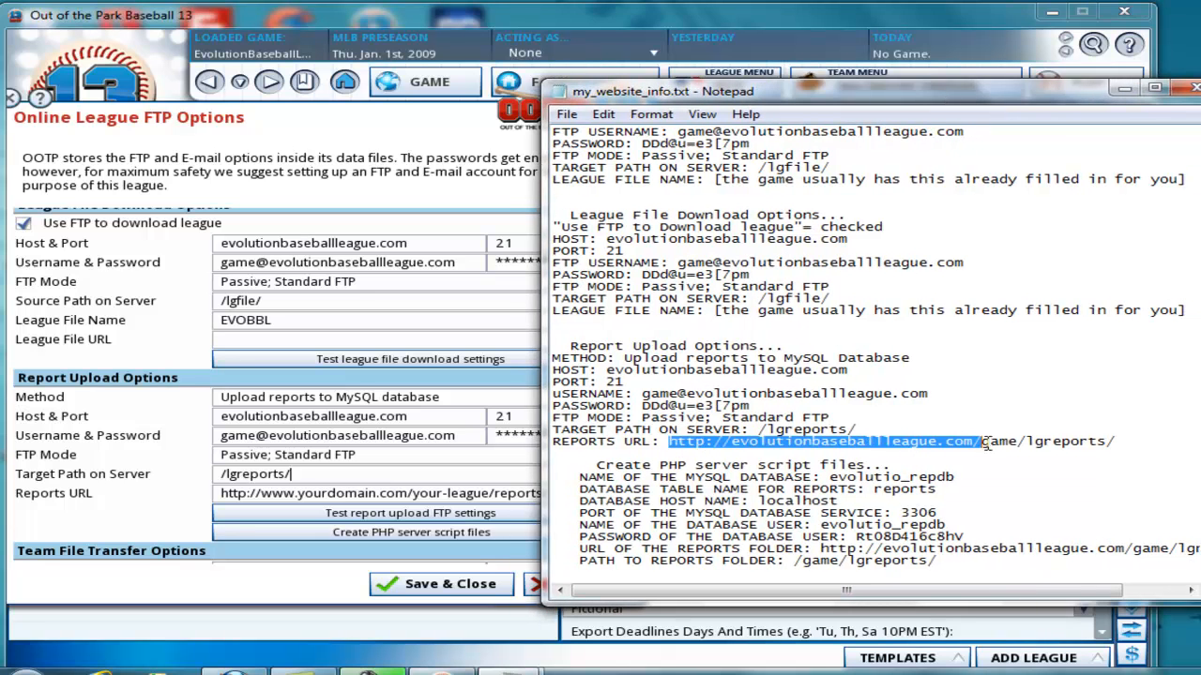
right_click(1030, 443)
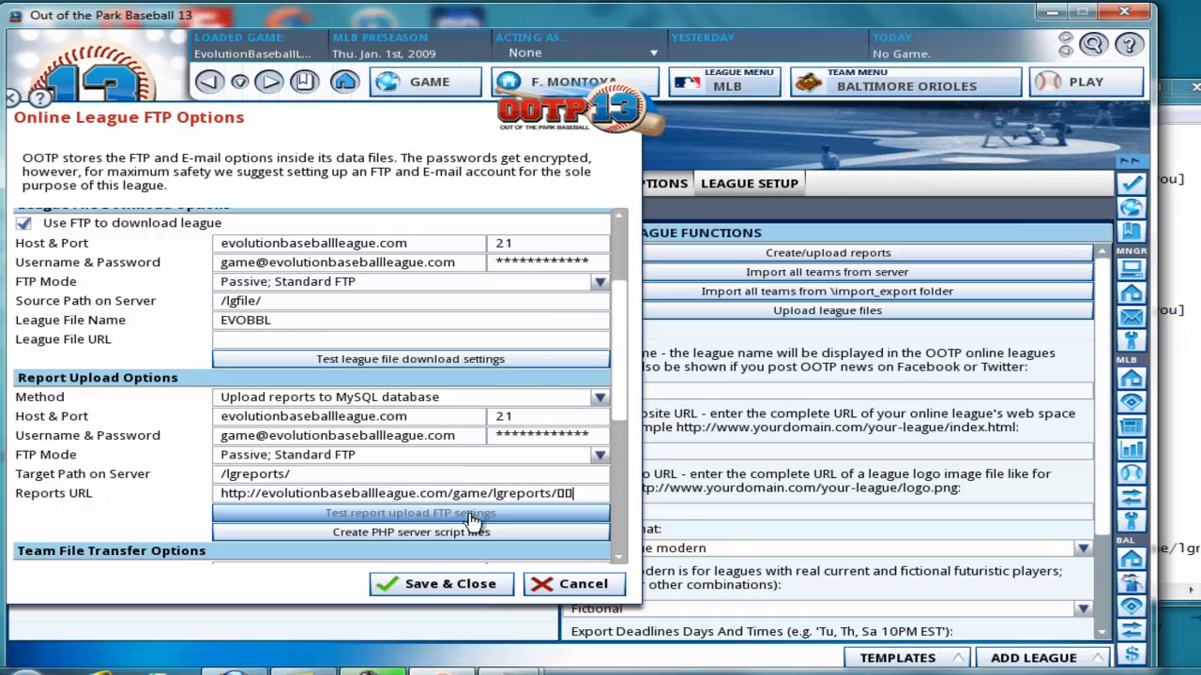
click(409, 514)
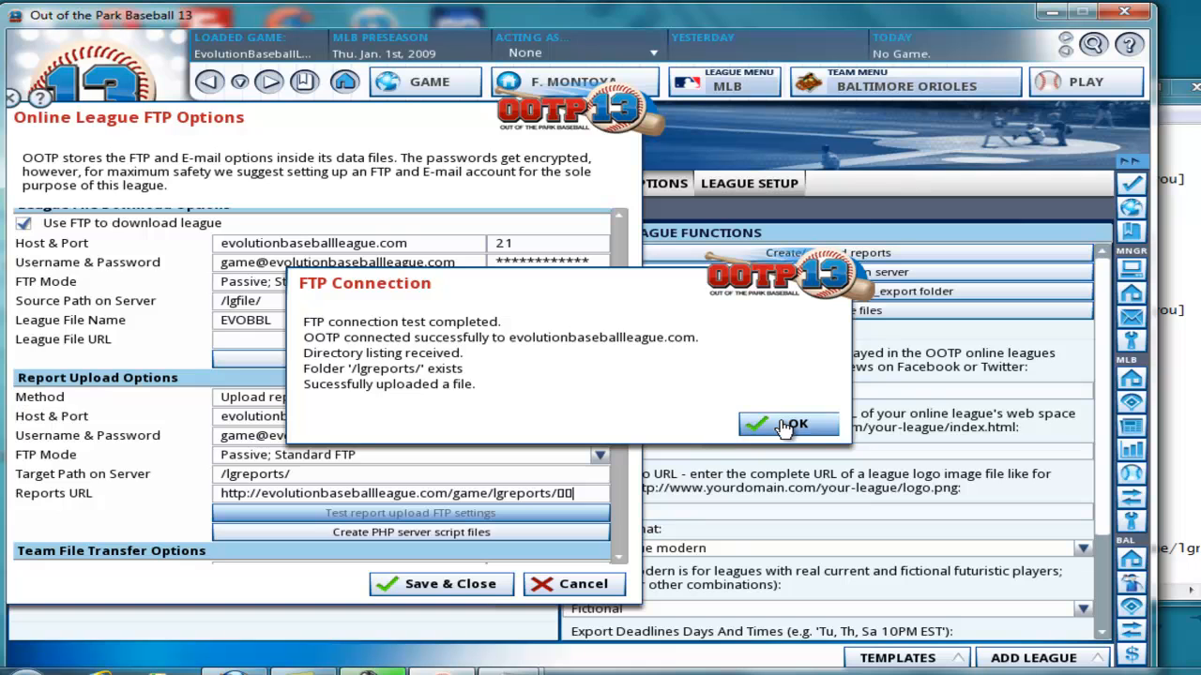
click(787, 424)
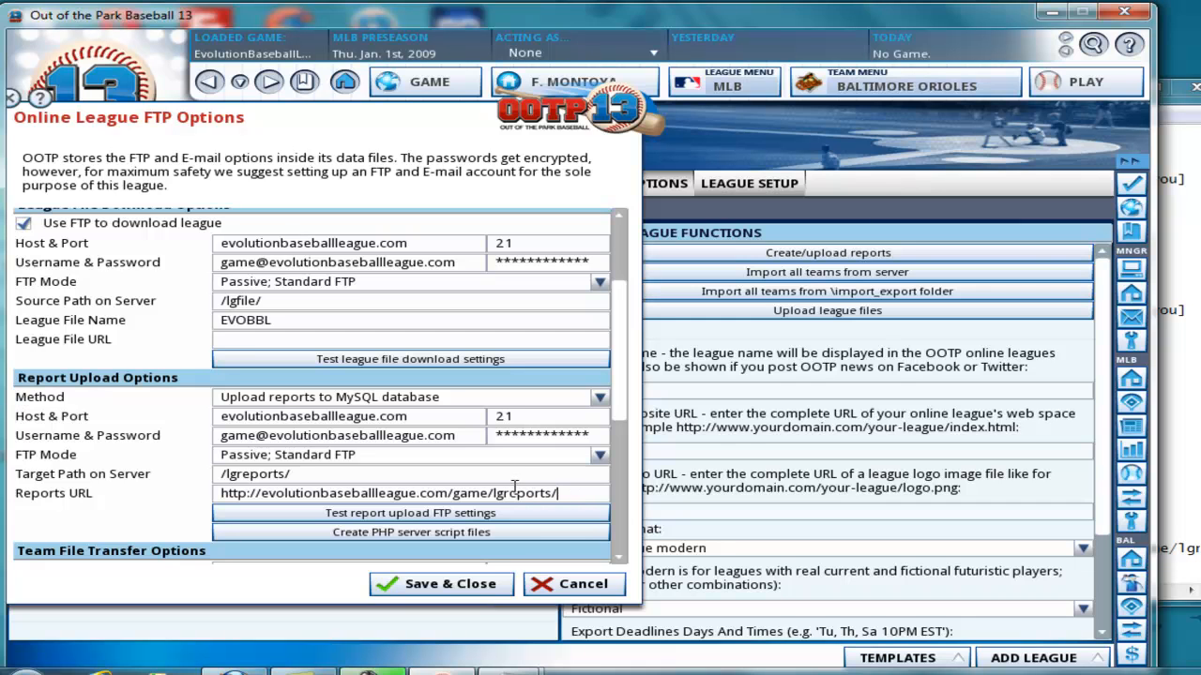
mouse_move(574, 514)
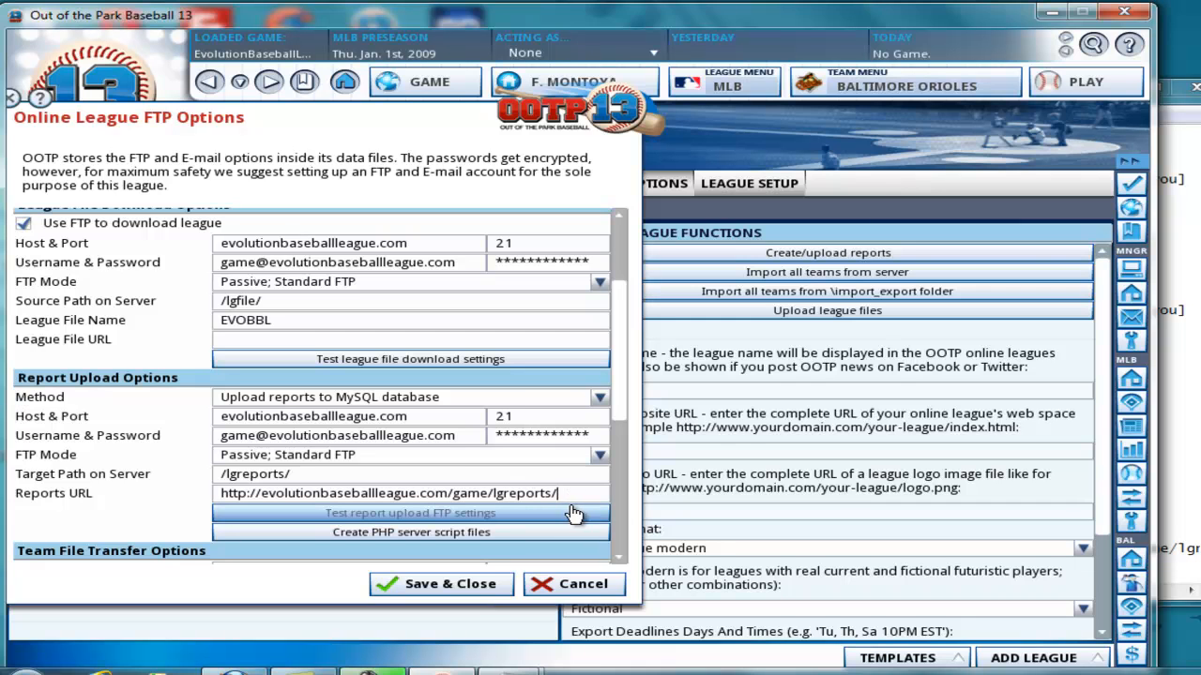
mouse_move(398, 533)
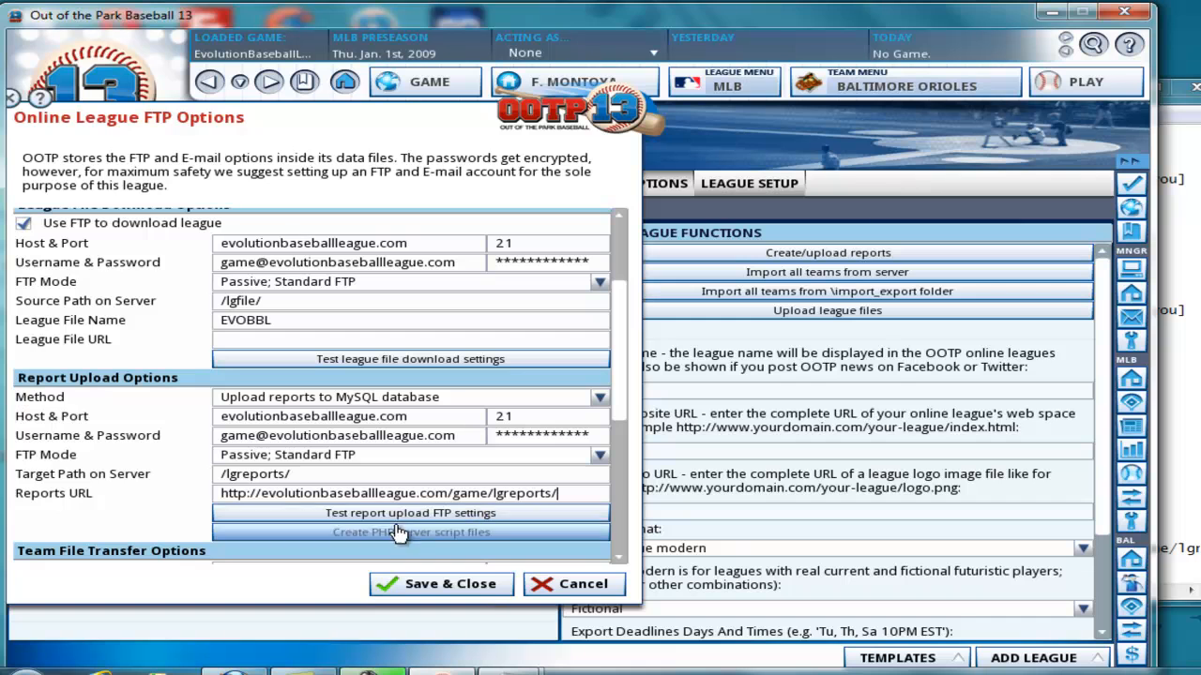
mouse_move(422, 552)
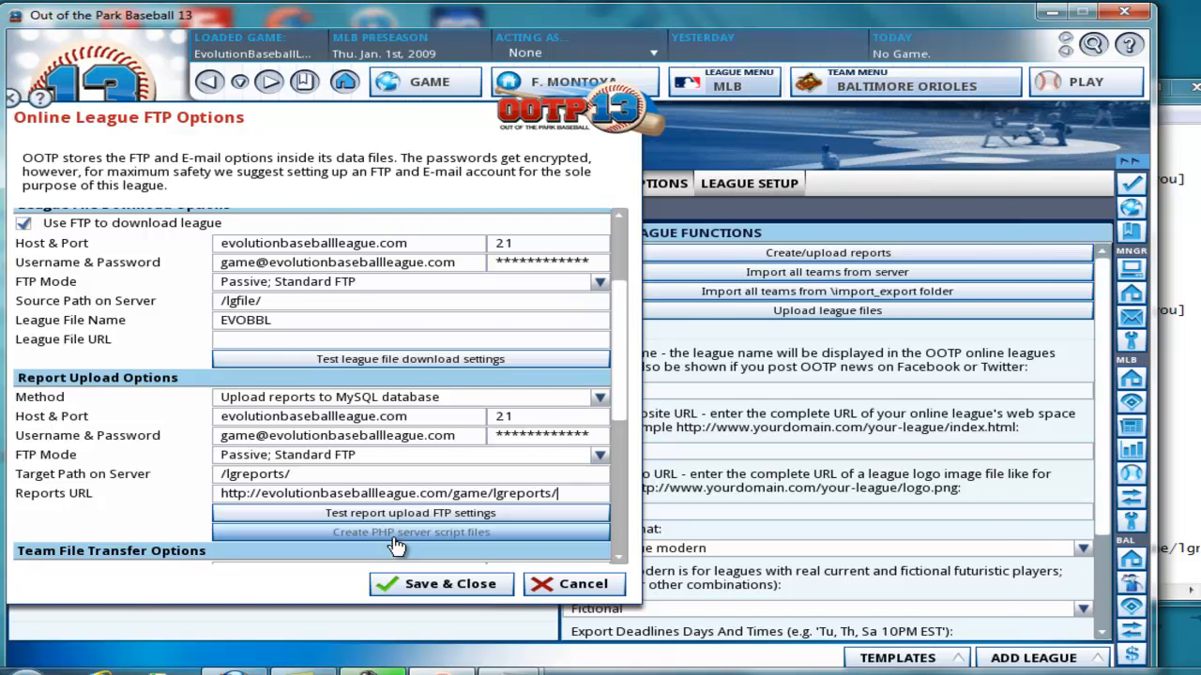
Step: Start the PHP server script dialog and enter database name evolutio_repdb
click(410, 533)
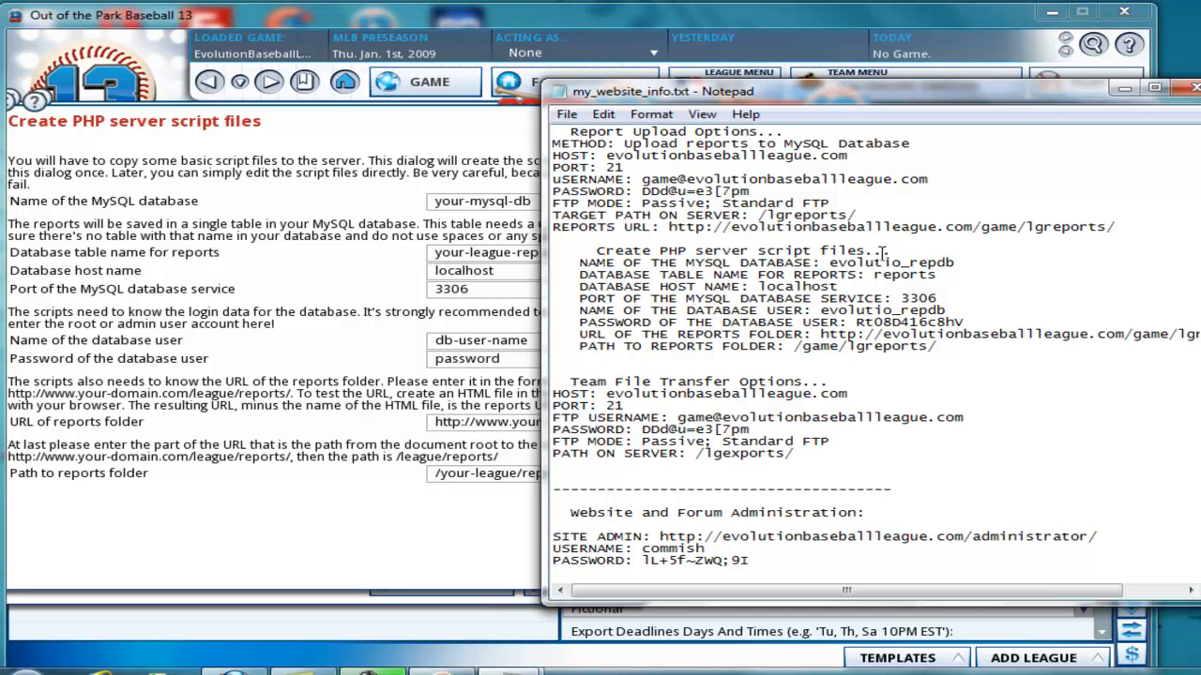
drag(831, 262, 953, 262)
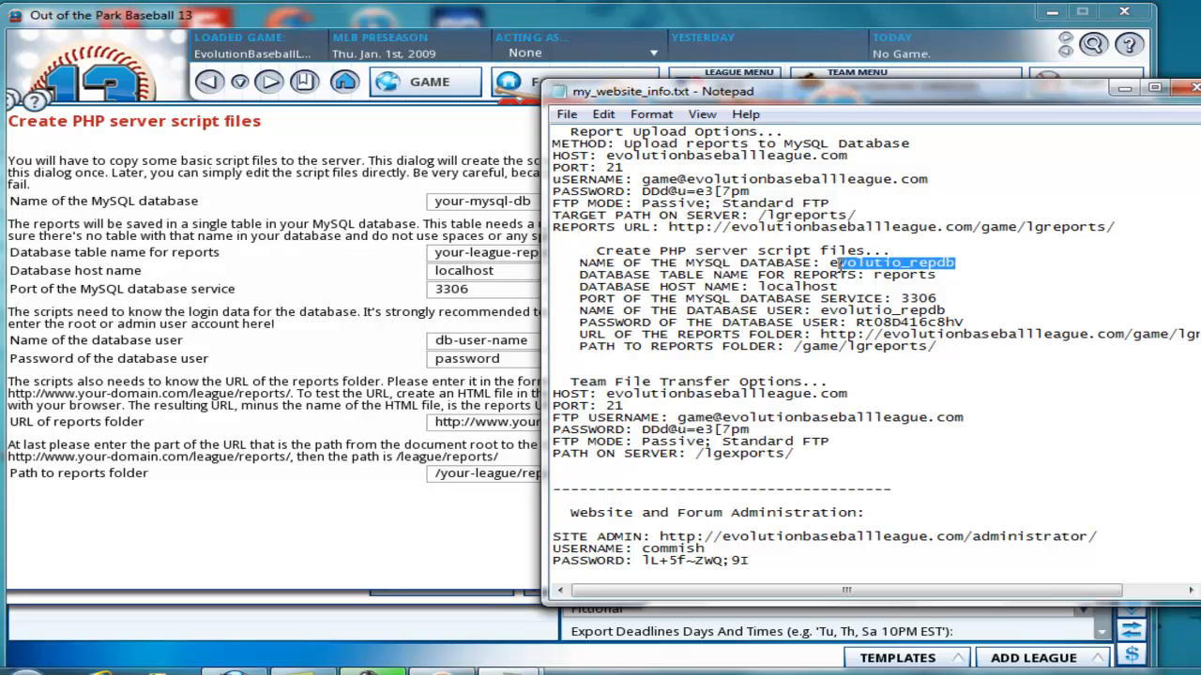
click(839, 262)
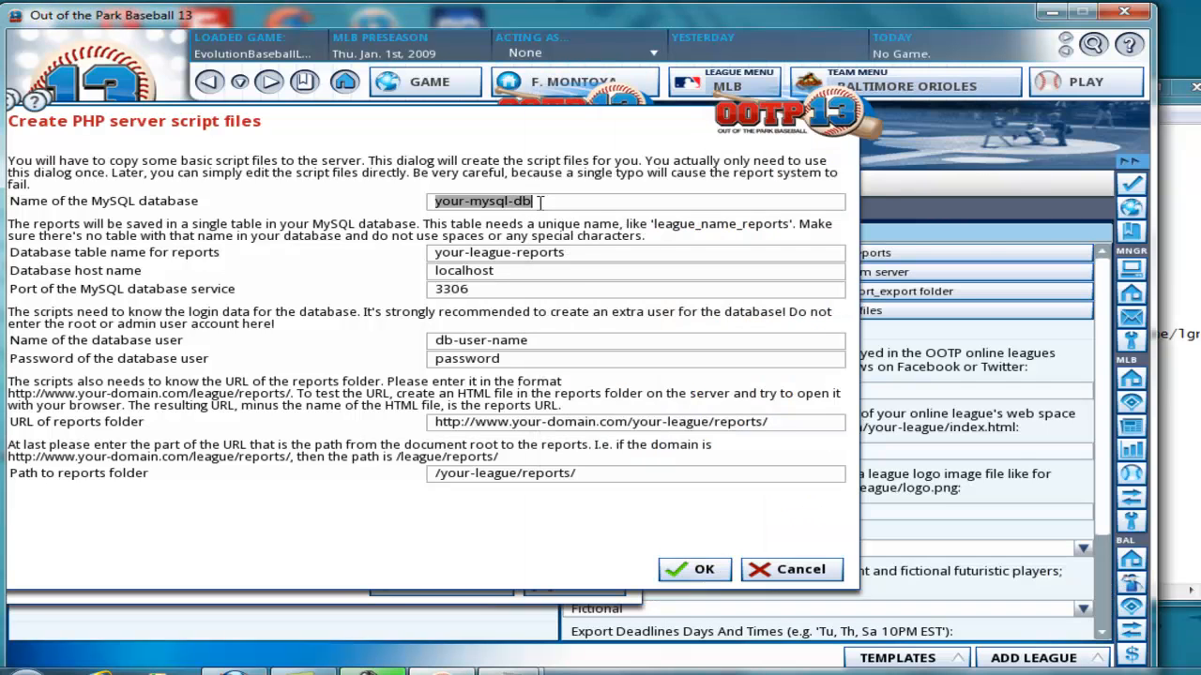
text(evolutio_repdb)
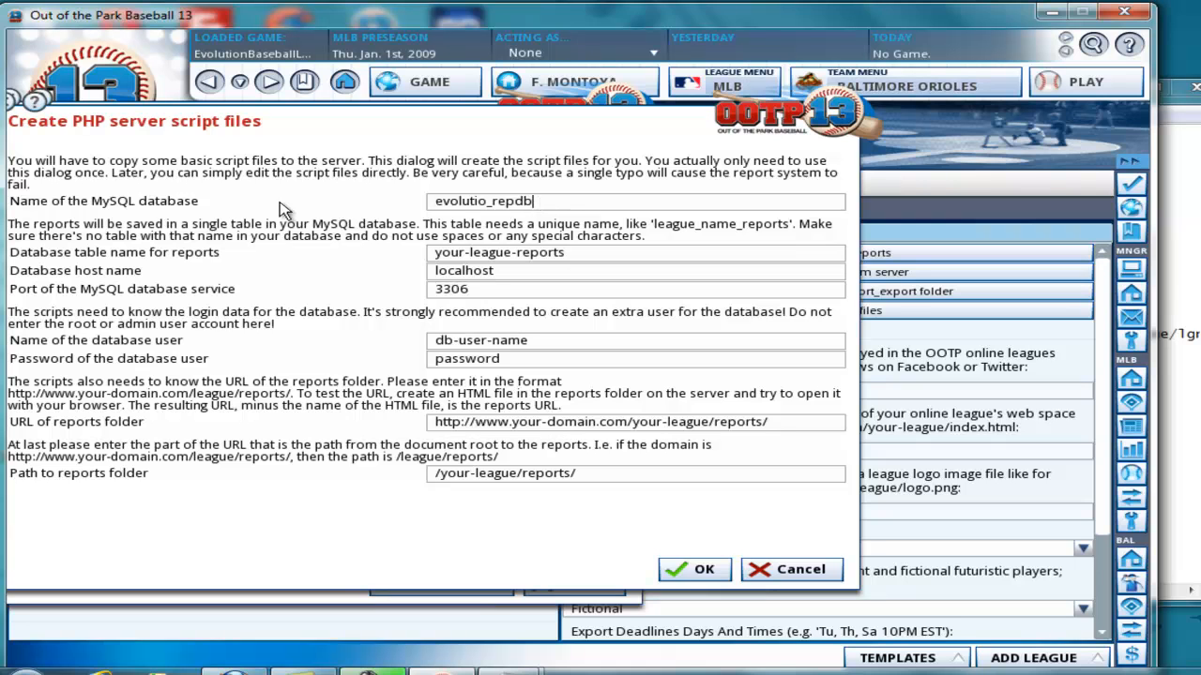
mouse_move(185, 368)
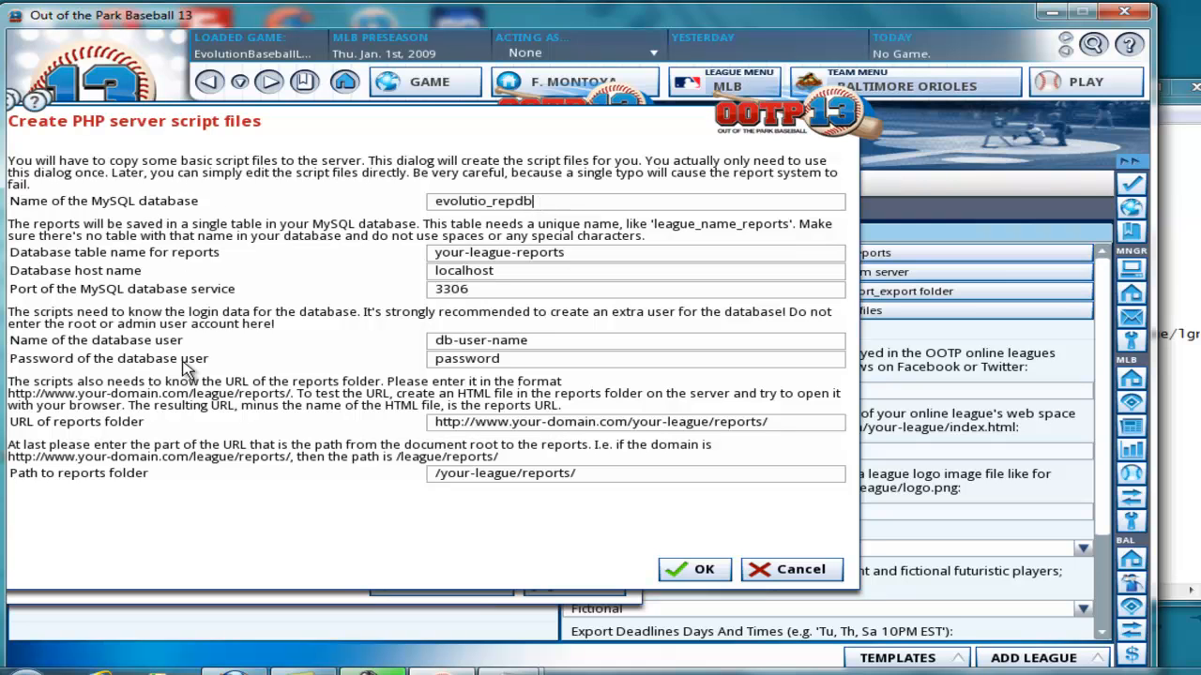
mouse_move(113, 353)
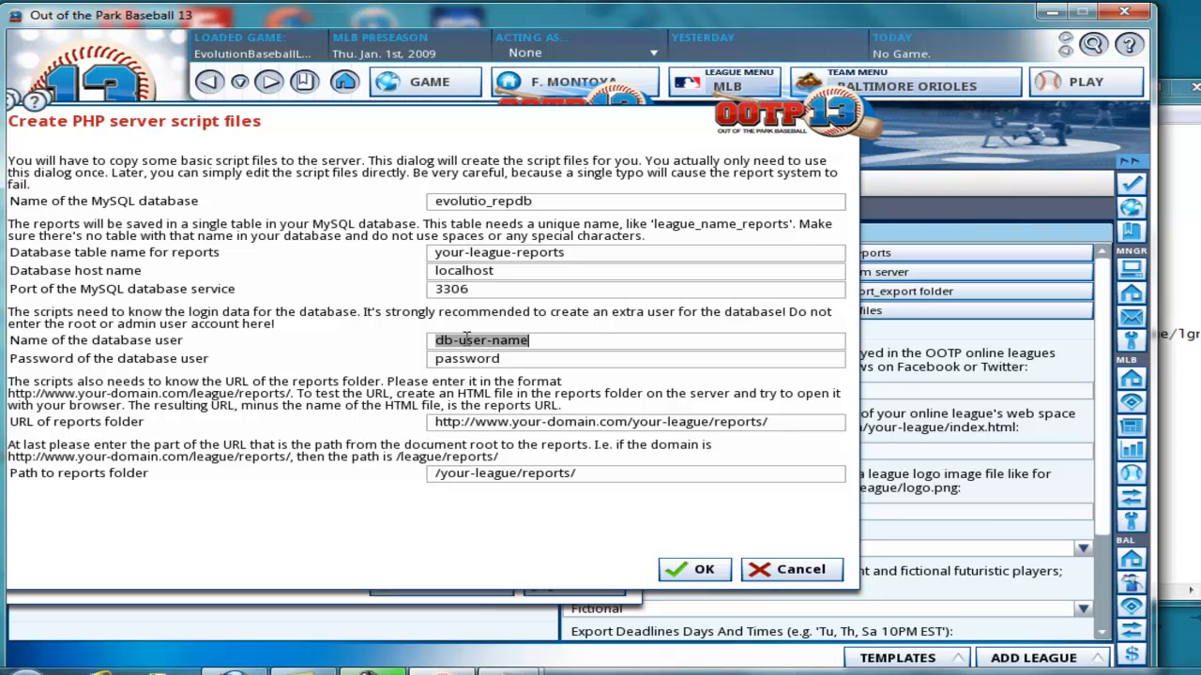
text(evolutio_repdb)
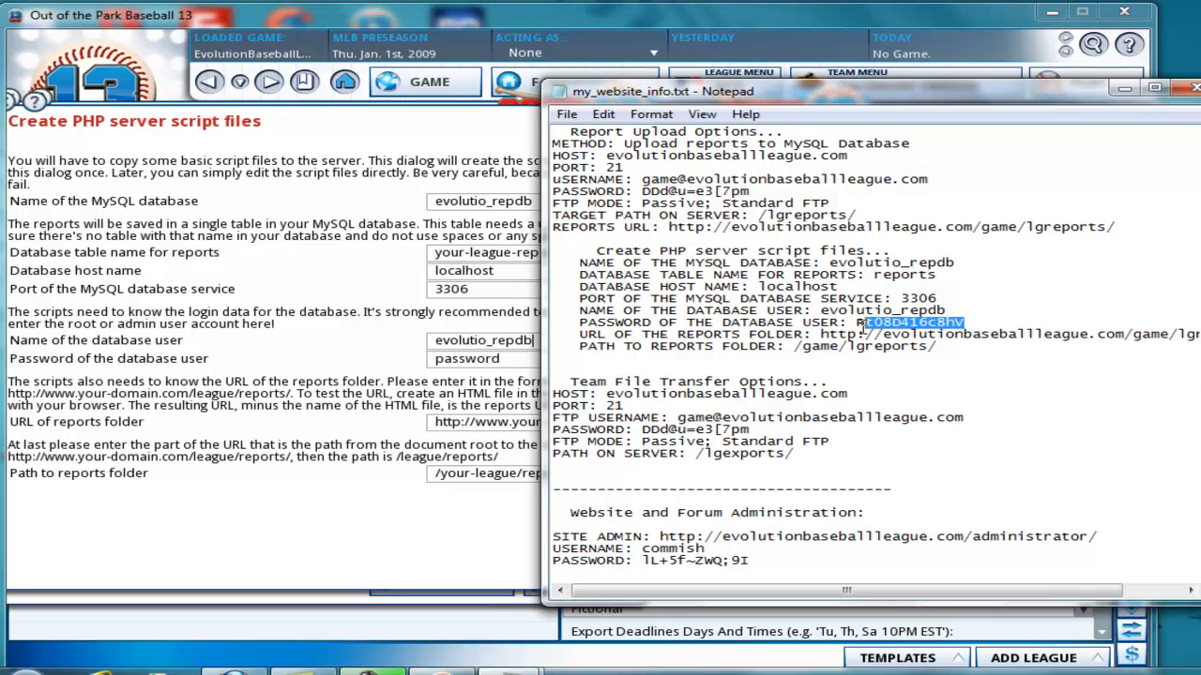
right_click(905, 322)
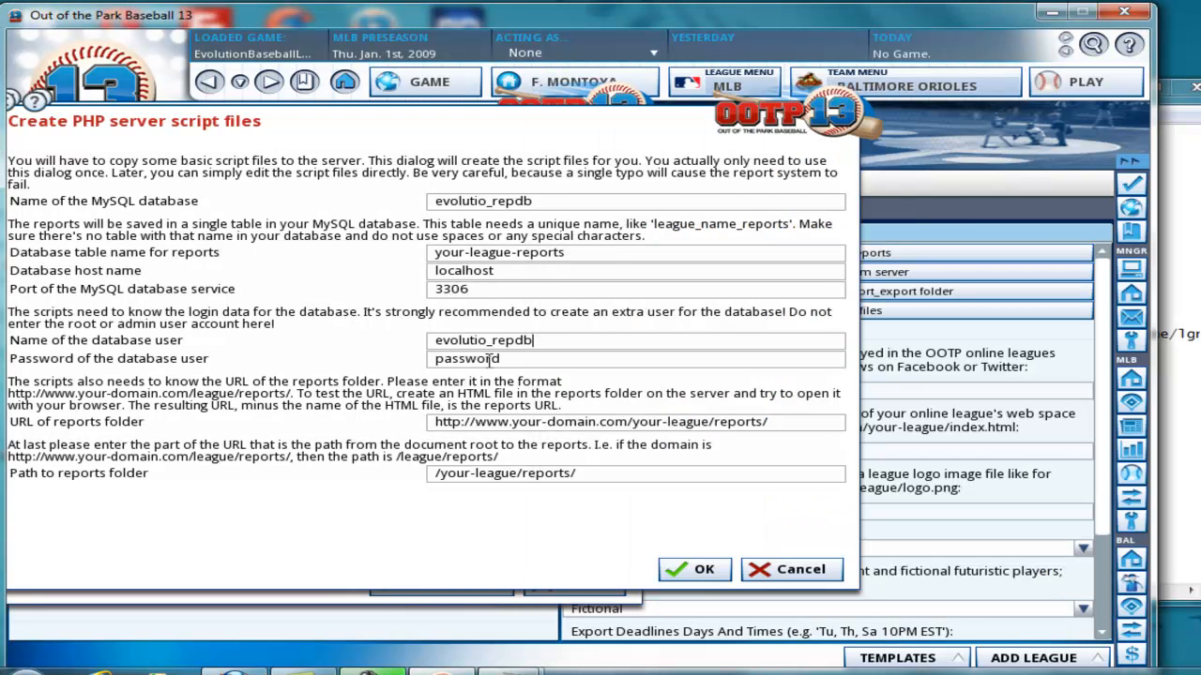
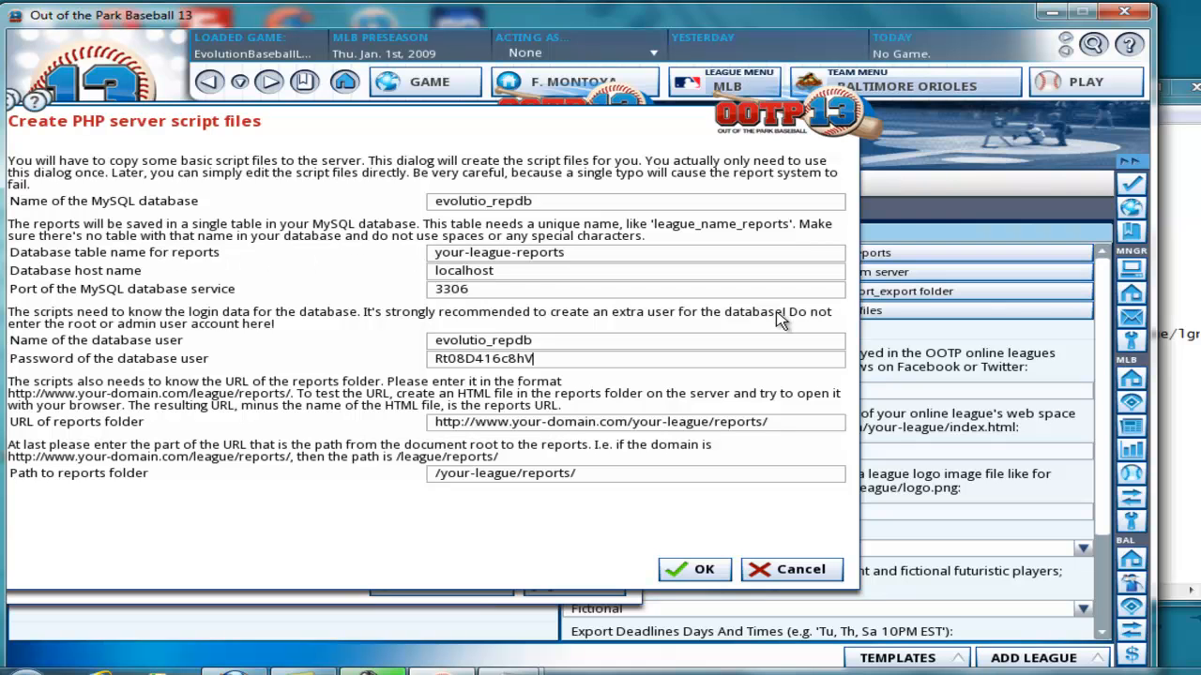
mouse_move(229, 260)
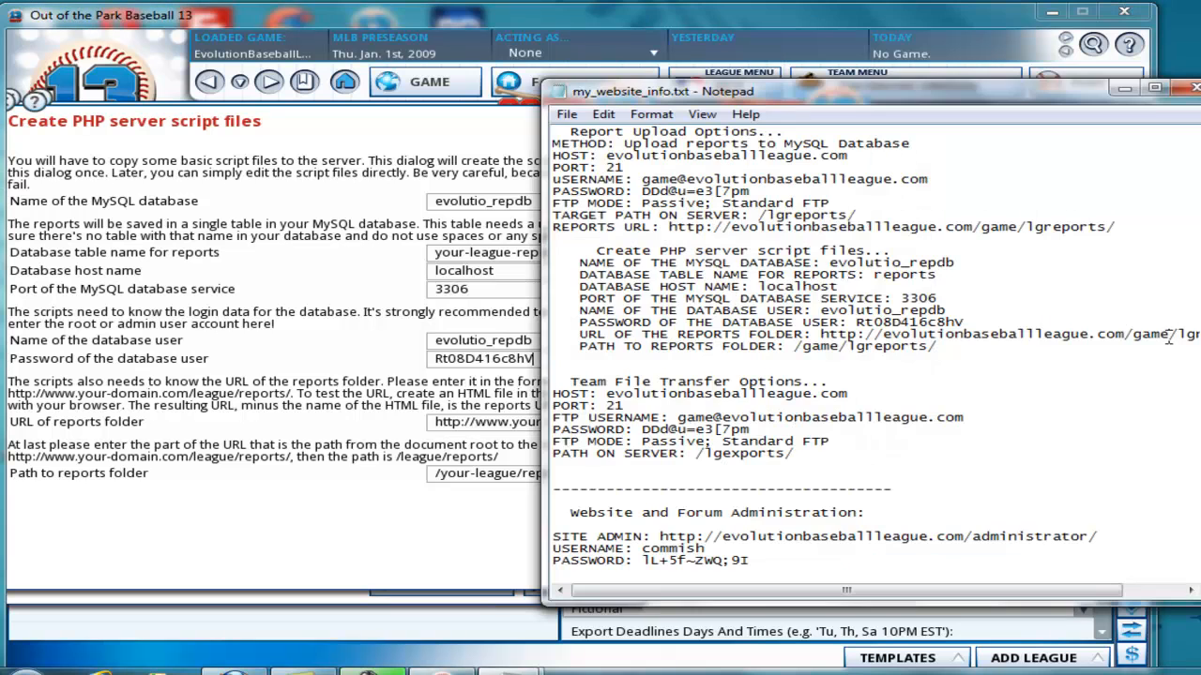
double_click(905, 274)
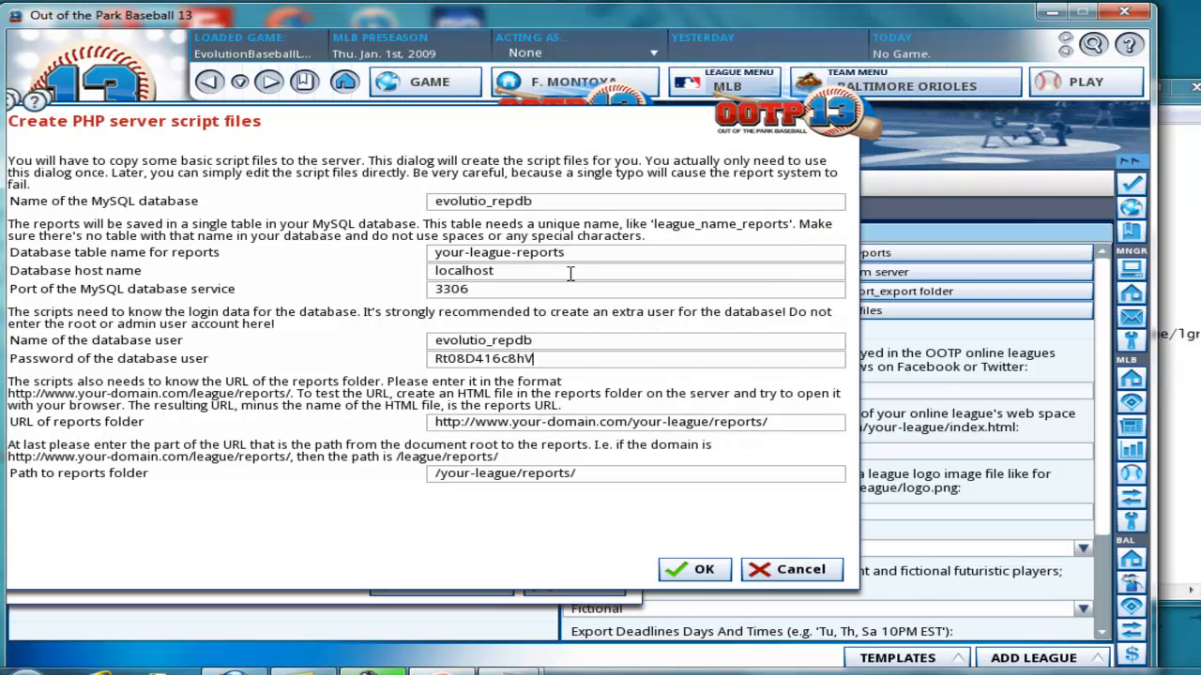
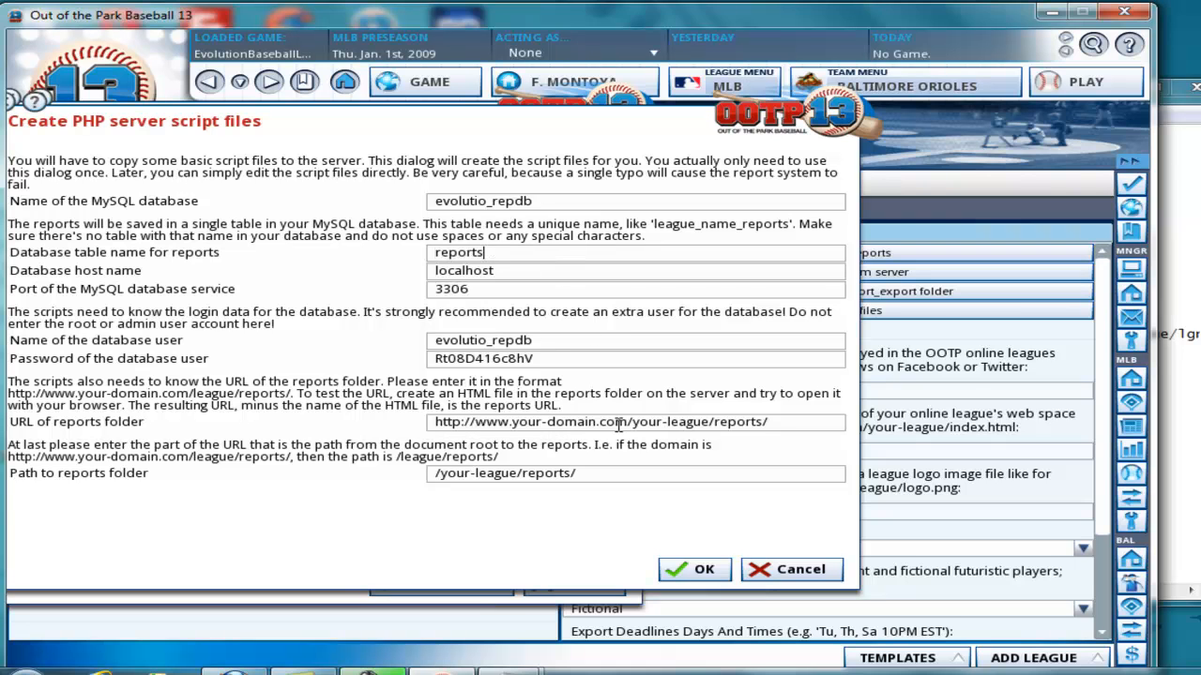
mouse_move(298, 435)
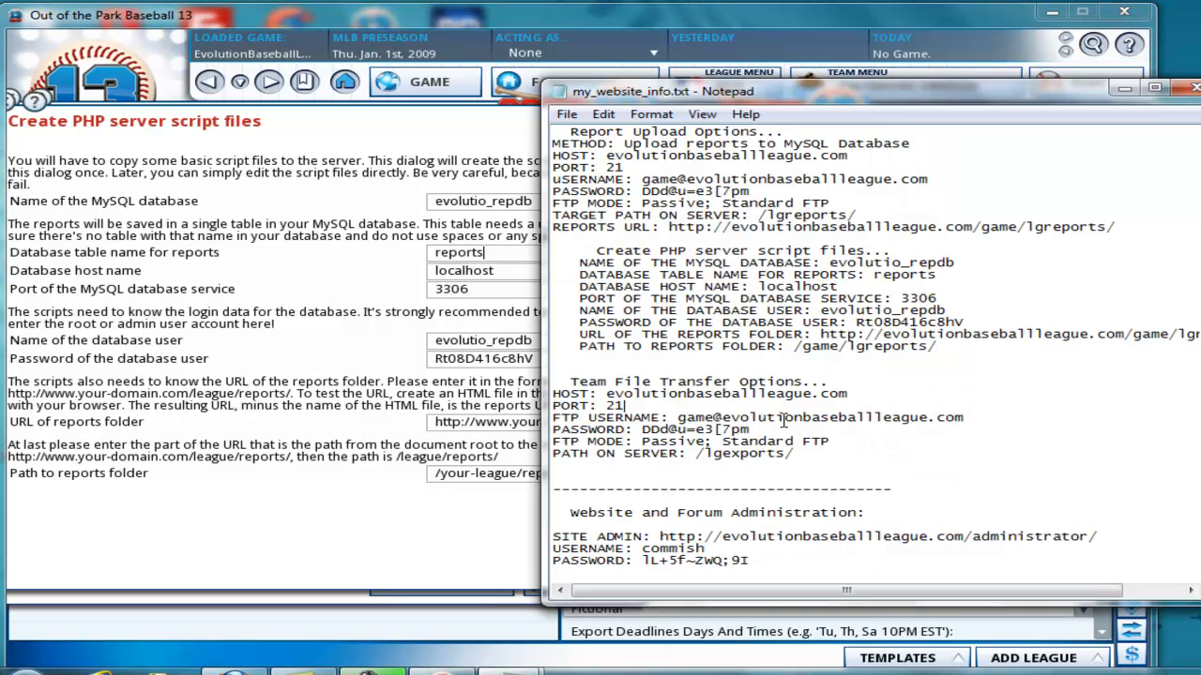
mouse_move(788, 405)
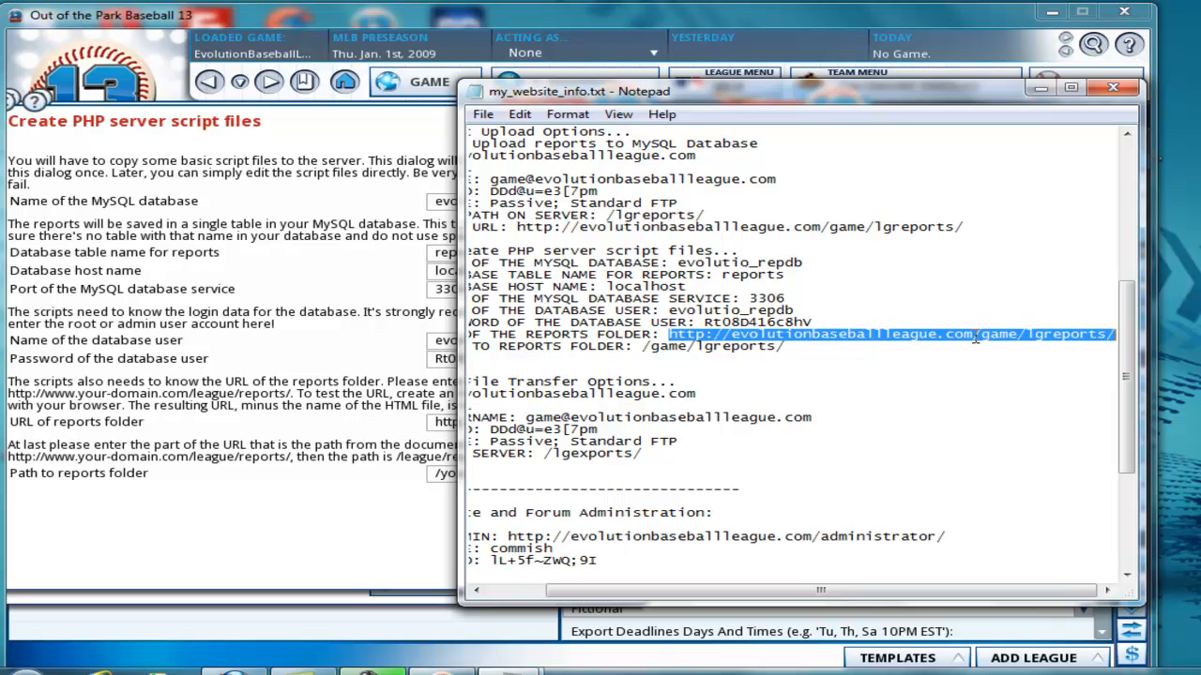
right_click(994, 334)
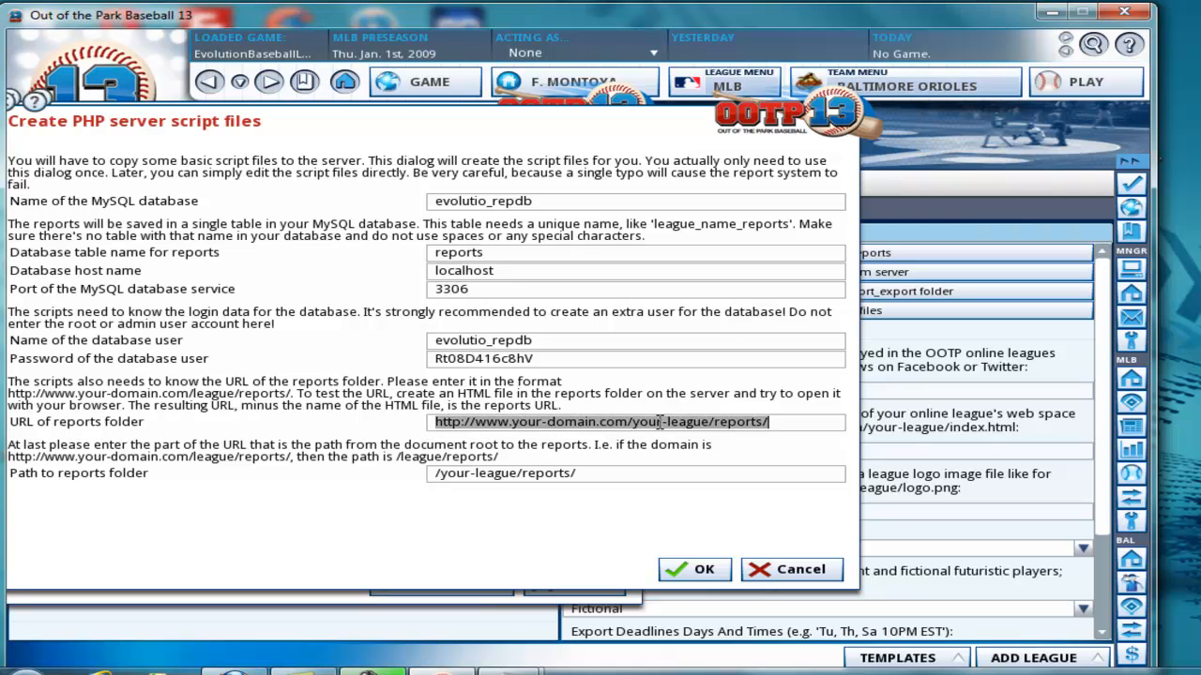
text(http://evolutionbaseballleague.com/game/lgreports/)
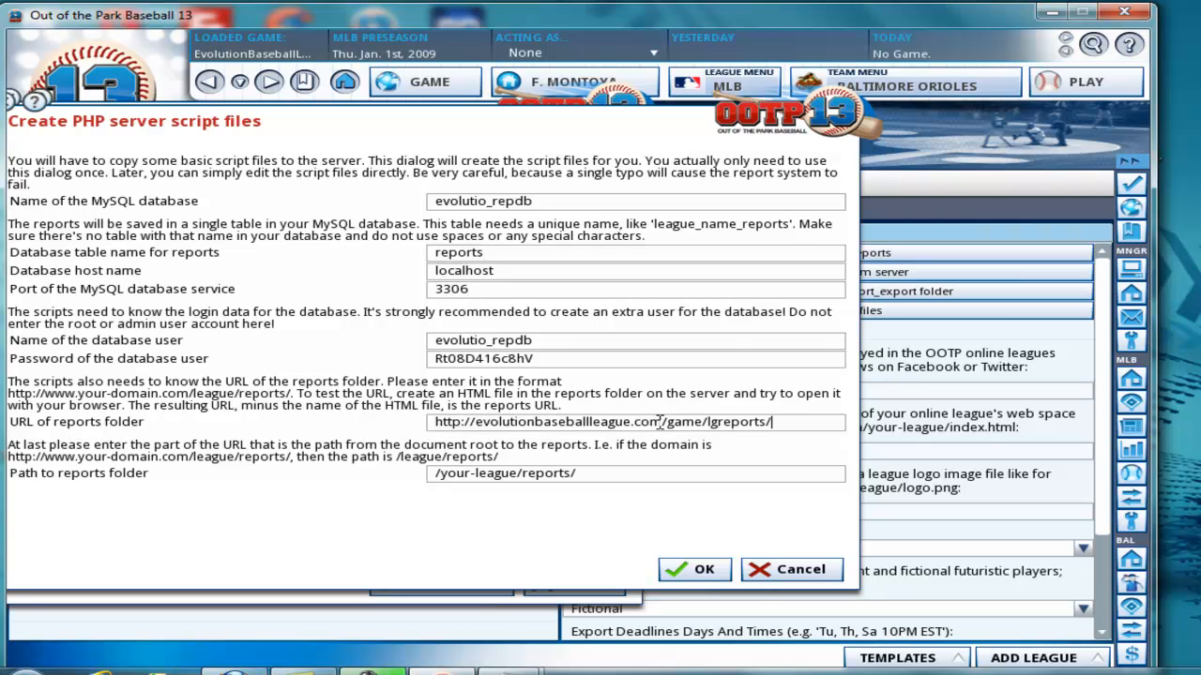
mouse_move(668, 446)
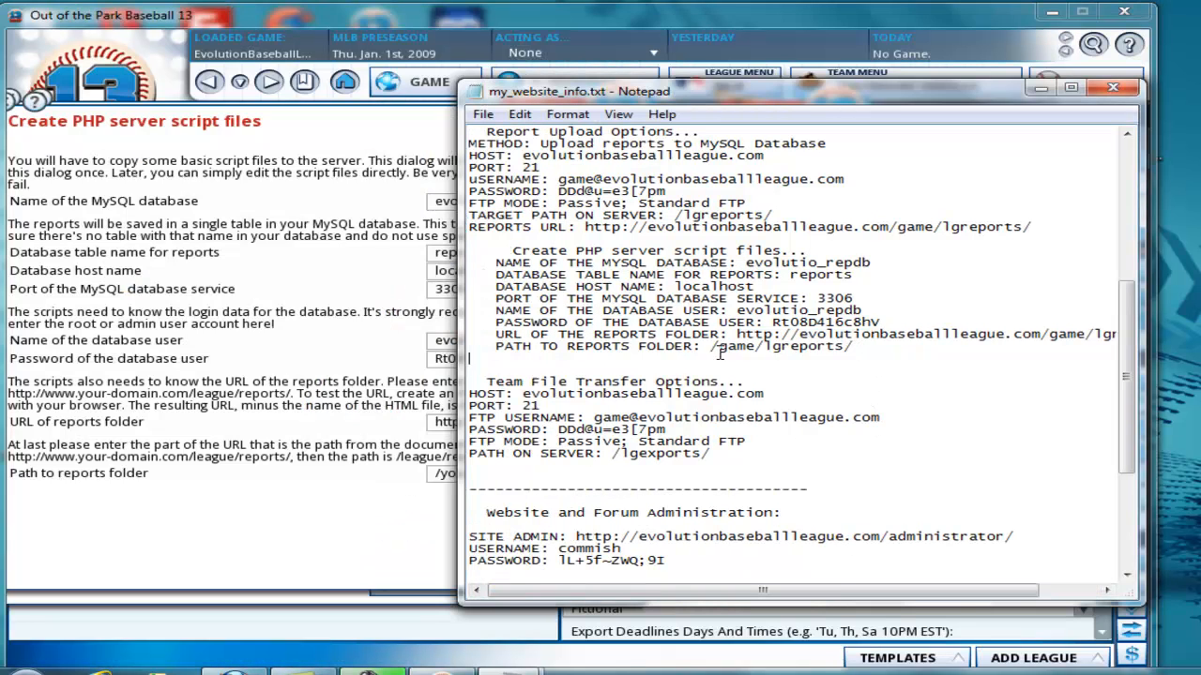
Step: Set the path to the reports folder to /game/lgreports/
double_click(750, 345)
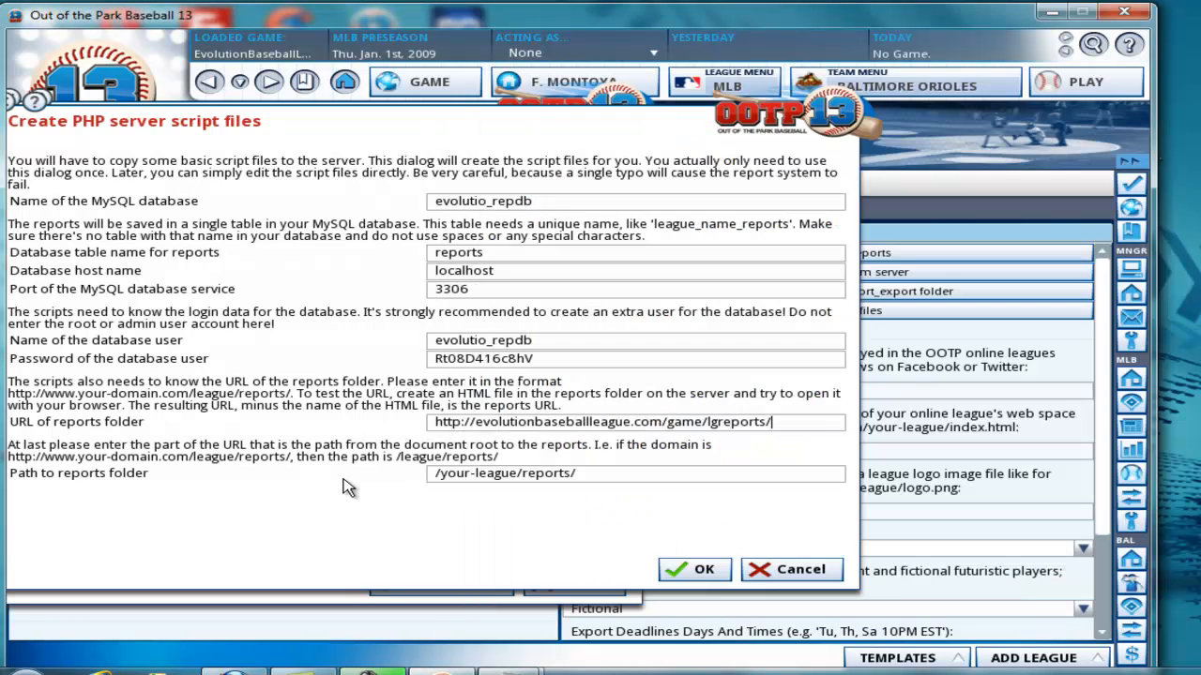
text(/game/lgreports/)
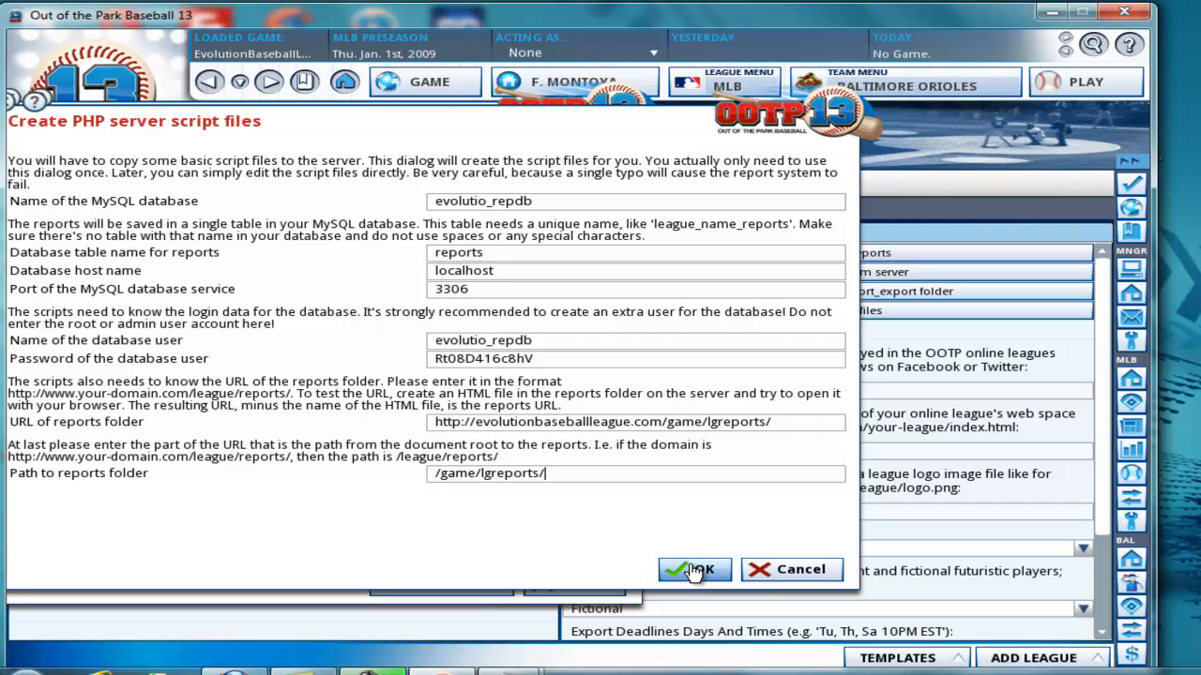
Step: Generate the dbconfig.php, index.php and .htaccess files and acknowledge the success message
click(694, 571)
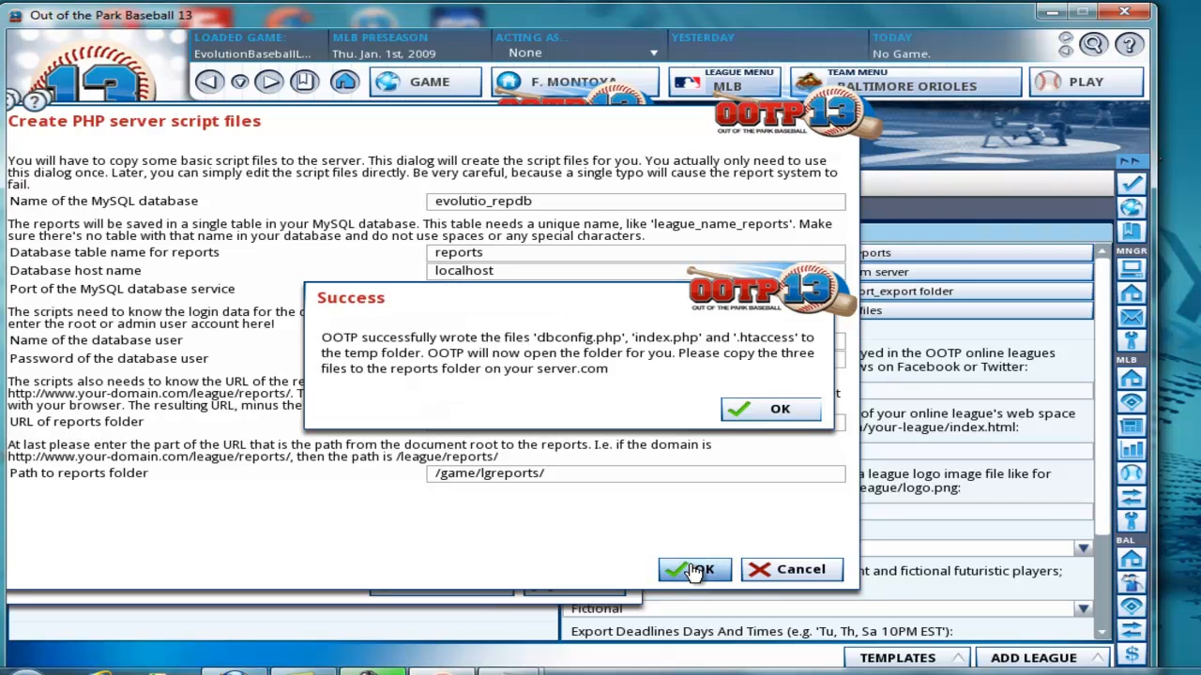
mouse_move(754, 409)
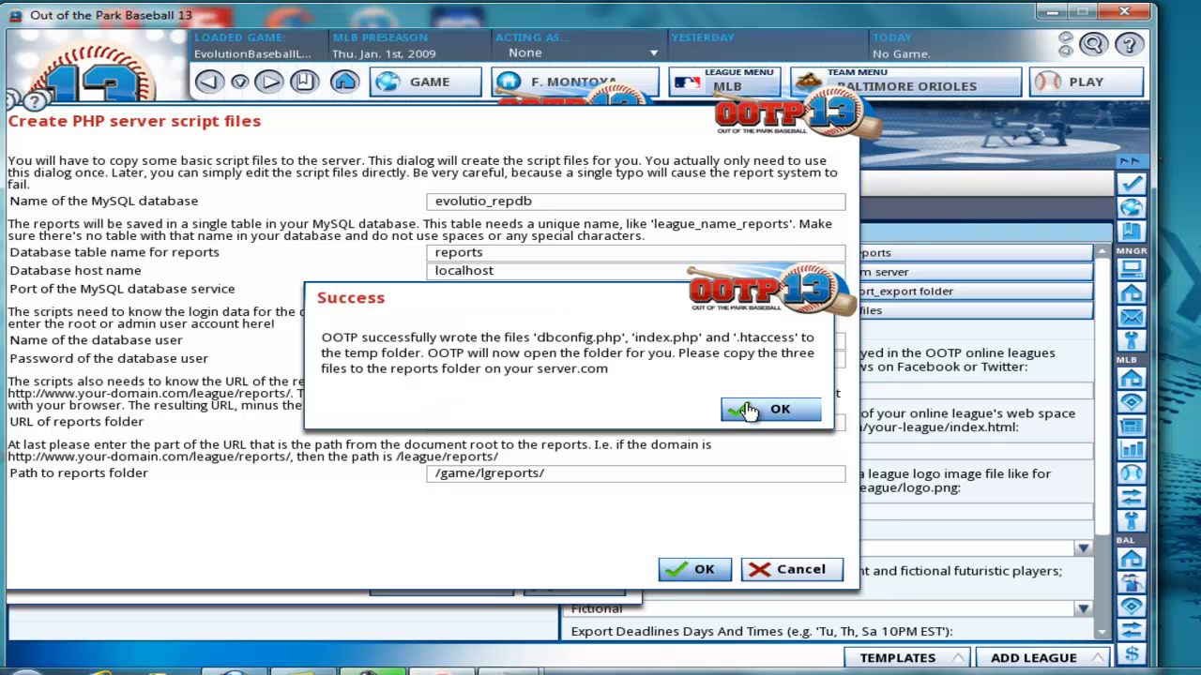
click(771, 409)
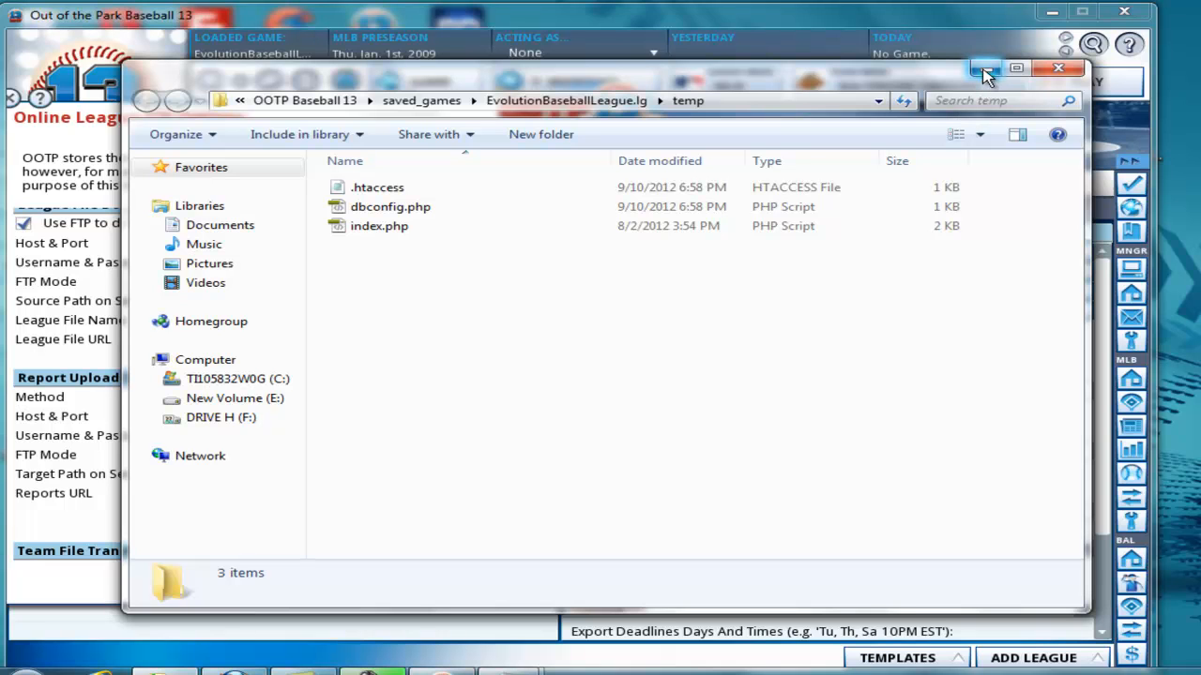
mouse_move(991, 70)
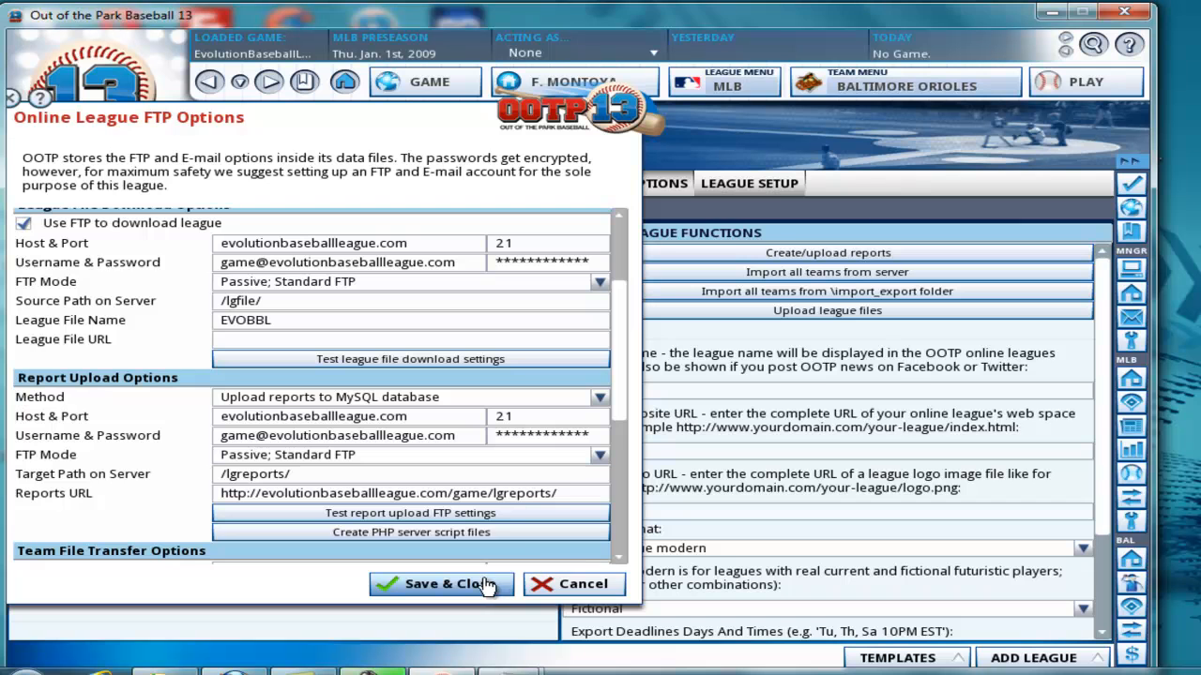
scroll(down, 3)
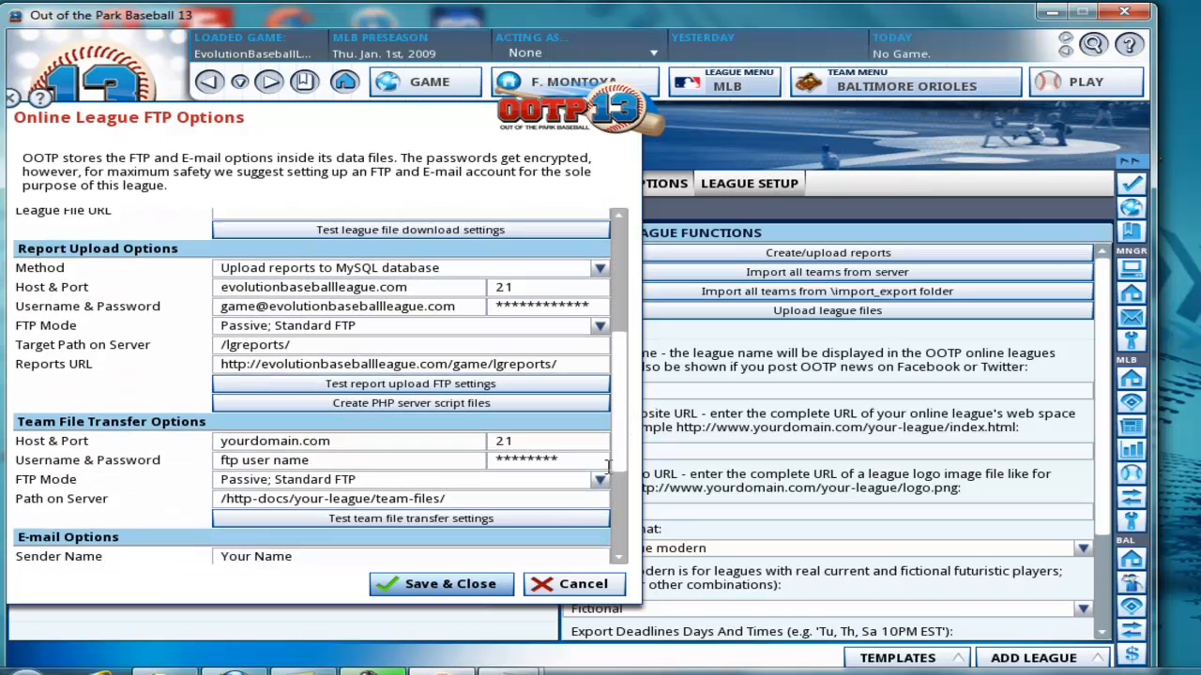
scroll(down, 3)
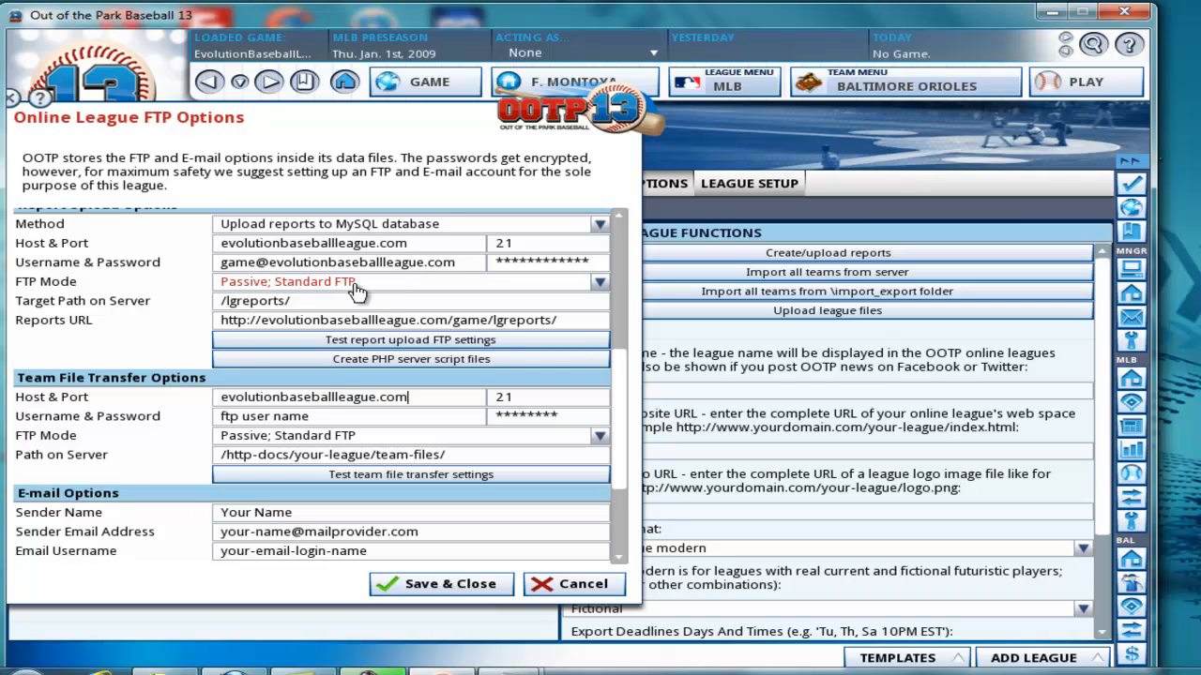
click(337, 262)
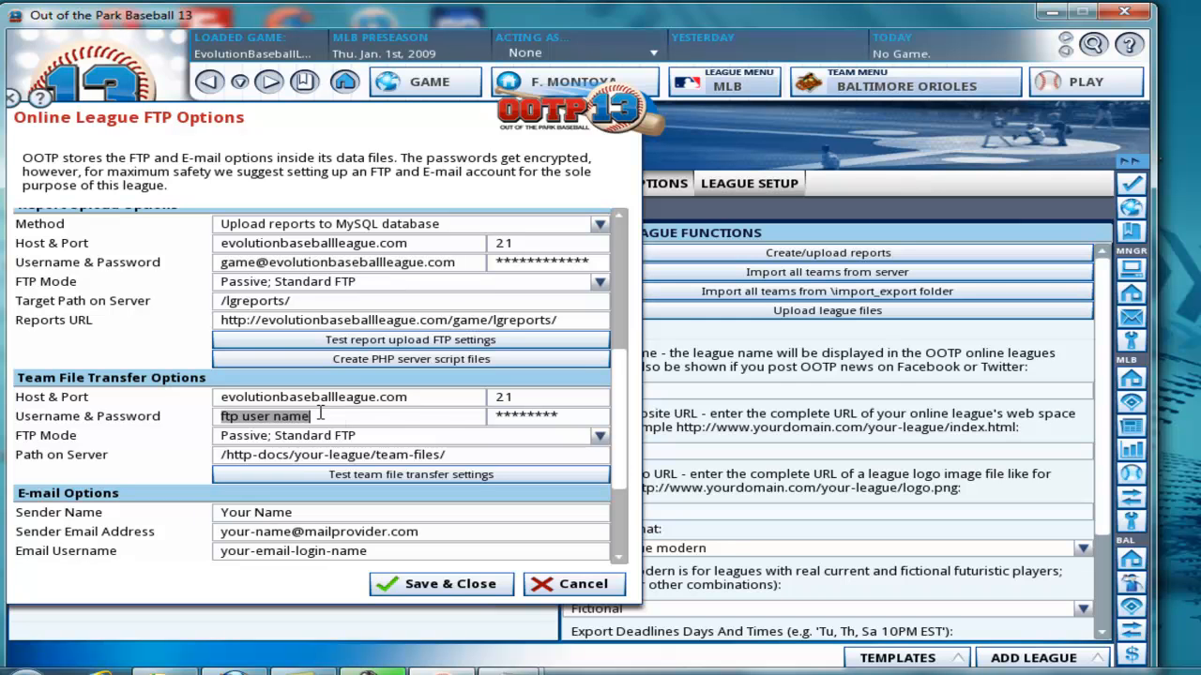
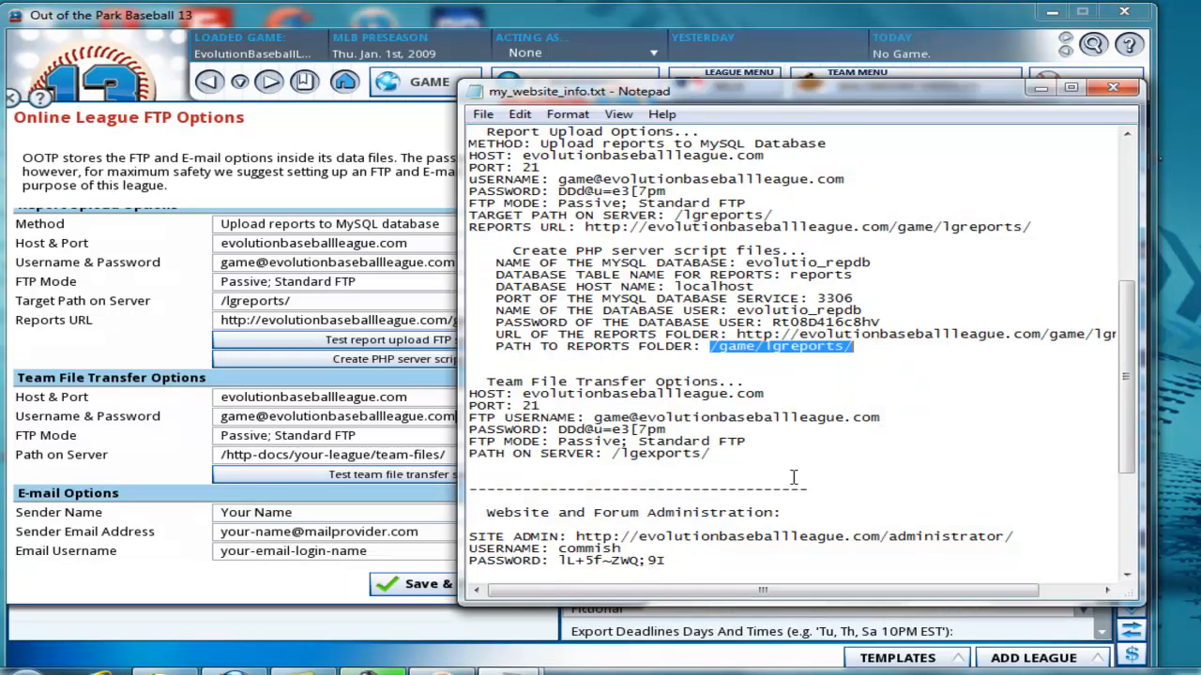
Step: Copy the /lgexports/ server path and FTP password from the notes into the transfer options
scroll(down, 3)
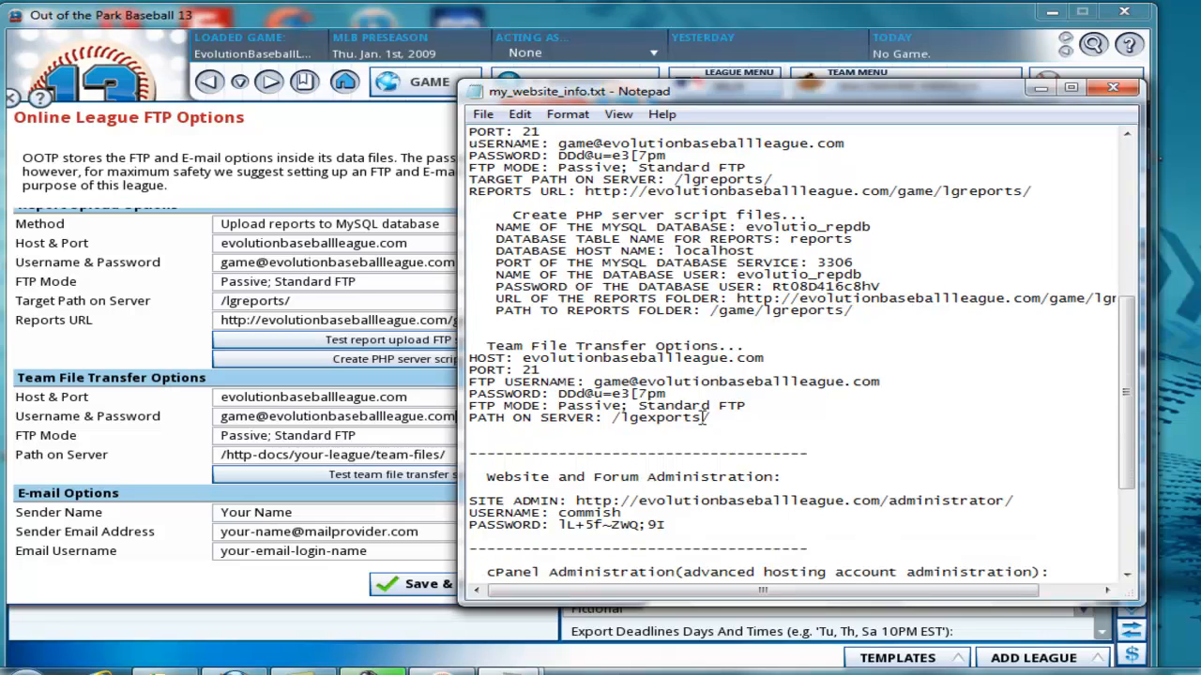
double_click(661, 417)
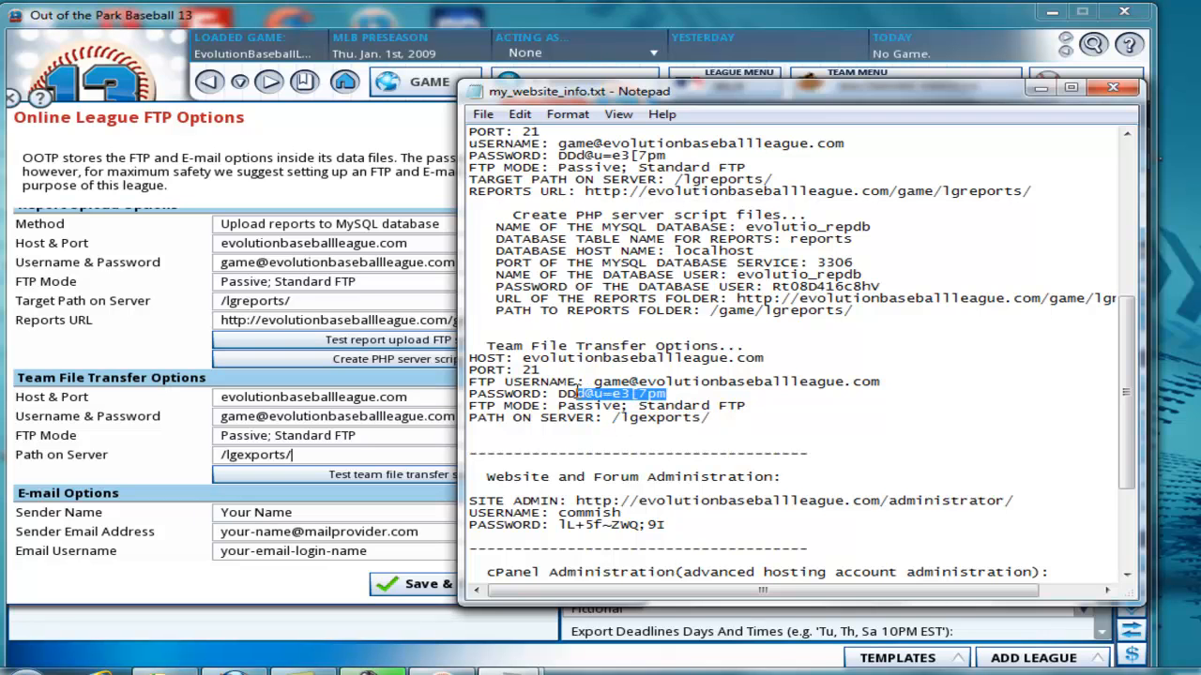
right_click(600, 394)
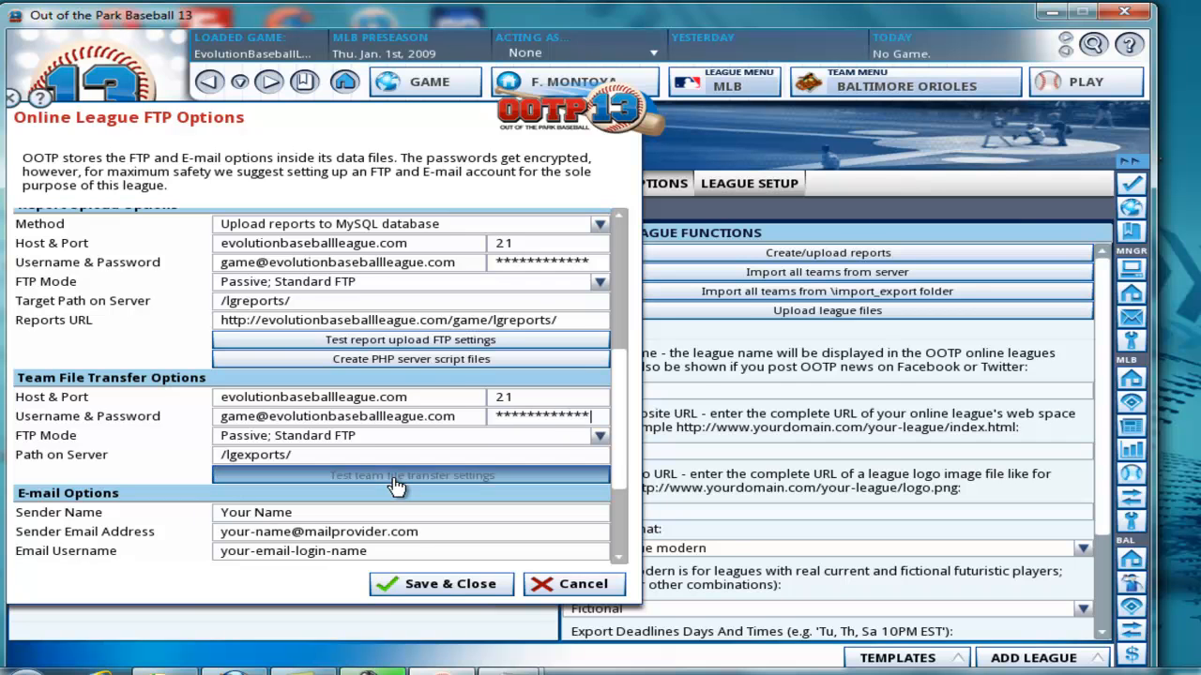
Step: Run the team file transfer test, confirm the upload to /lgexports/ succeeded, and dismiss the report
click(409, 474)
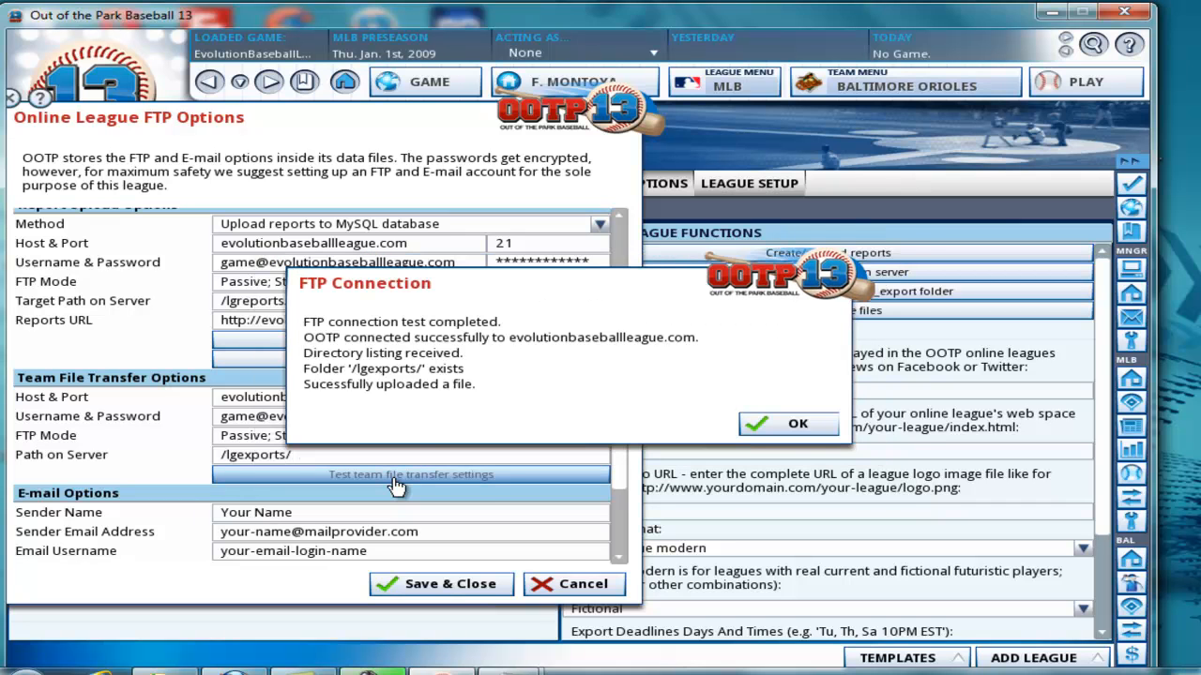
mouse_move(485, 393)
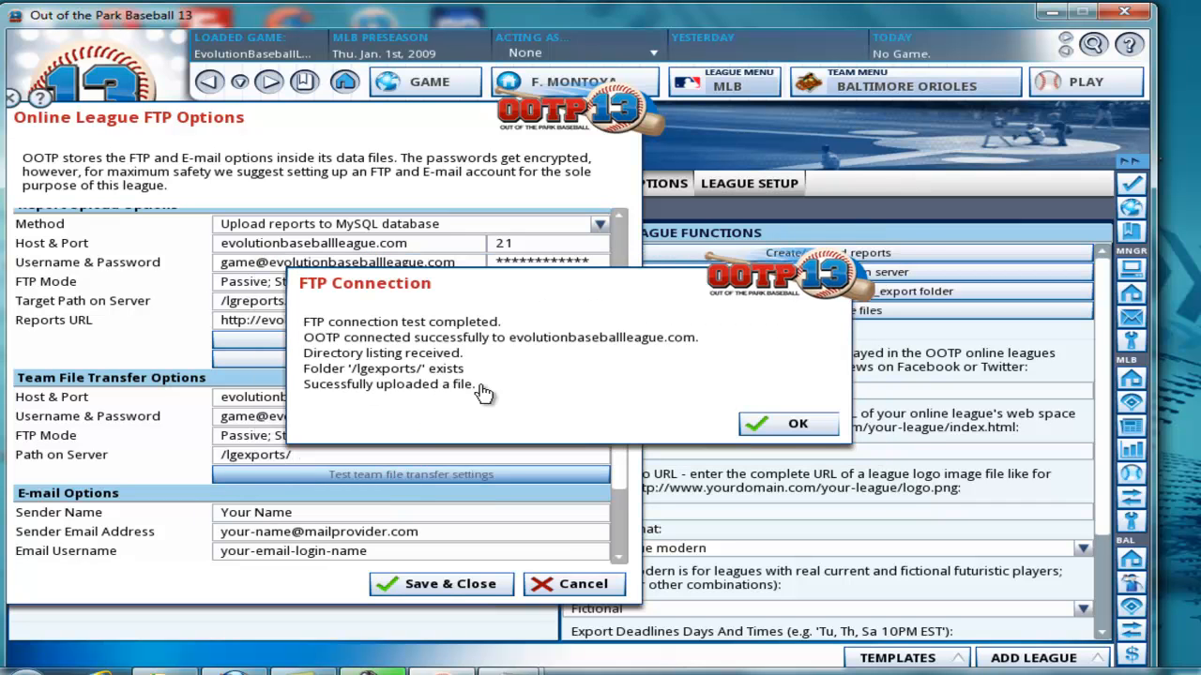
click(788, 424)
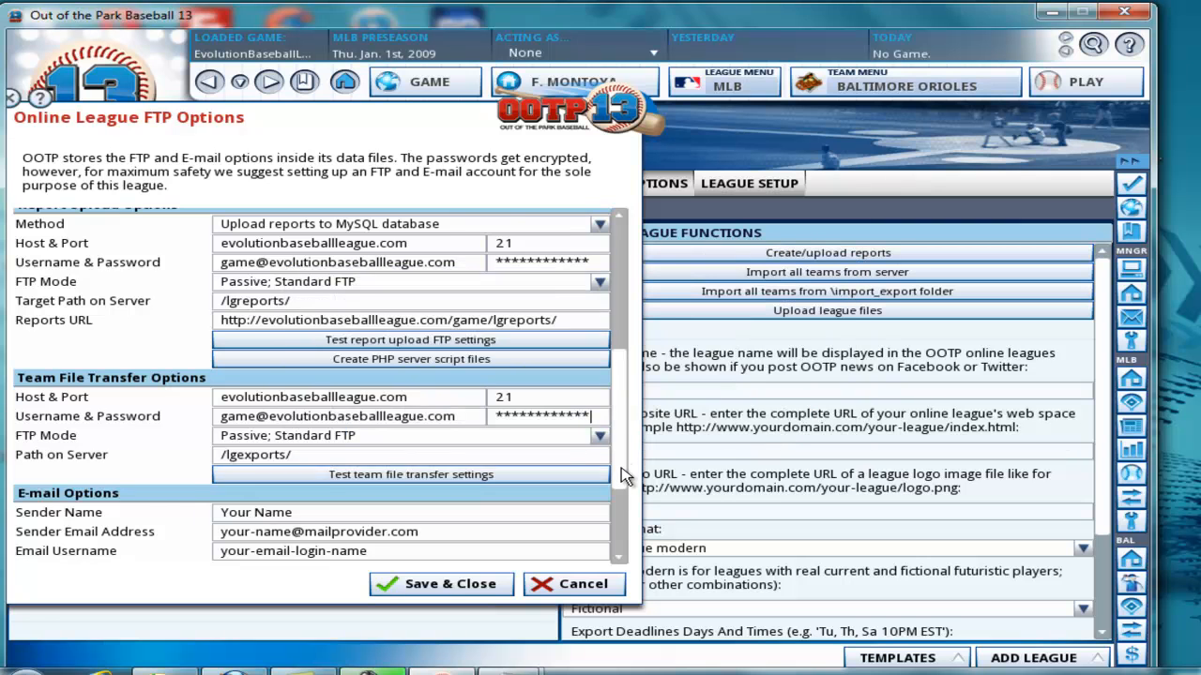
scroll(down, 3)
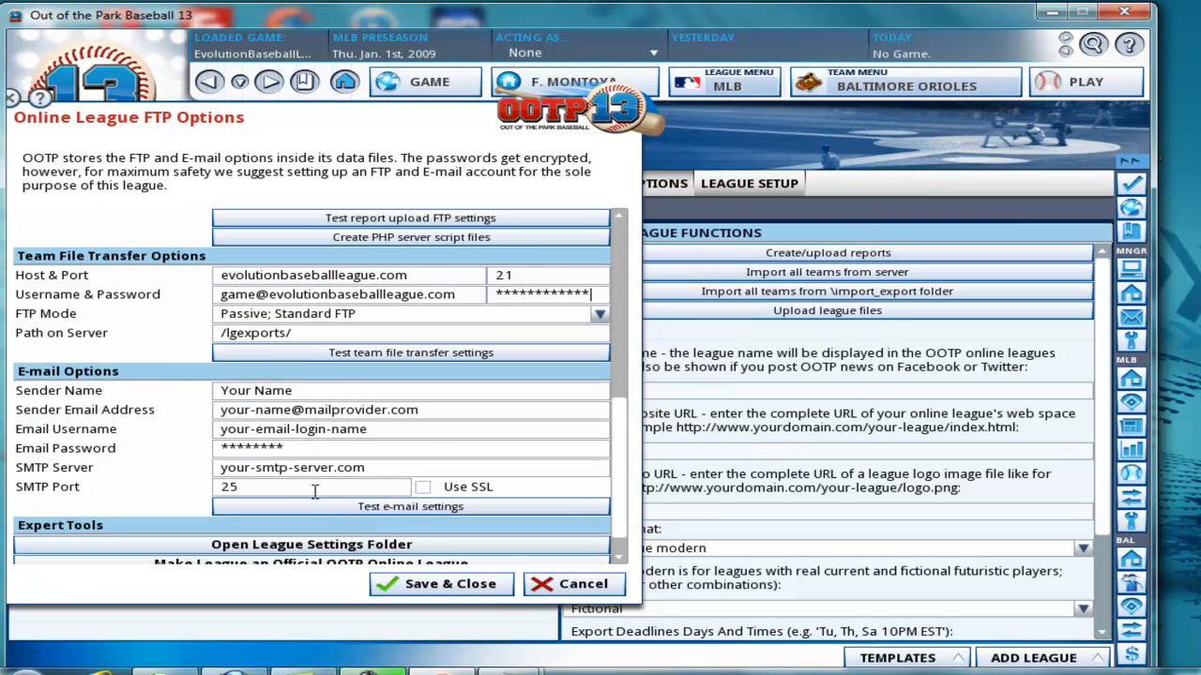
mouse_move(666, 510)
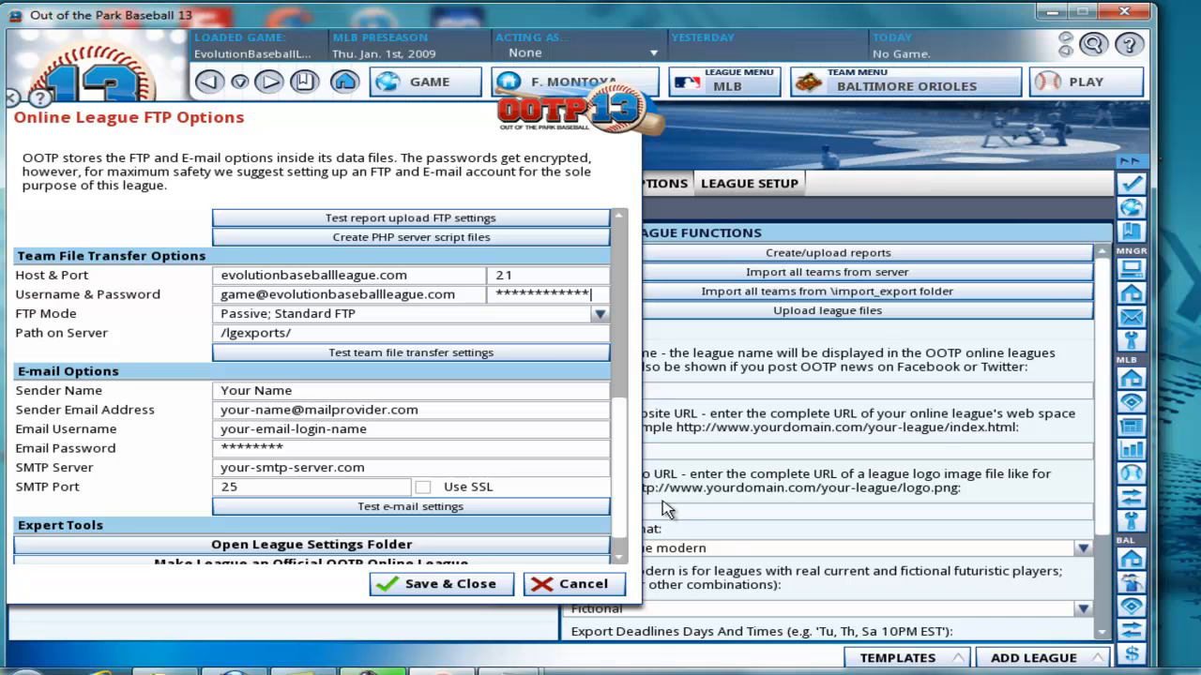
scroll(down, 3)
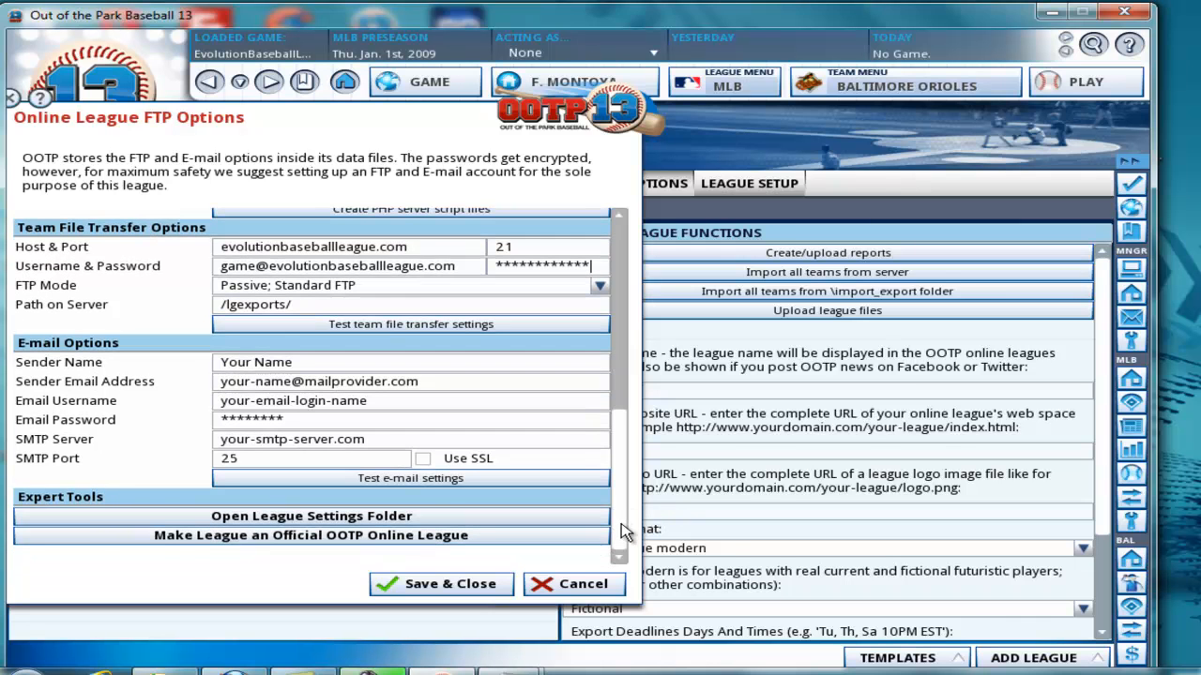